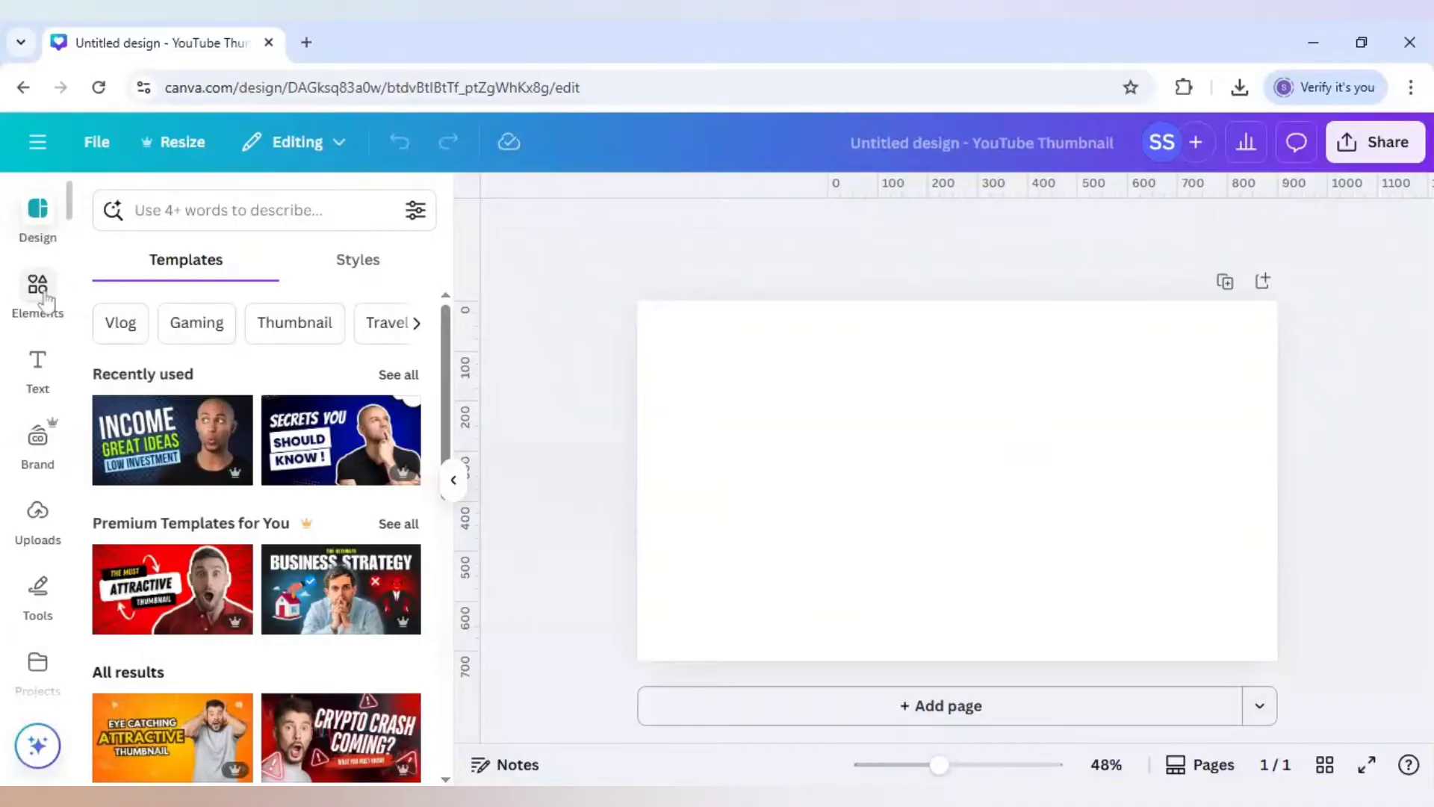
Step: Search the Elements library for 'male running'
left_click(38, 289)
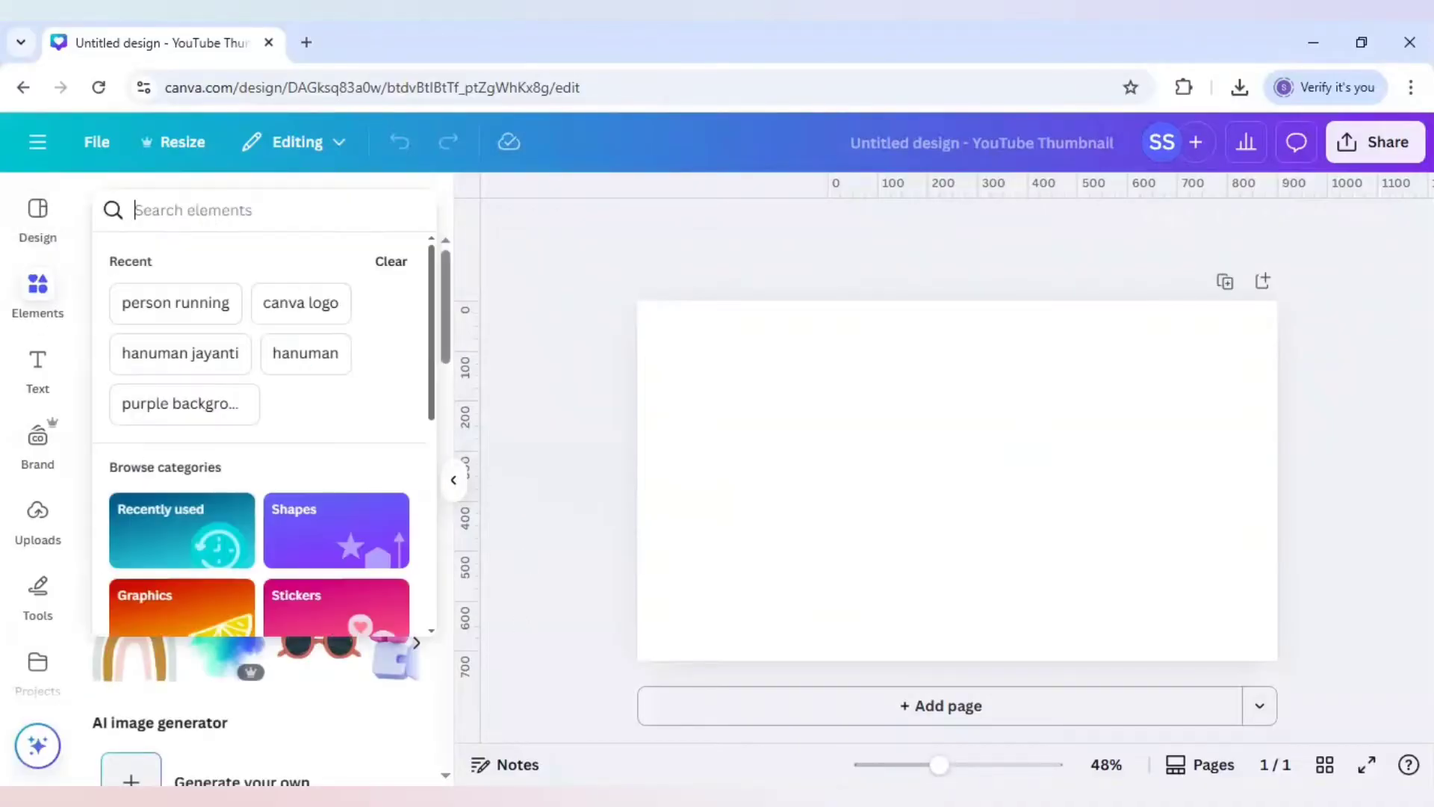
type("male running")
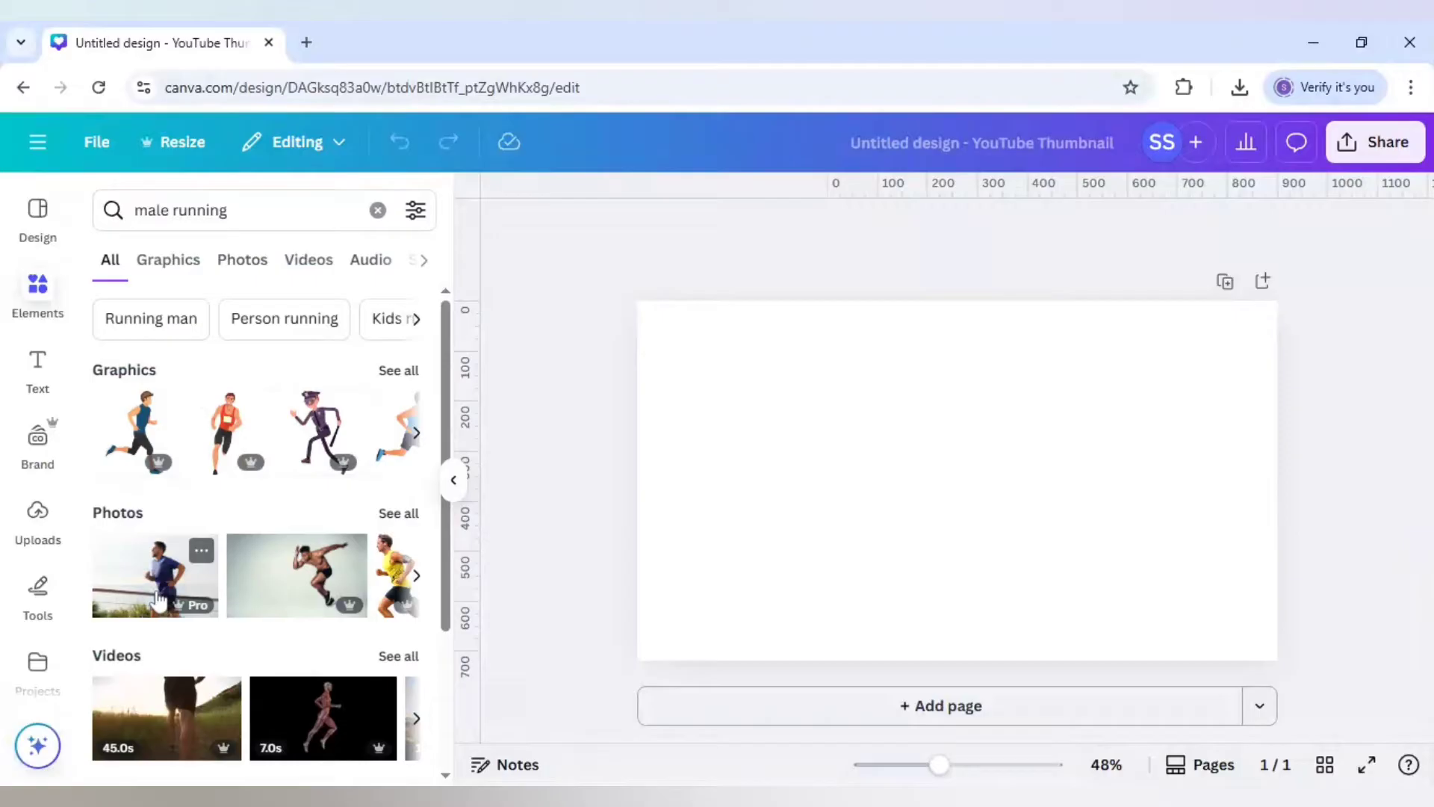
Step: Add the running-man photo, enlarge it to full page height and remove its background
left_click(154, 575)
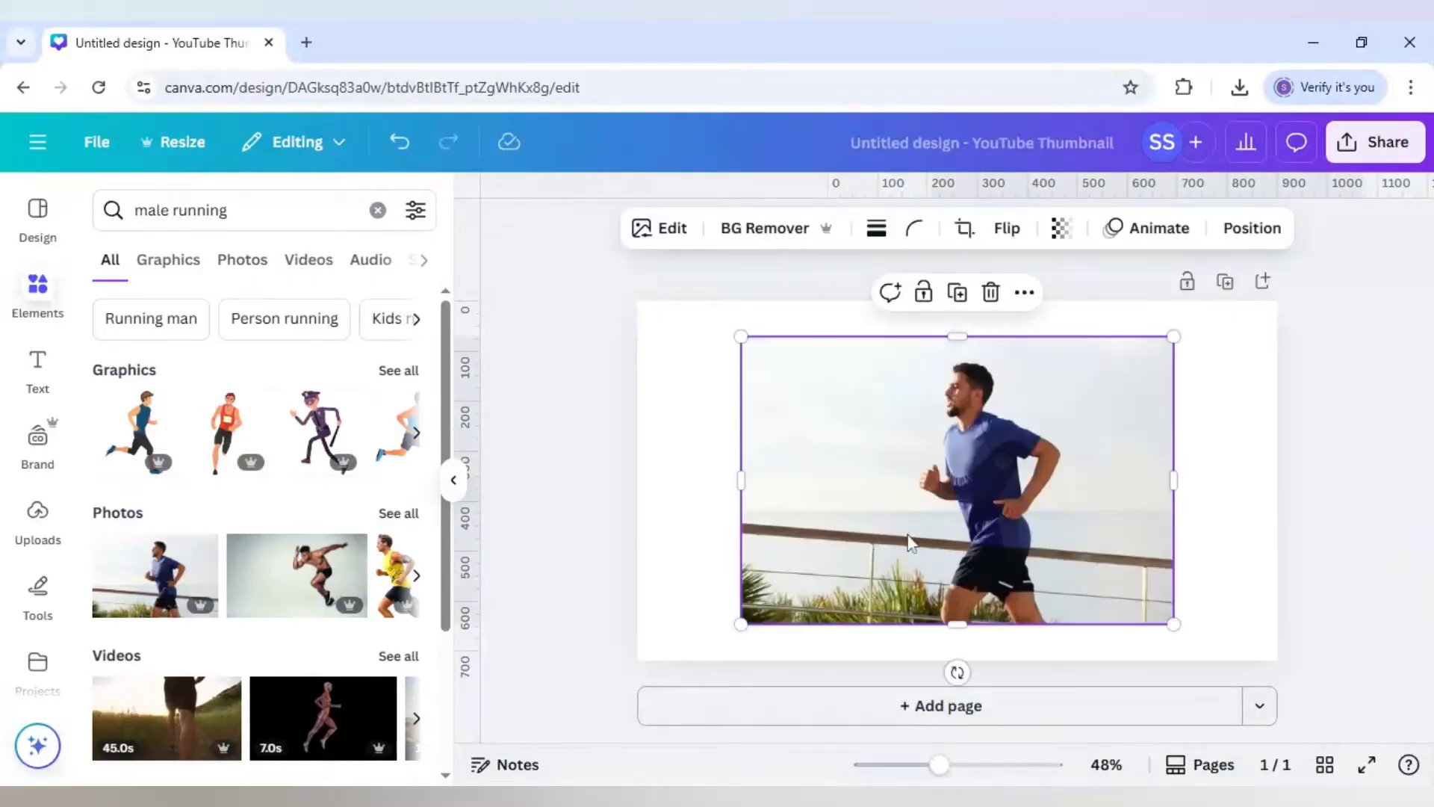
left_click_drag(1174, 625, 1135, 587)
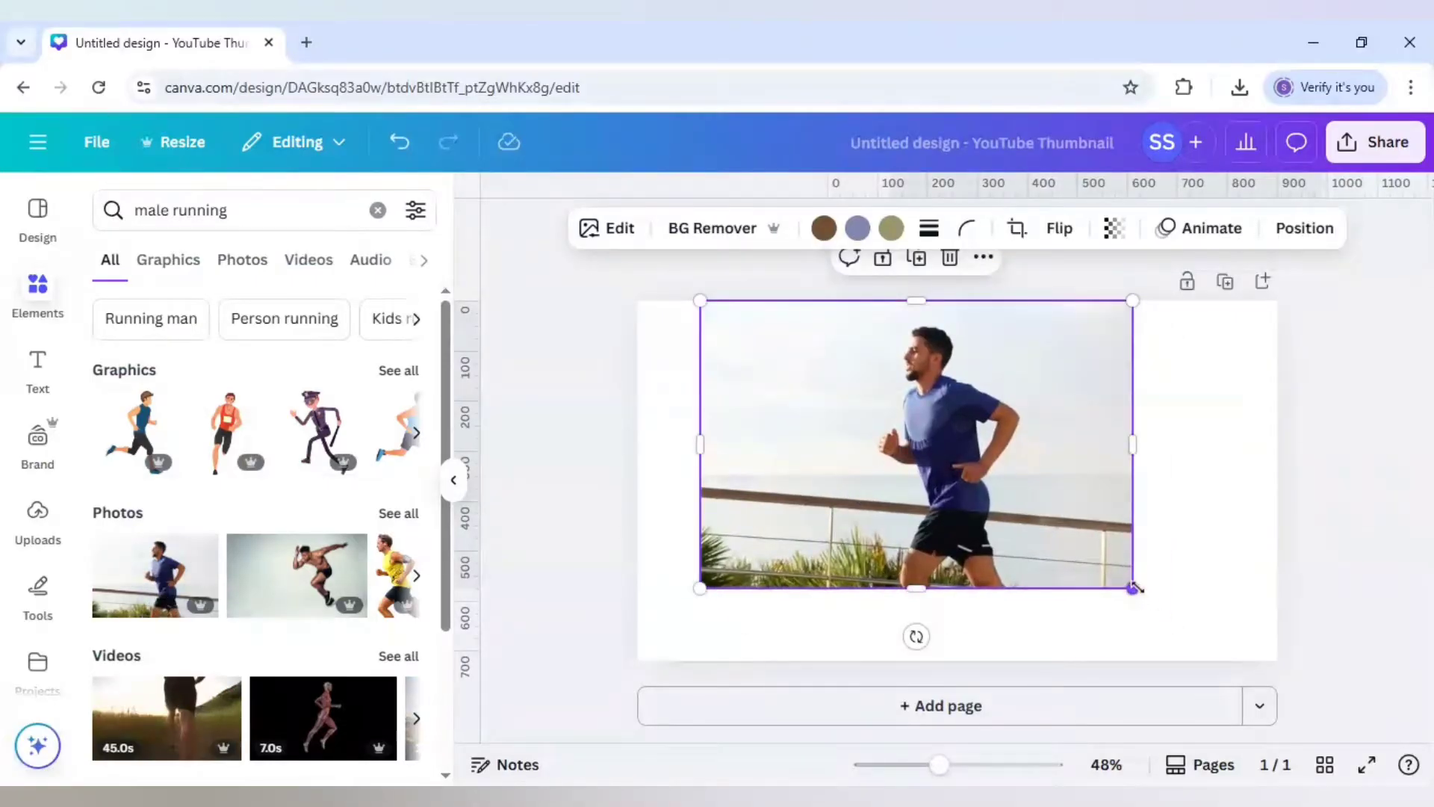
left_click_drag(1134, 589, 1239, 660)
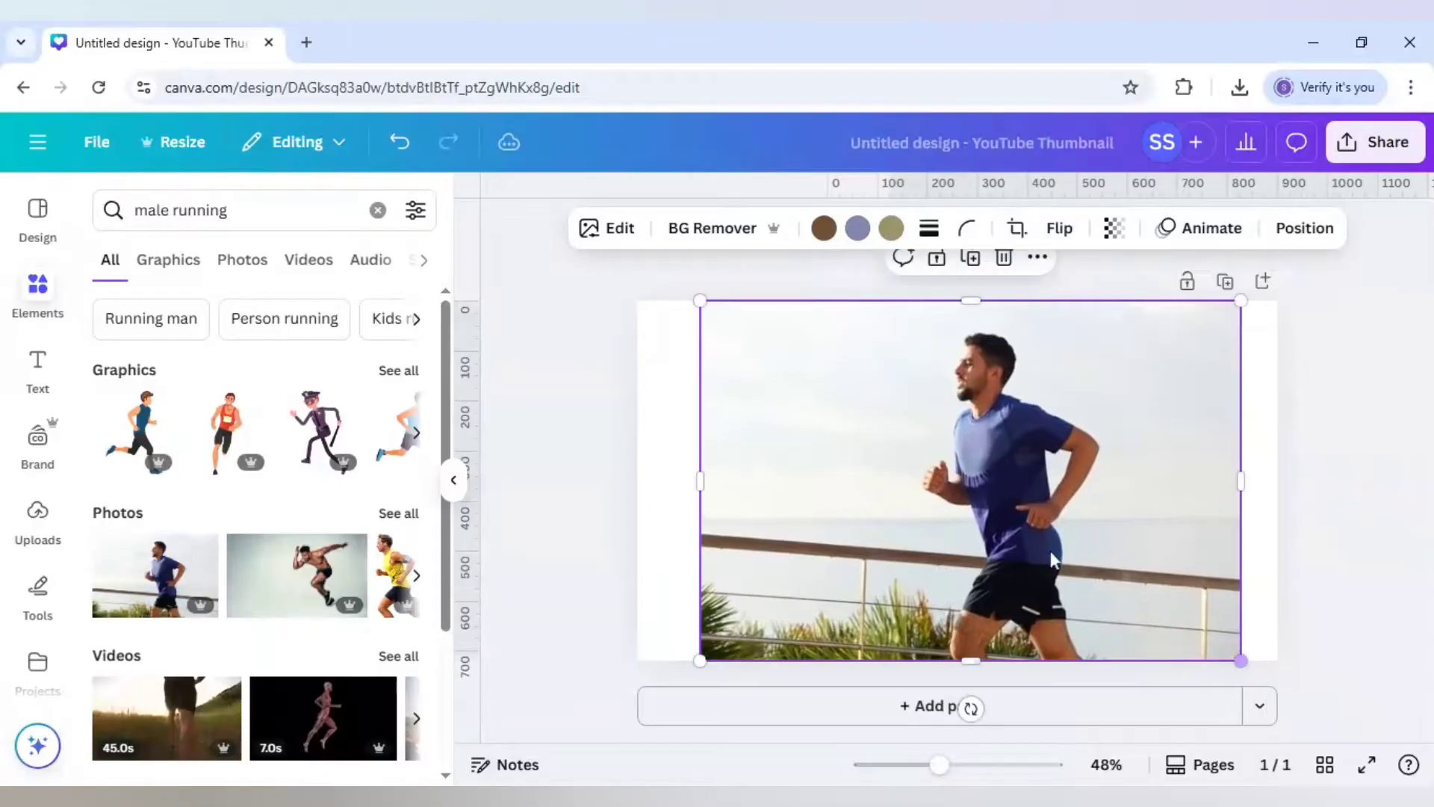
left_click(711, 227)
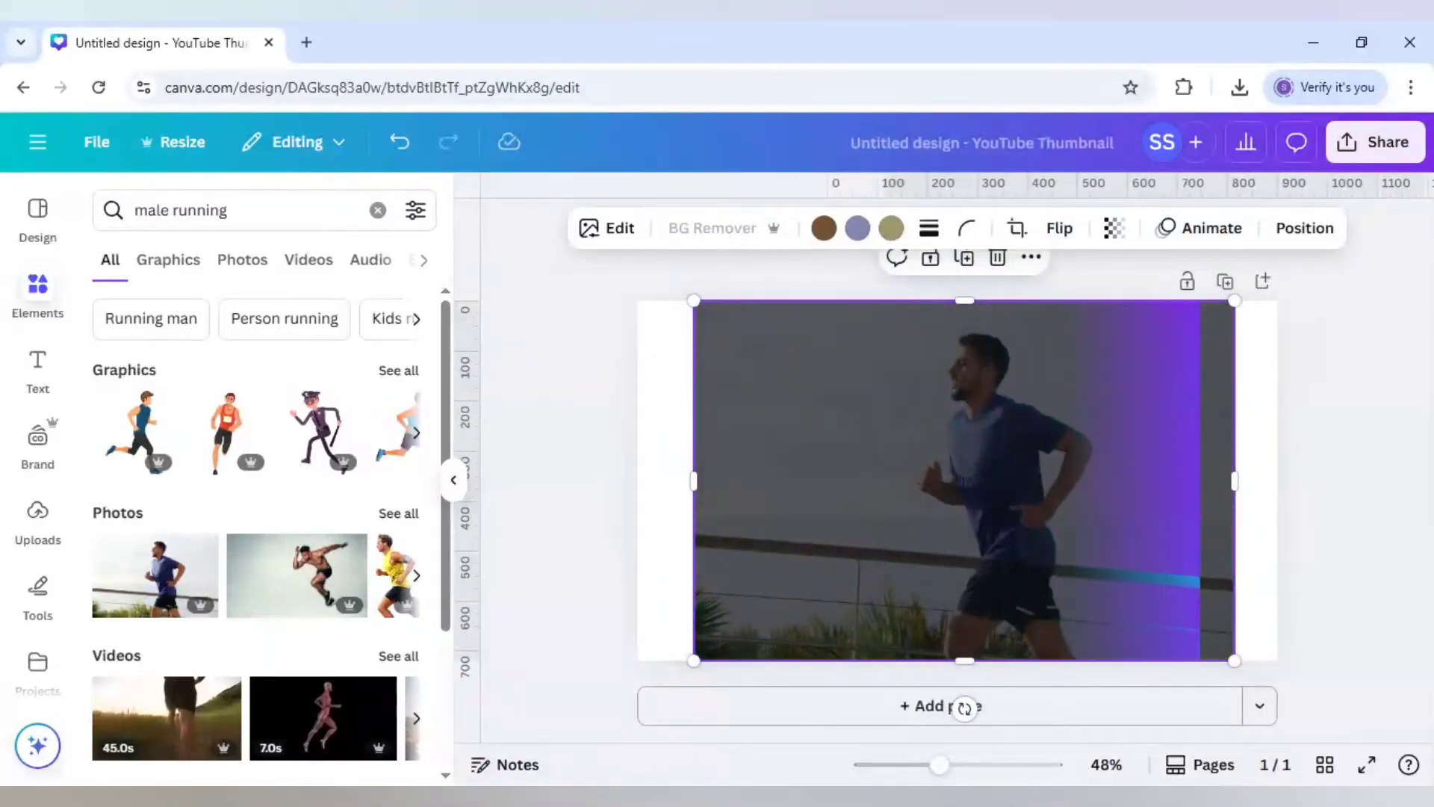
left_click(711, 227)
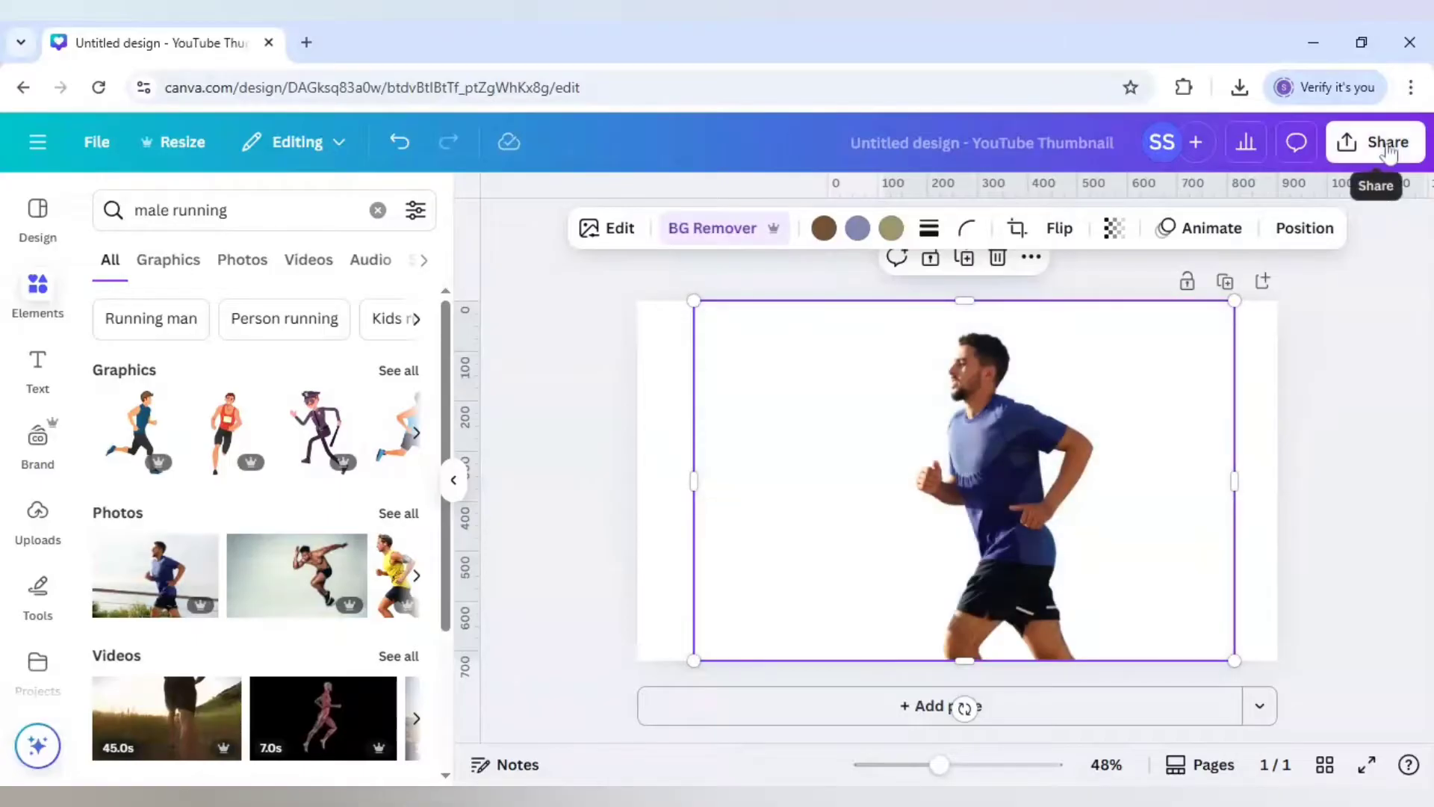
Step: Download the cut-out runner as a PNG with a transparent background via Share > Download
left_click(1374, 142)
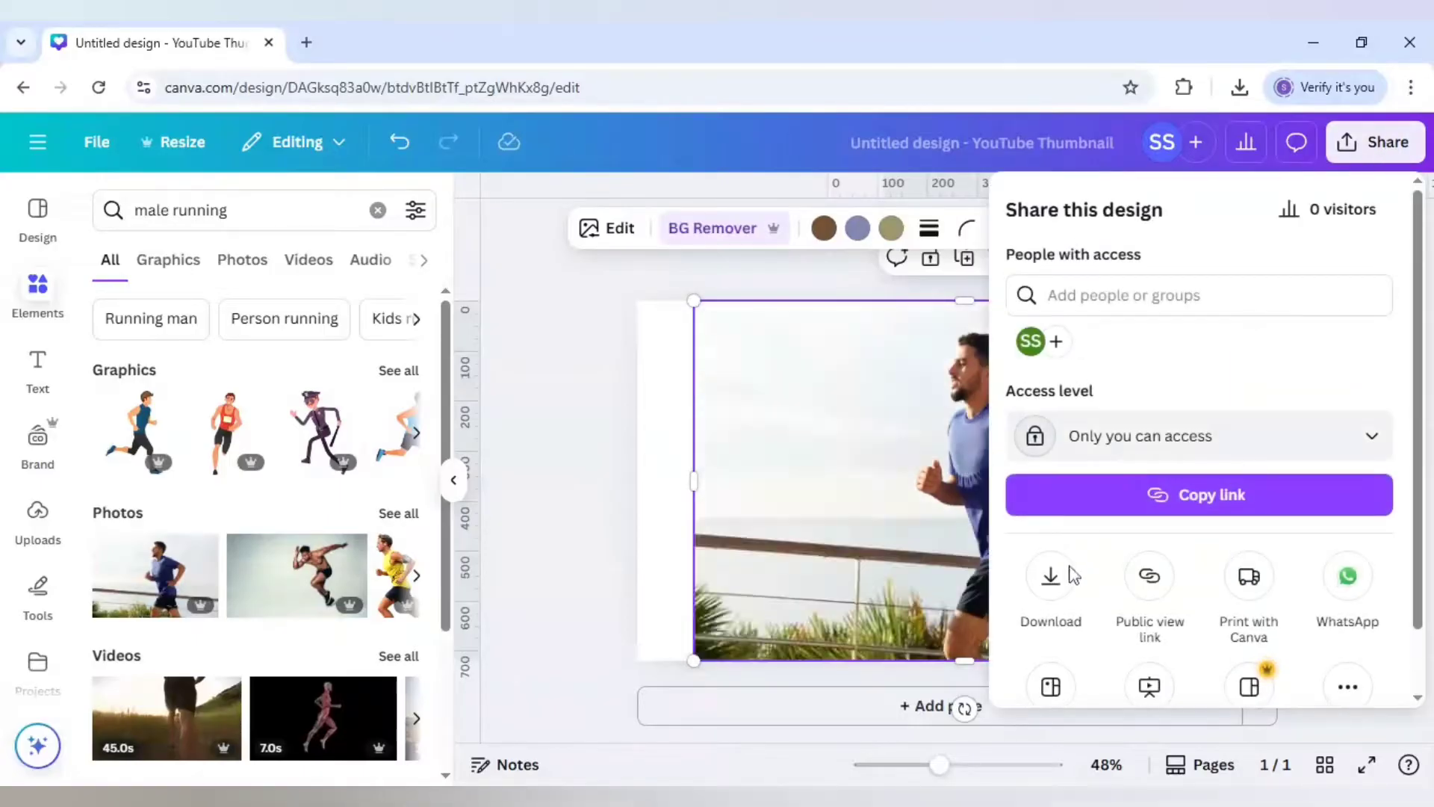
left_click(1048, 573)
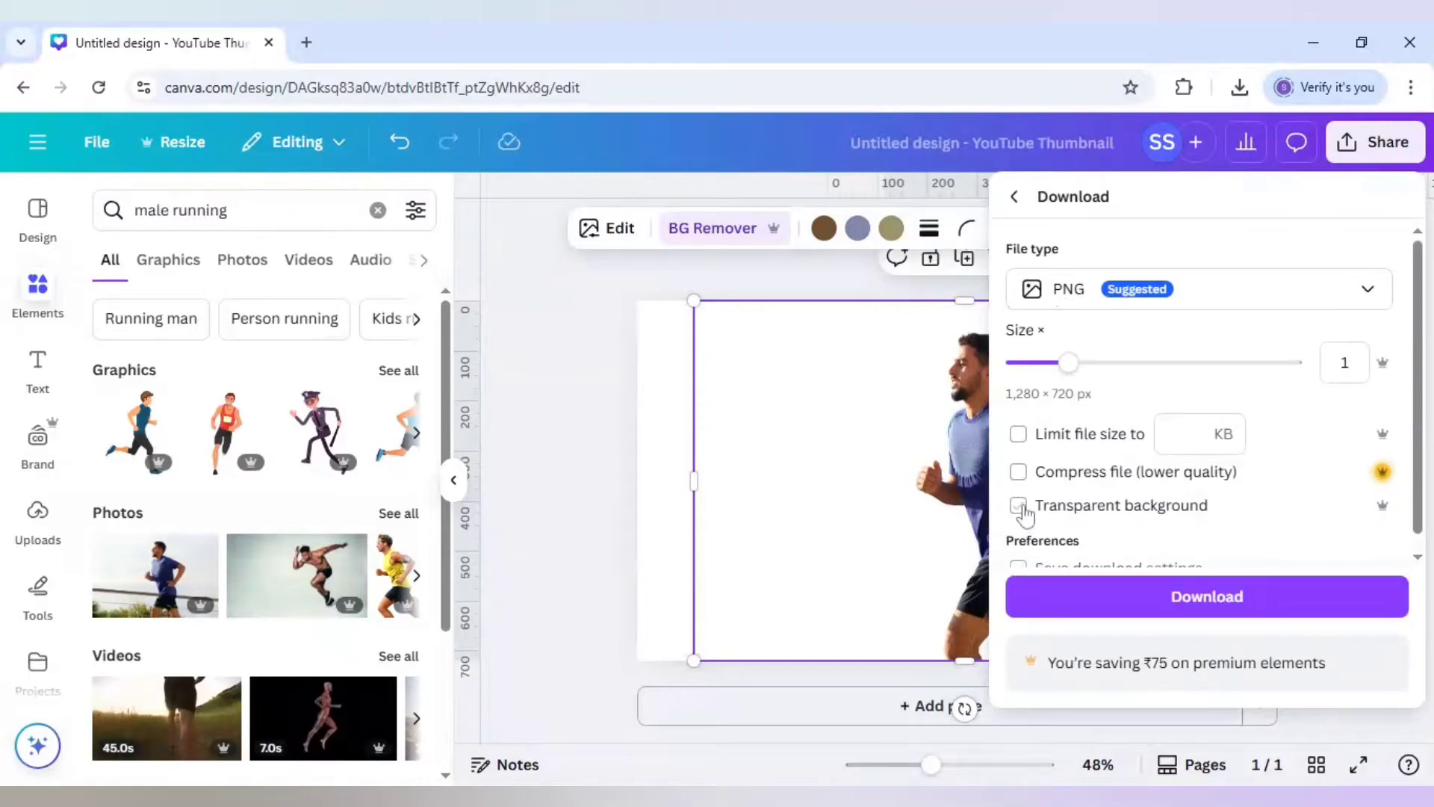
left_click(1019, 505)
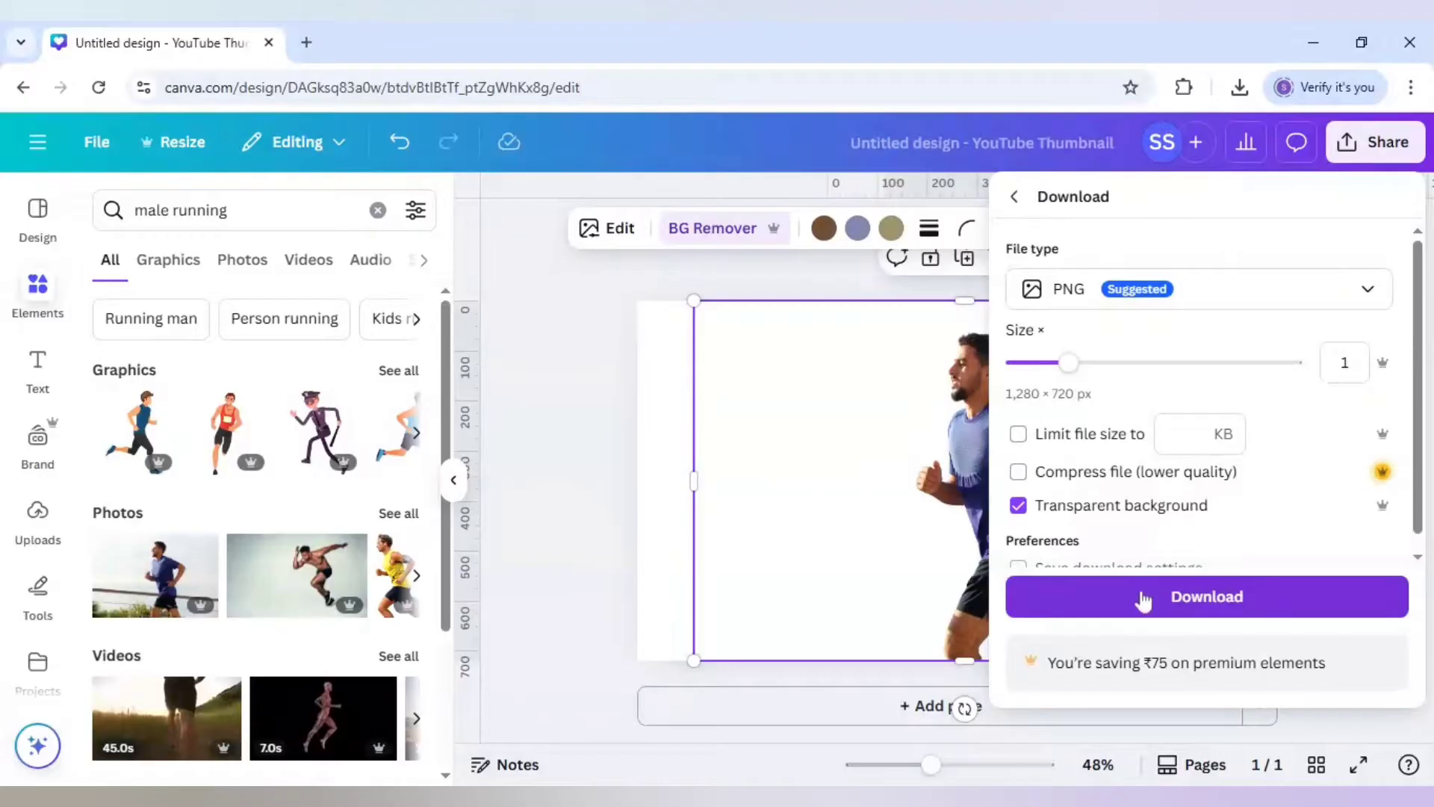
left_click(1207, 597)
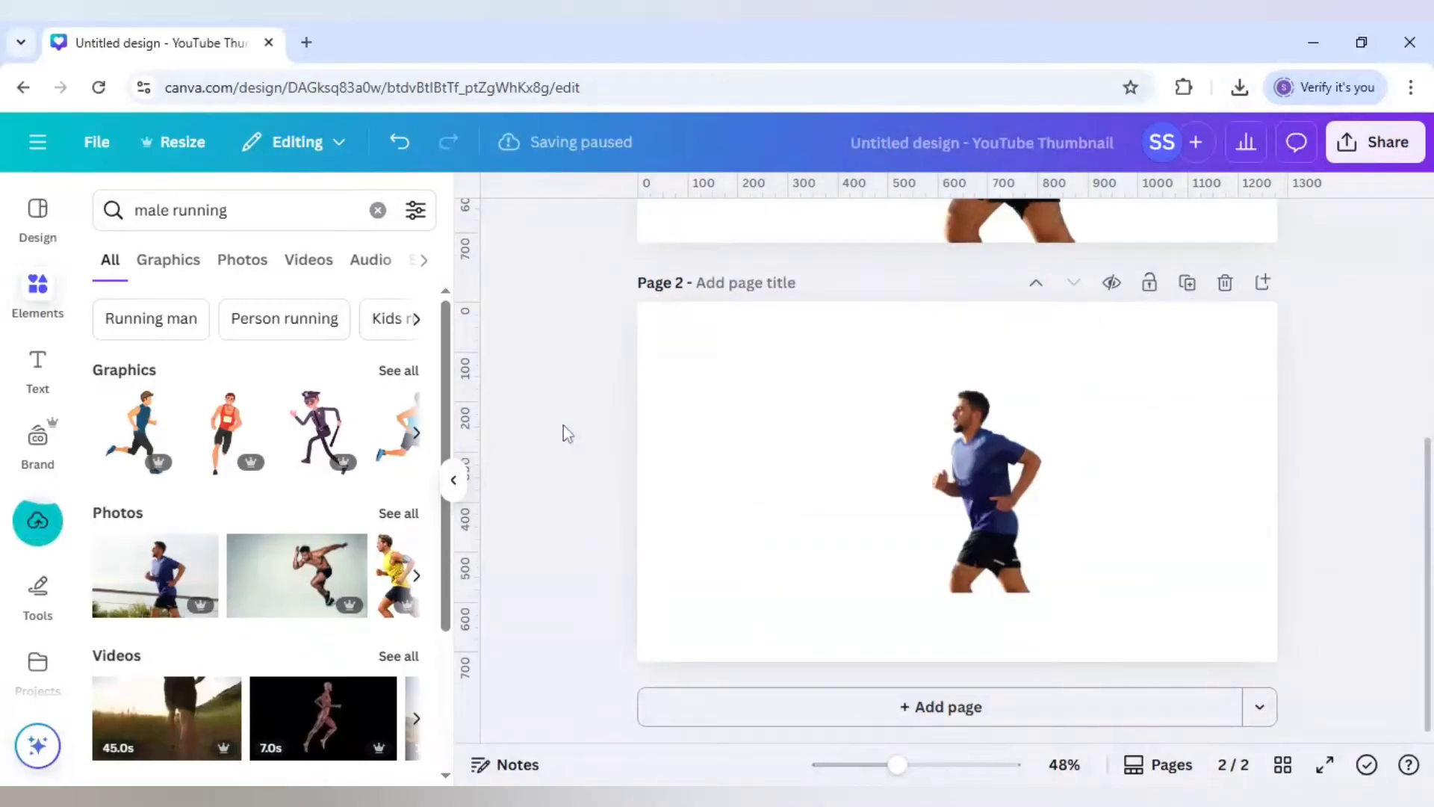
Step: Enlarge the page-2 runner to full height, trim its empty sides and place a duplicate slightly left
left_click(982, 470)
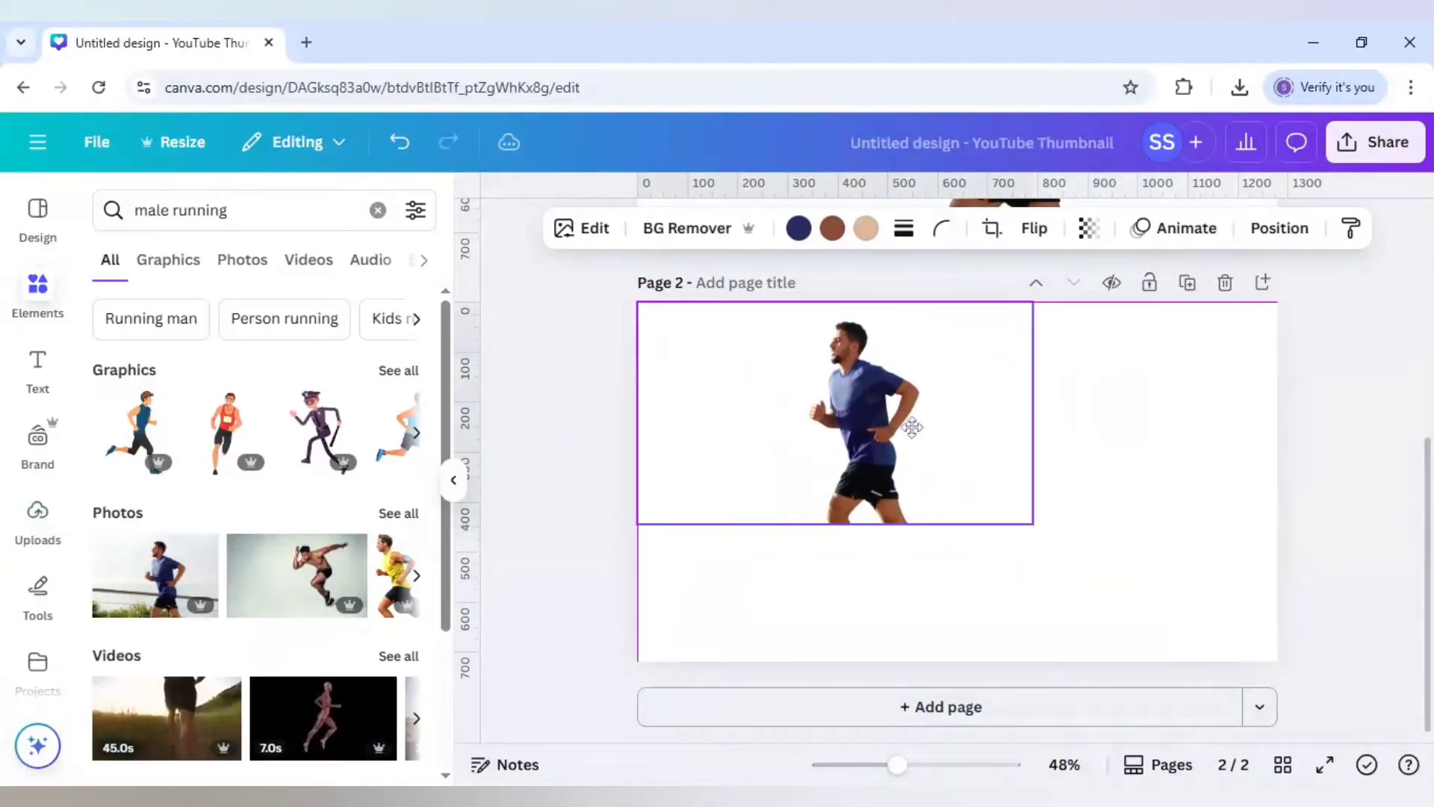
left_click_drag(1031, 525, 1213, 626)
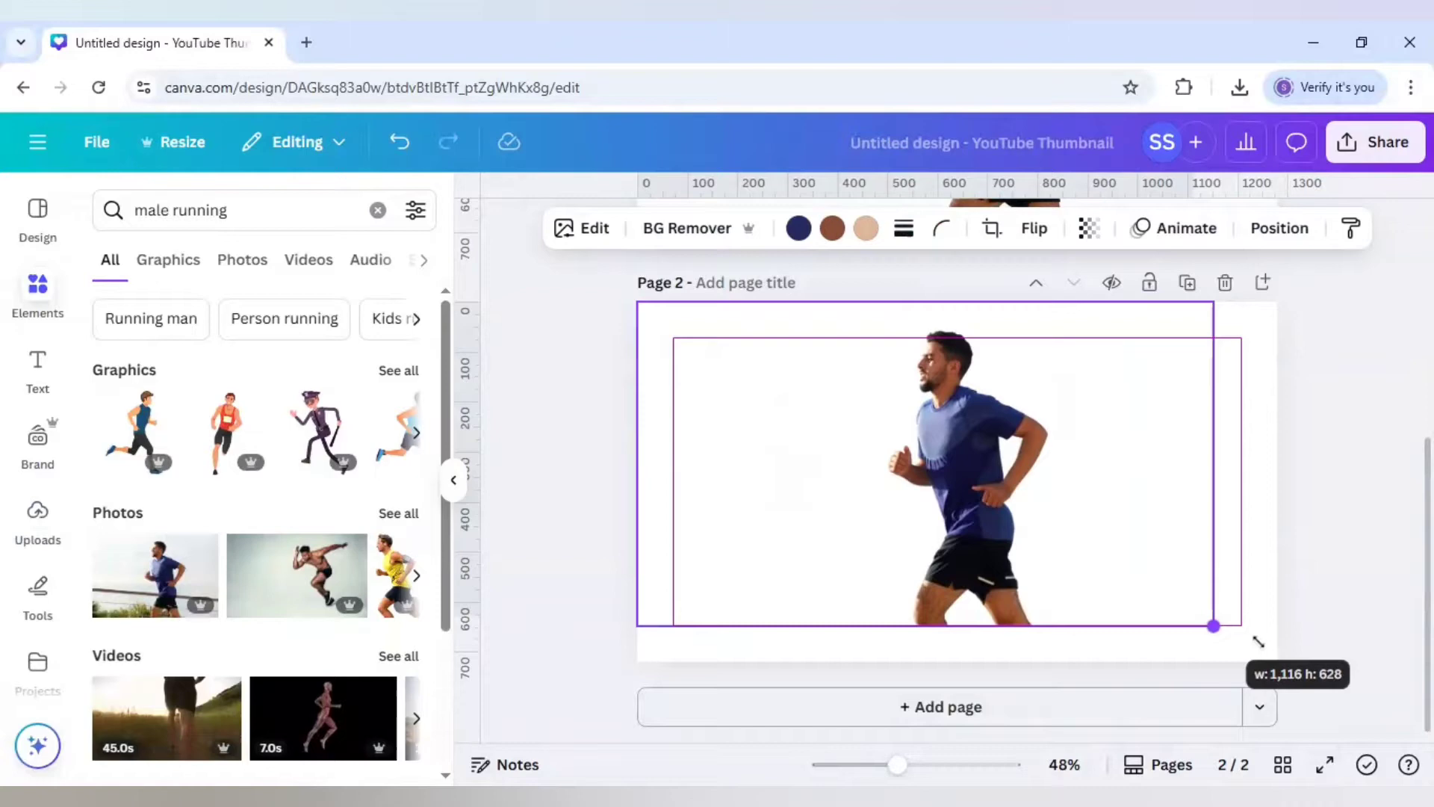
left_click_drag(1213, 626, 1277, 660)
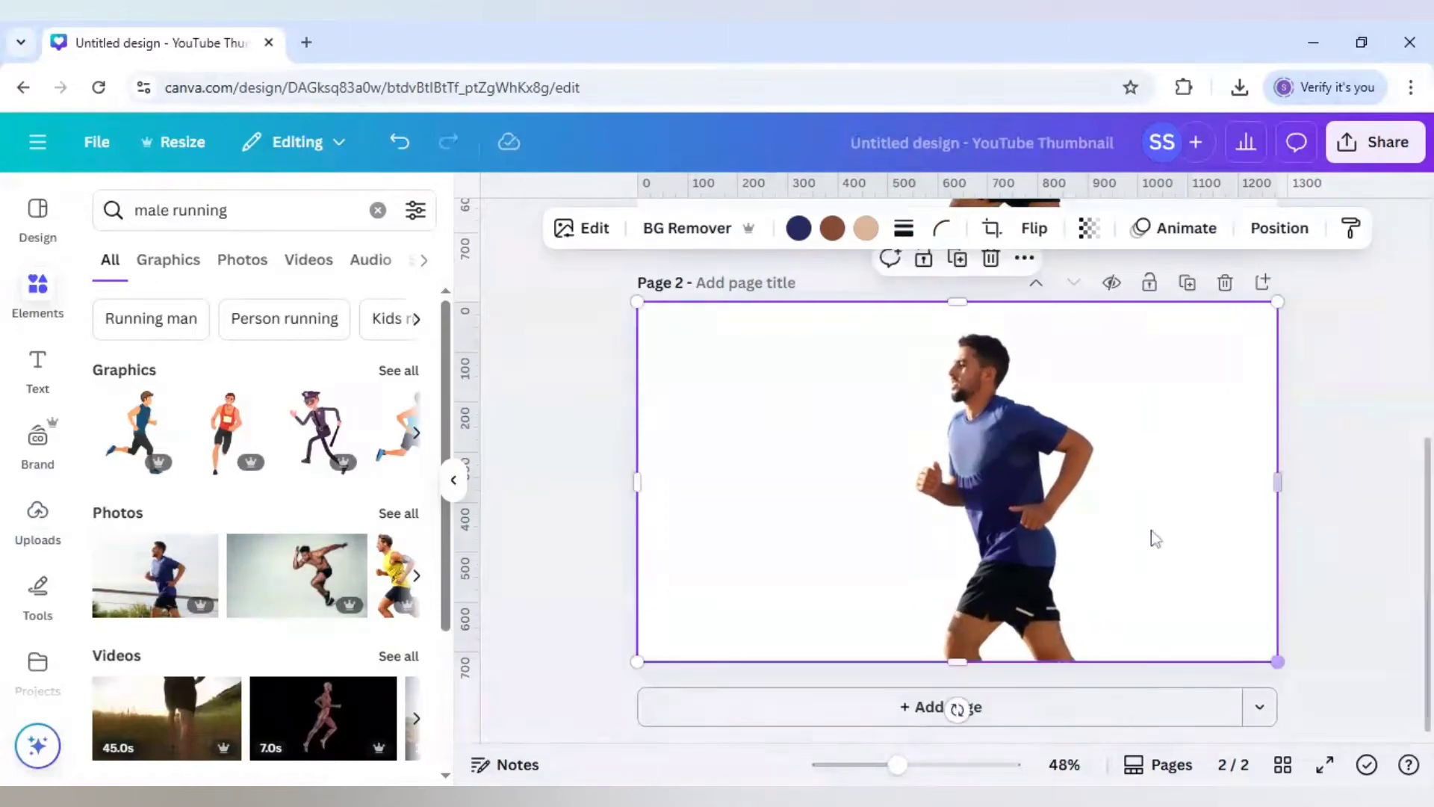
left_click_drag(636, 483, 865, 491)
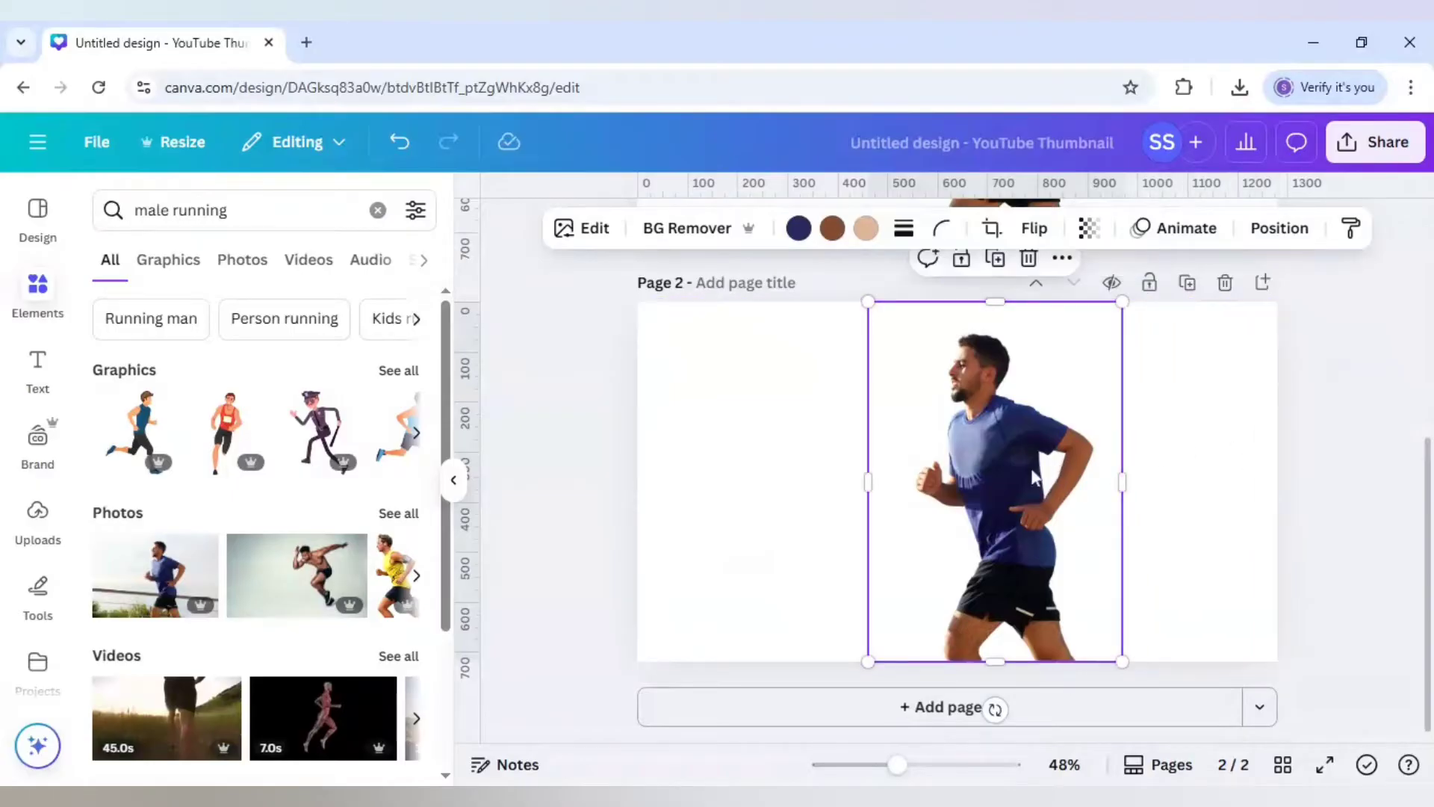
left_click_drag(995, 480, 921, 481)
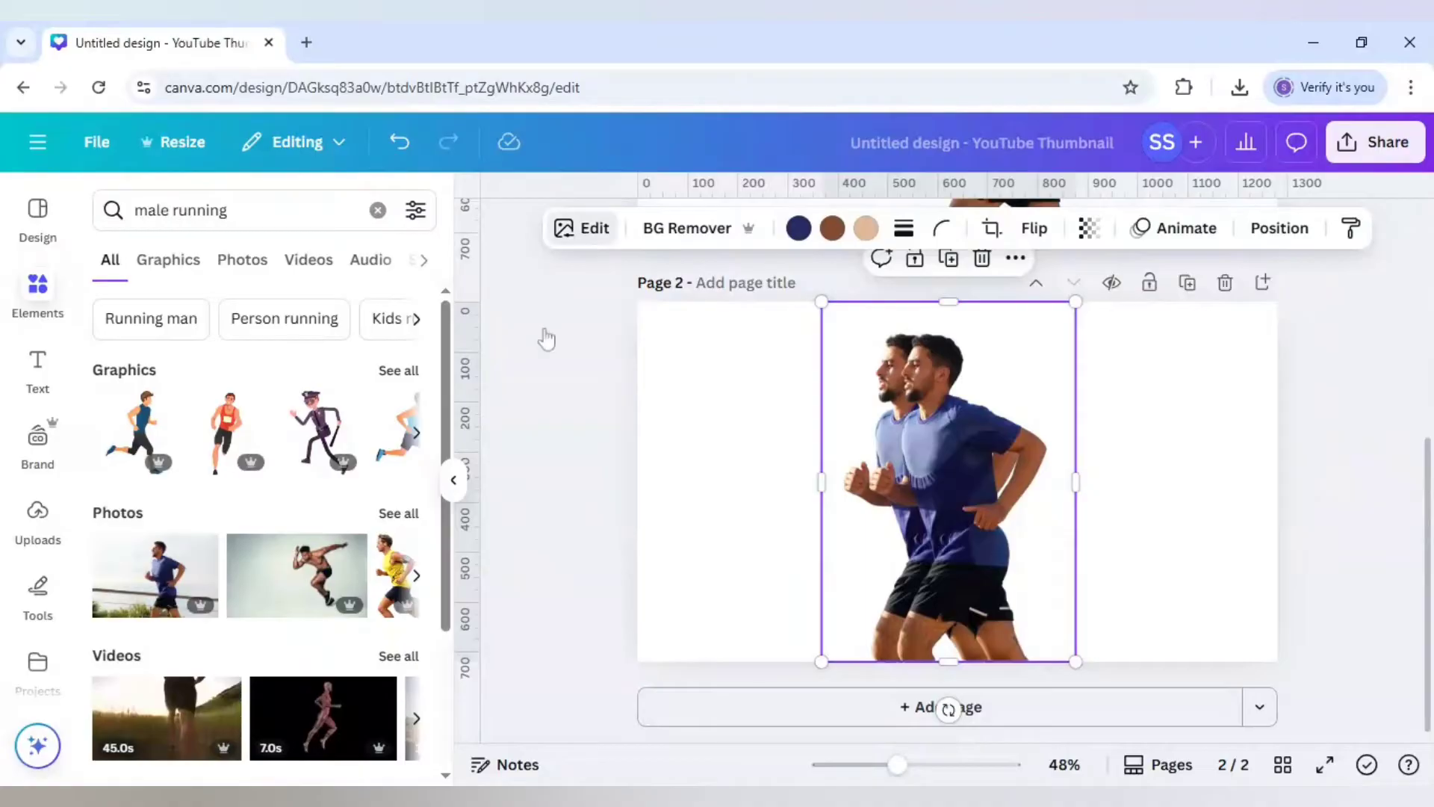
Step: Apply a whole-image Blur effect at intensity 55 to the runner copy
left_click(581, 227)
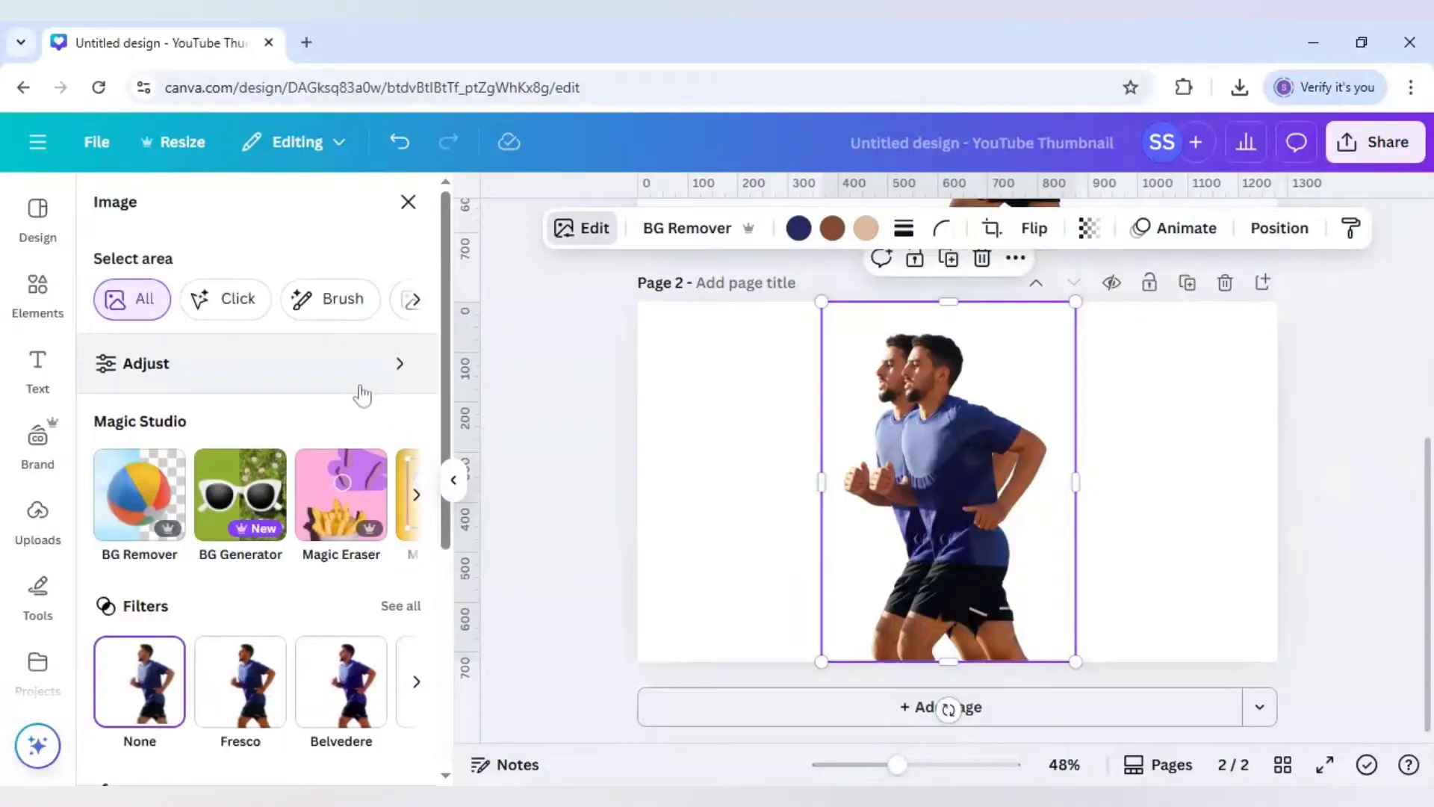
scroll("down", 3)
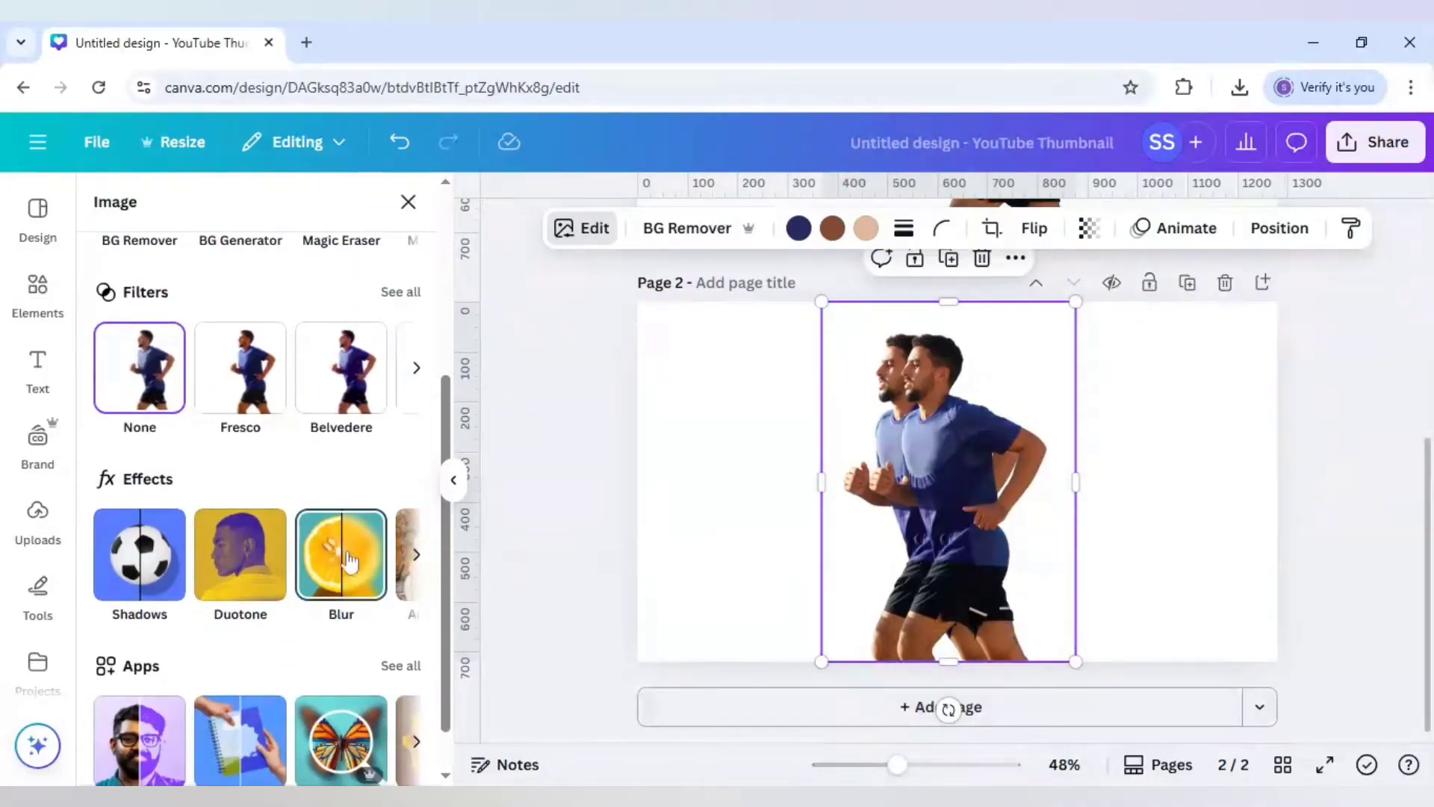
left_click(341, 554)
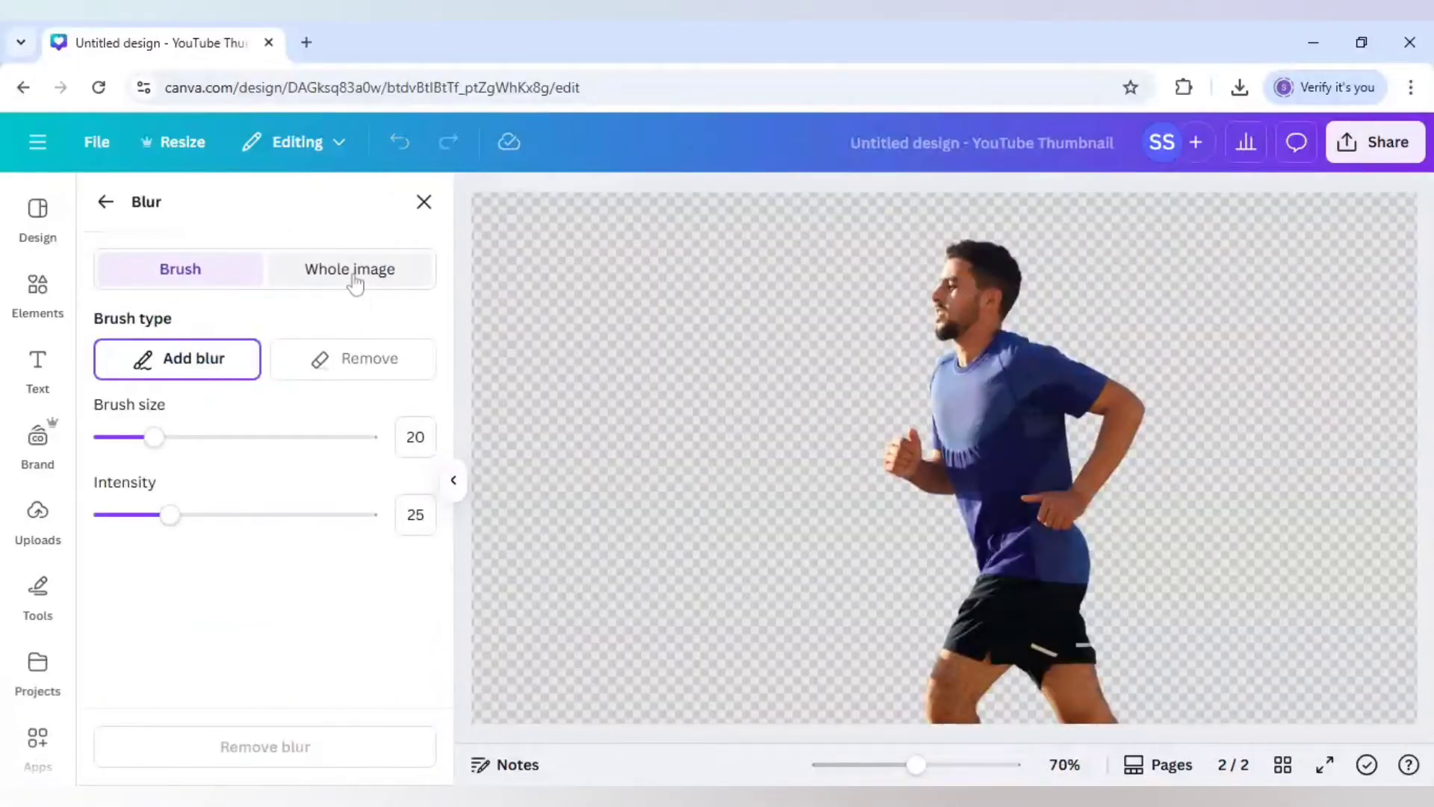
left_click(349, 269)
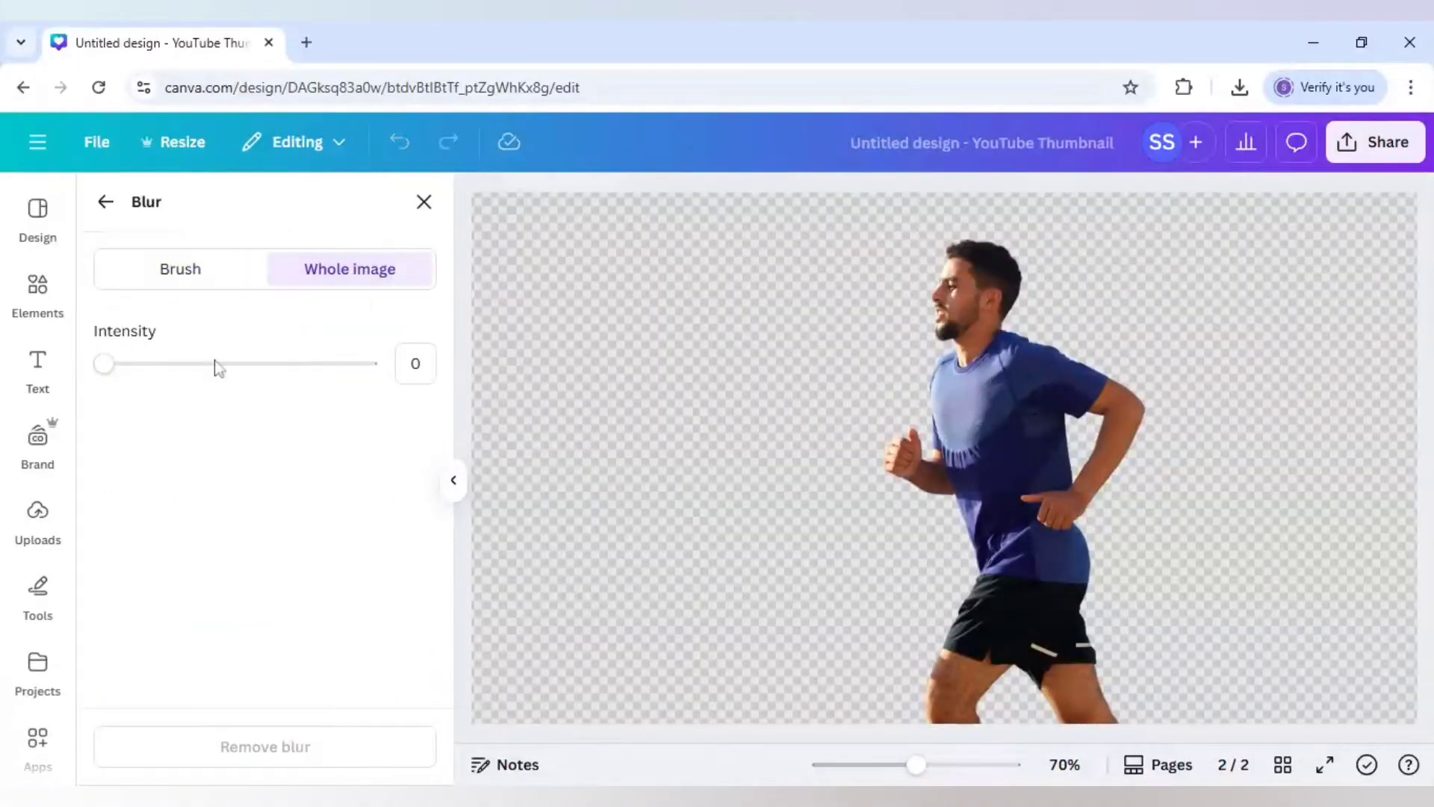
type("55")
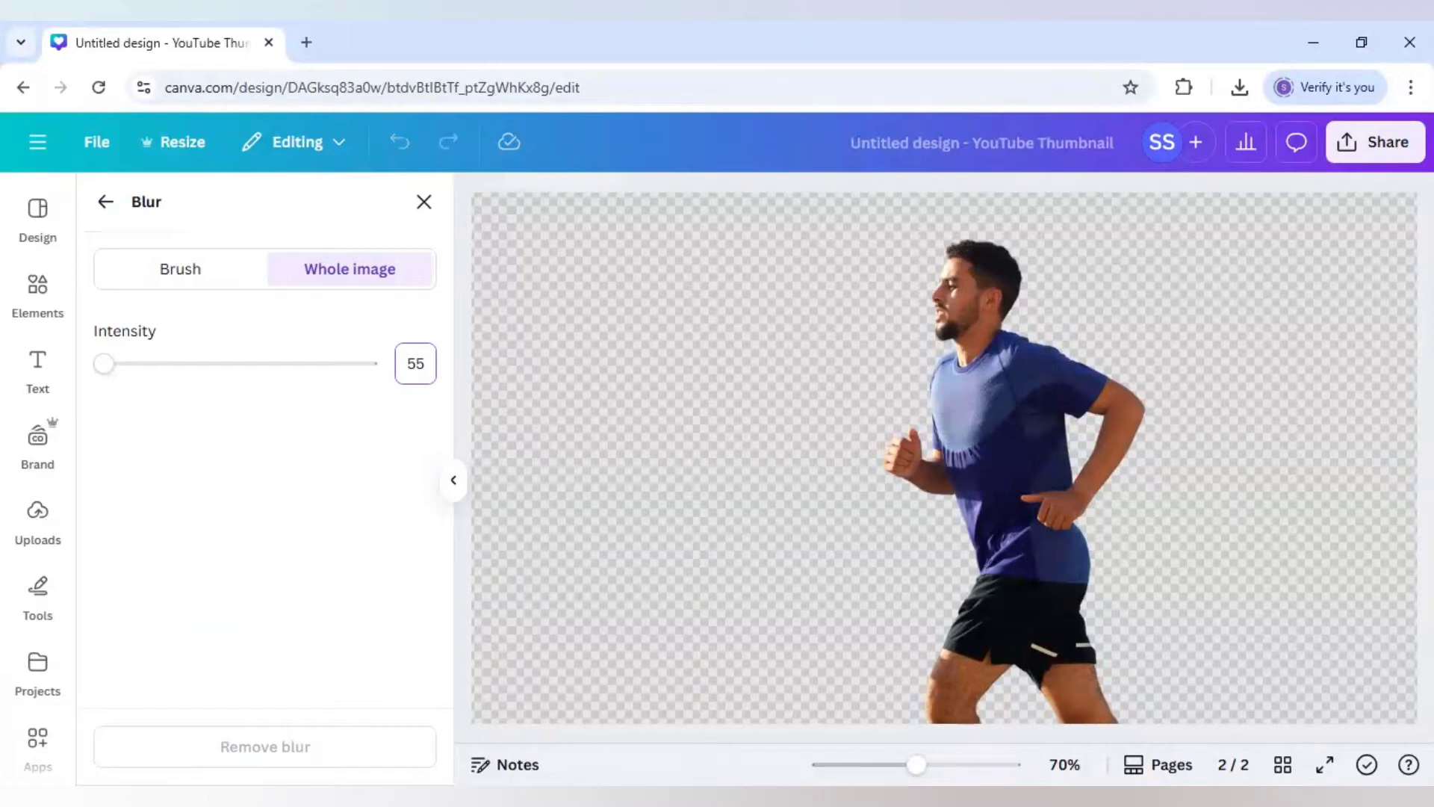
left_click_drag(103, 363, 248, 363)
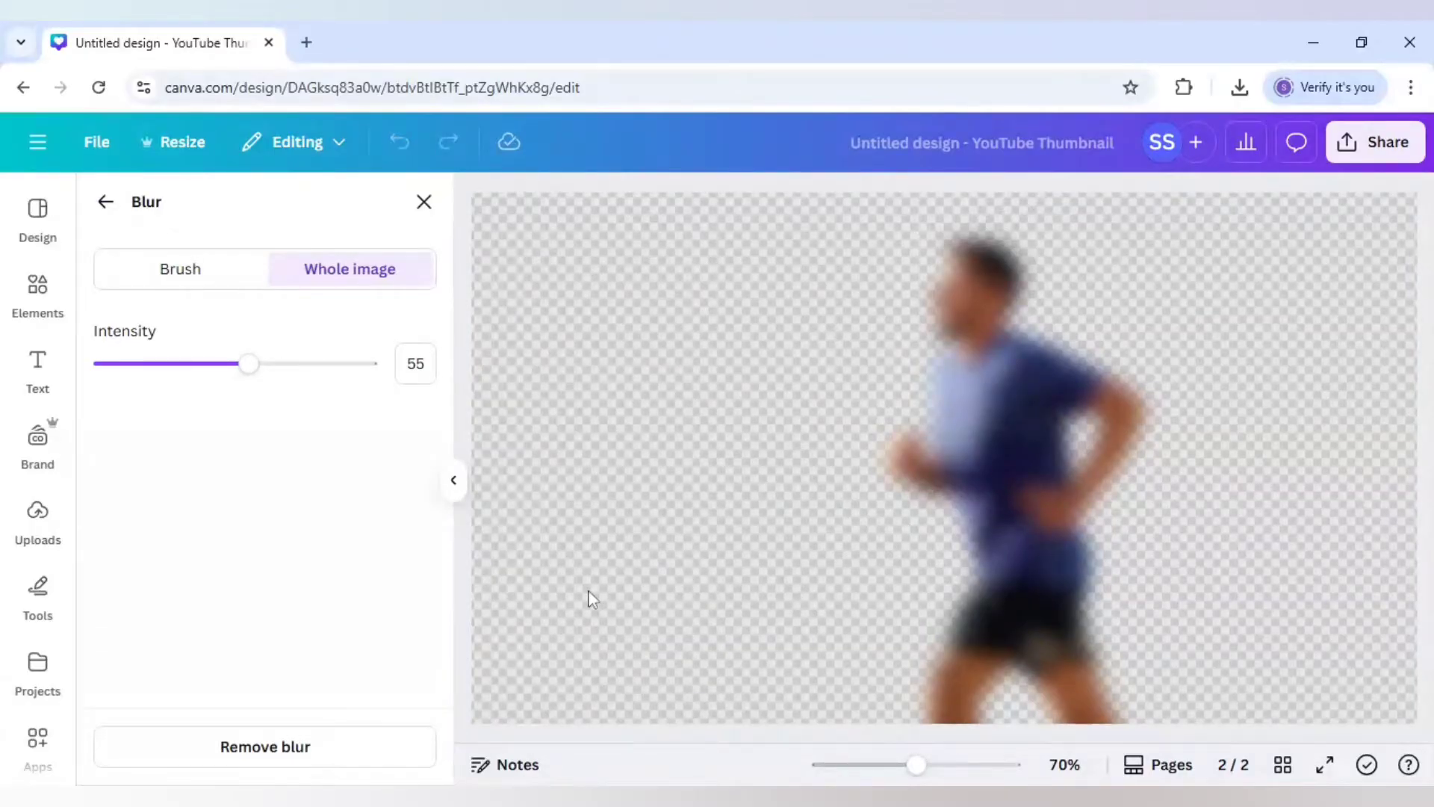
mouse_move(910, 499)
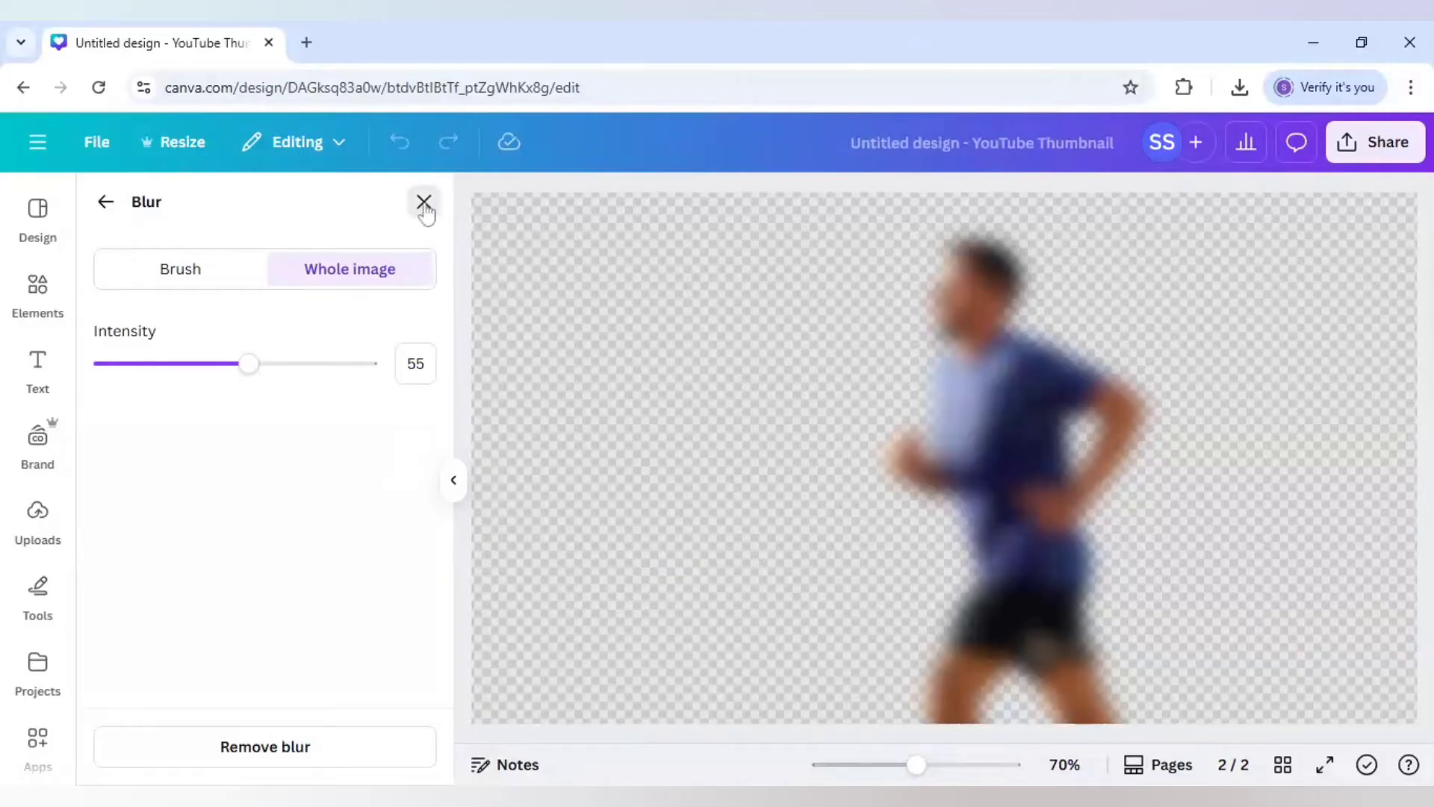
left_click(424, 201)
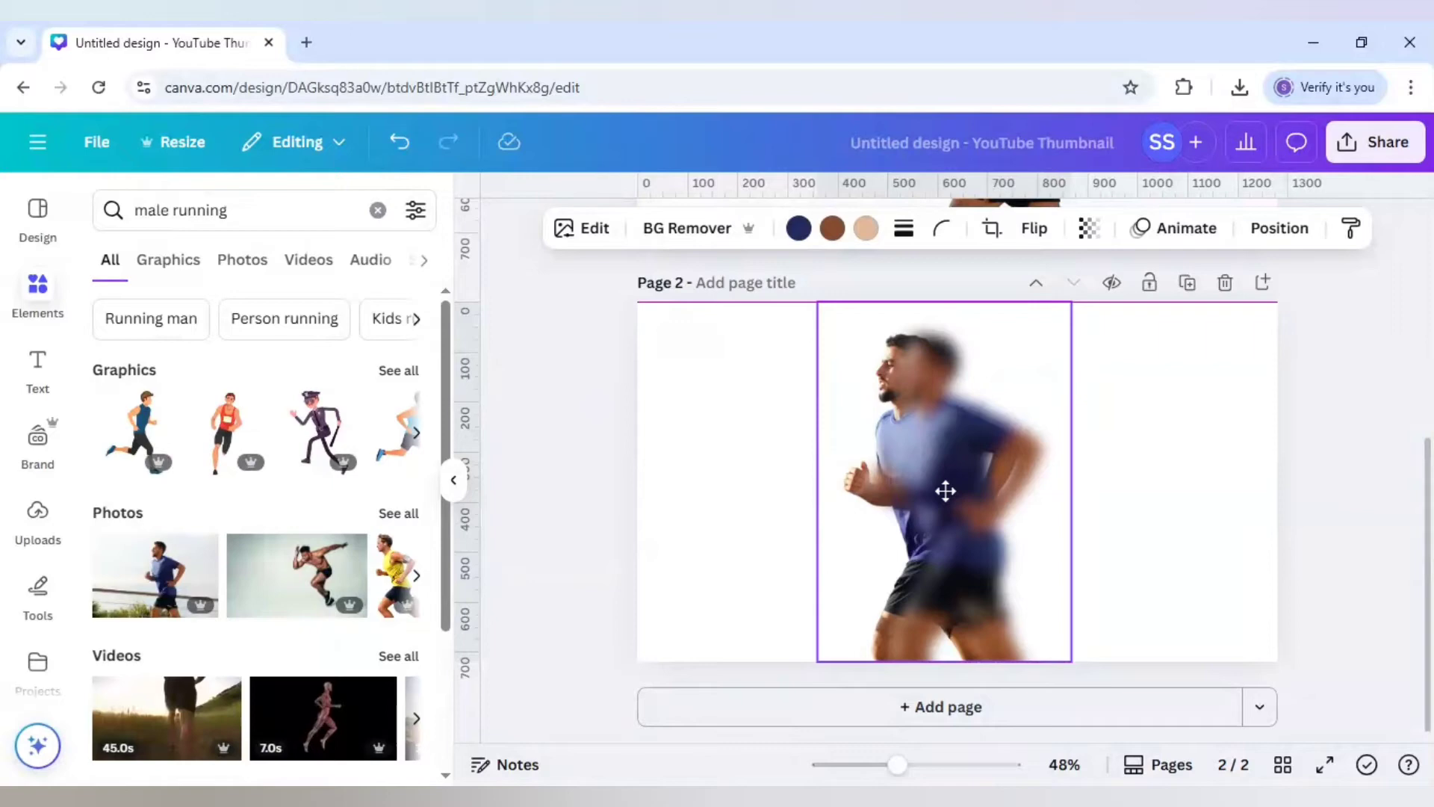
Step: Shift the blurred runner copy rightward so it trails behind the sharp runner
left_click(944, 490)
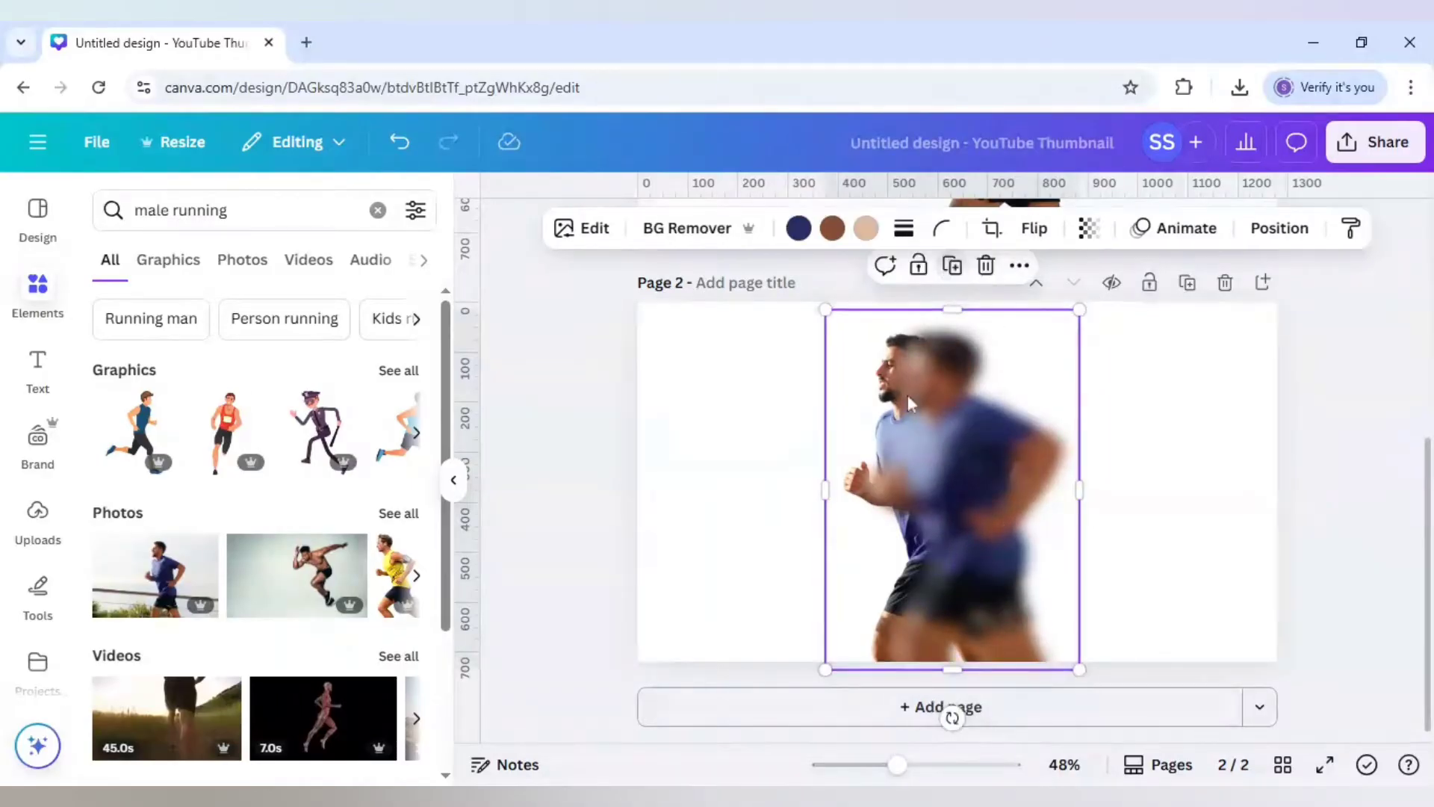
left_click_drag(910, 402, 961, 395)
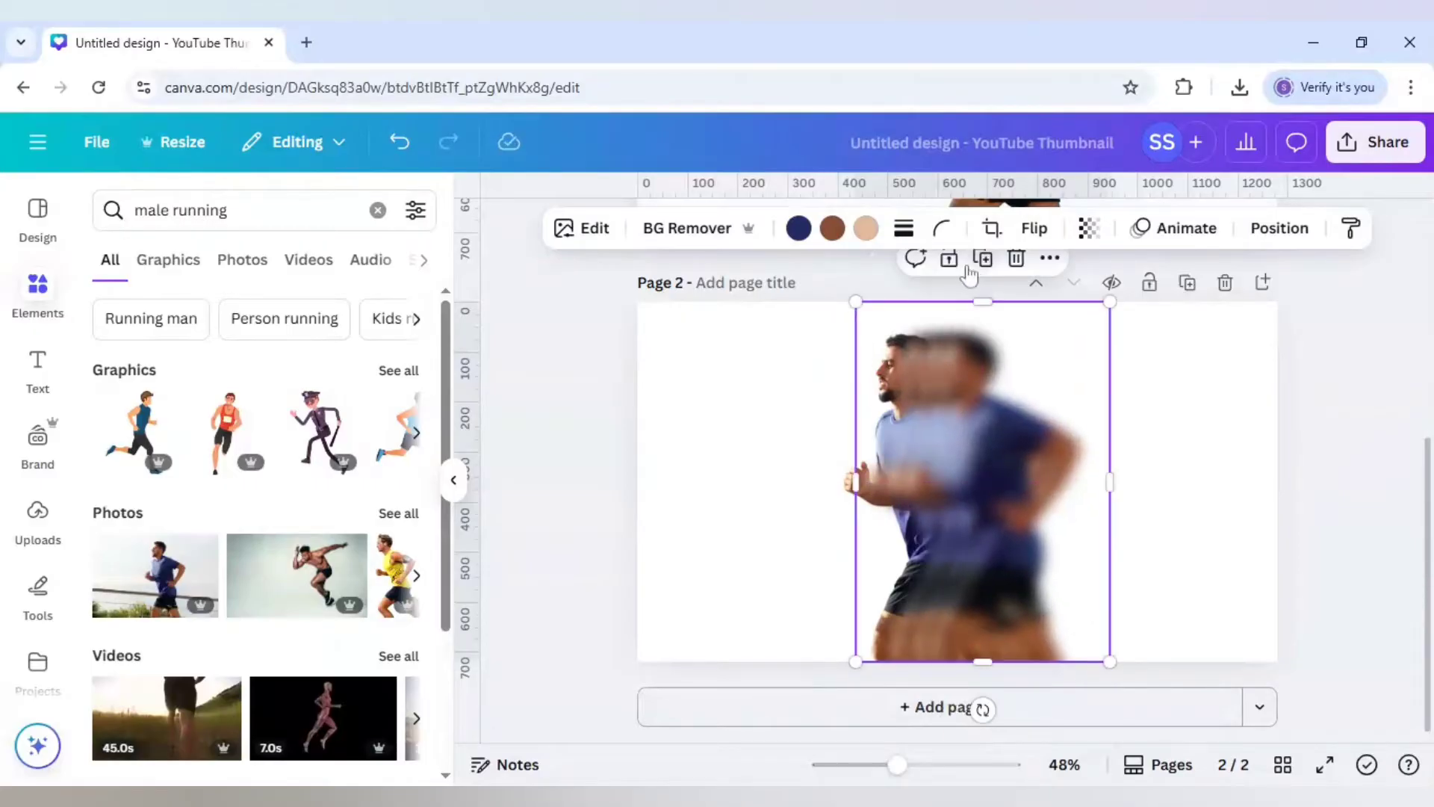
left_click_drag(983, 479, 1000, 484)
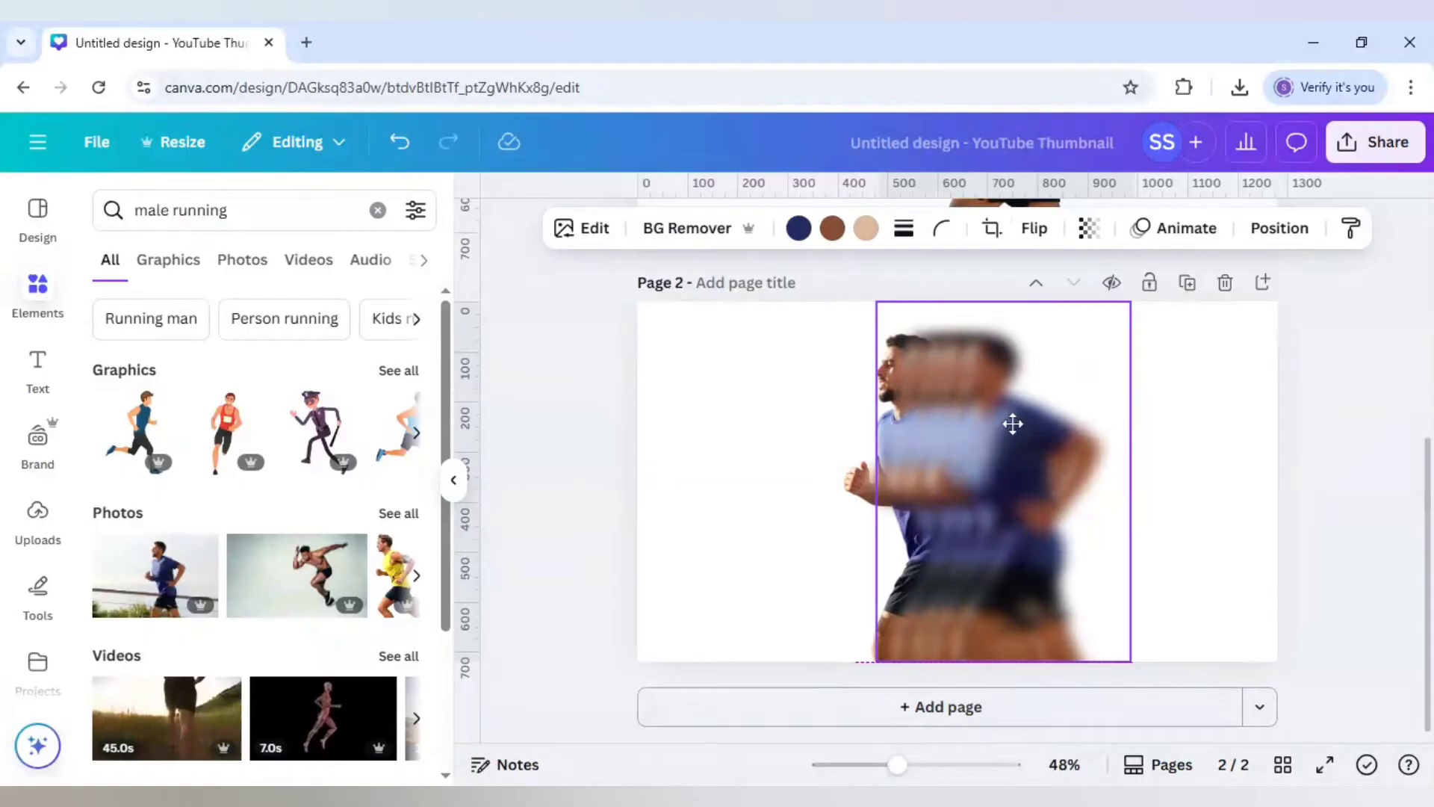
left_click(1009, 423)
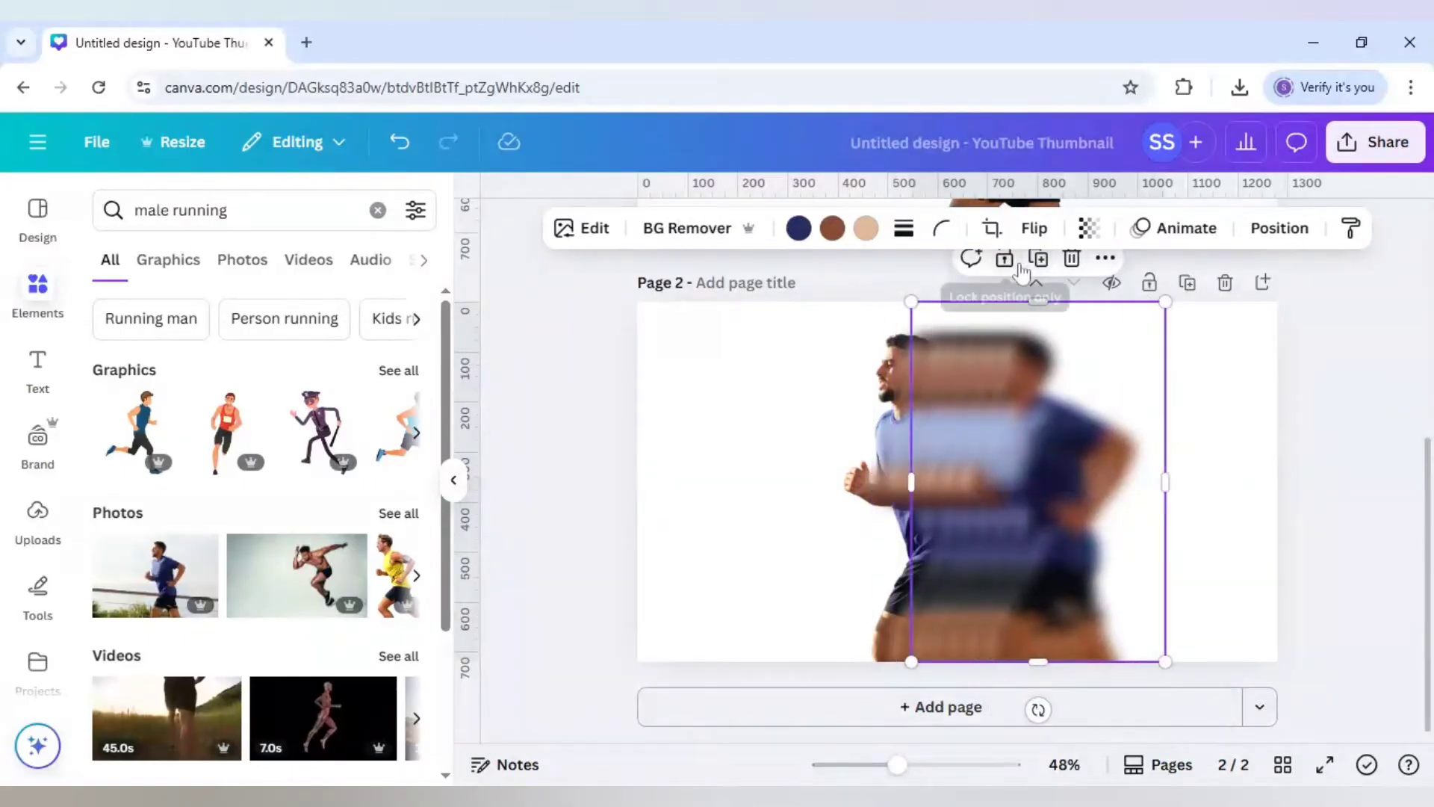
mouse_move(1039, 565)
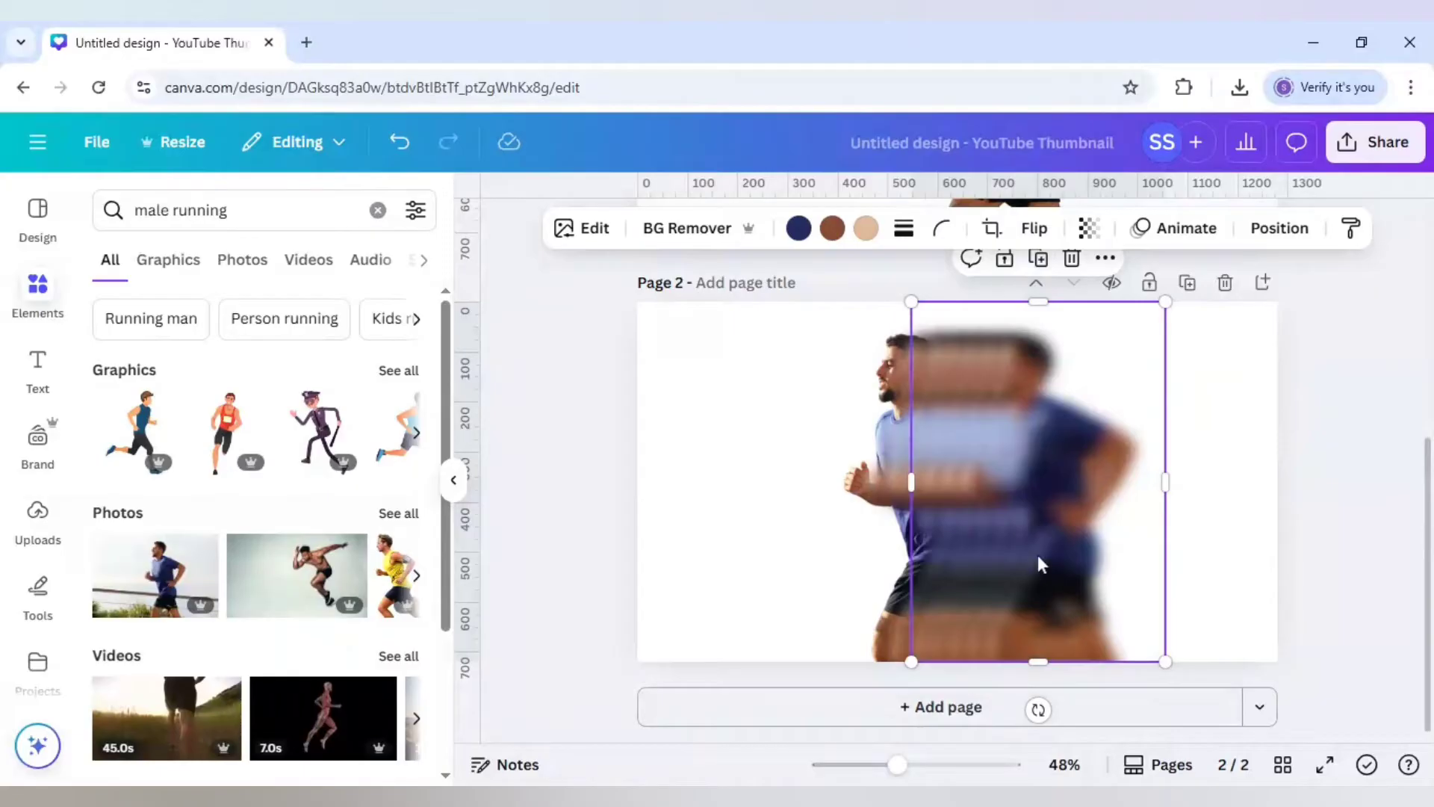
mouse_move(1126, 535)
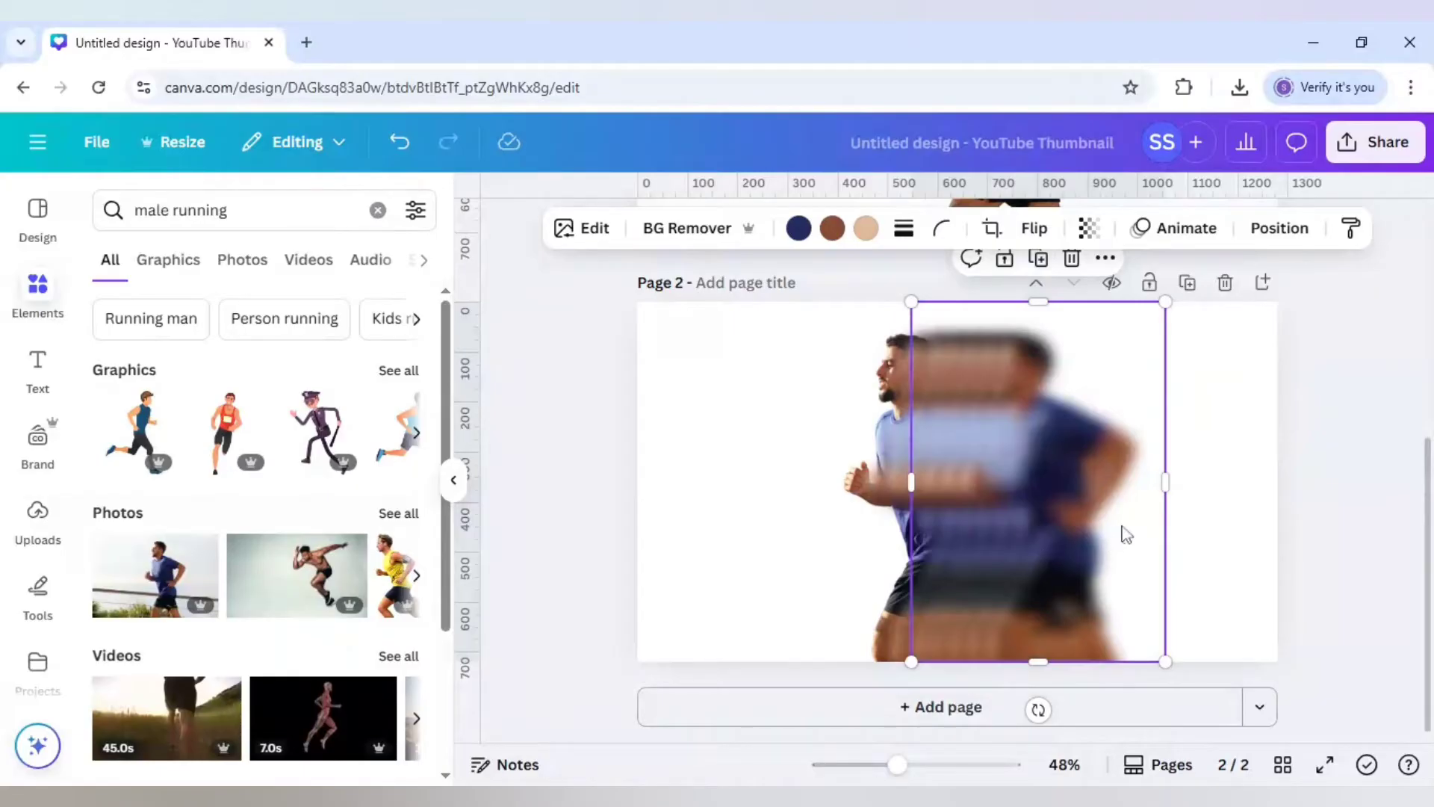
mouse_move(1133, 491)
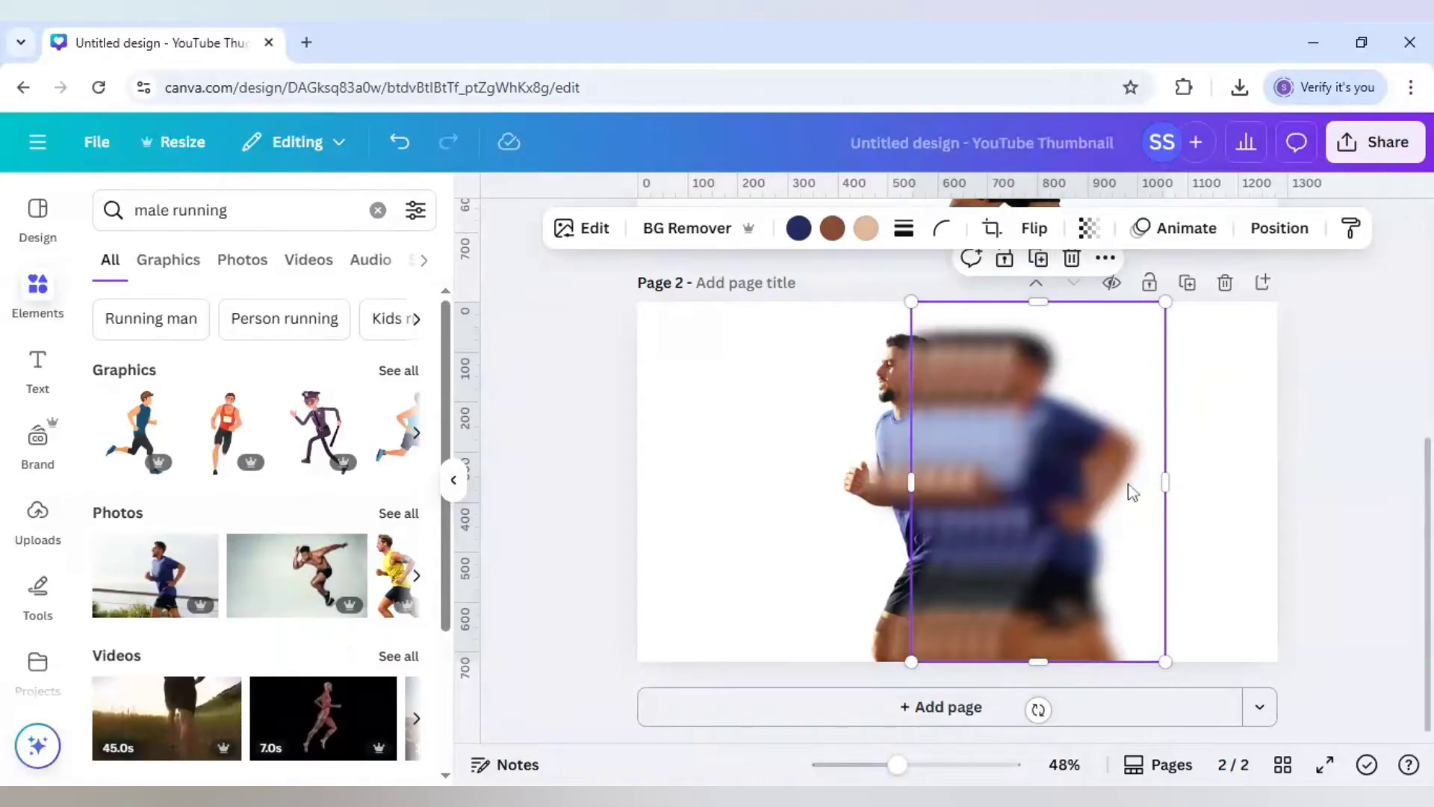
mouse_move(1023, 486)
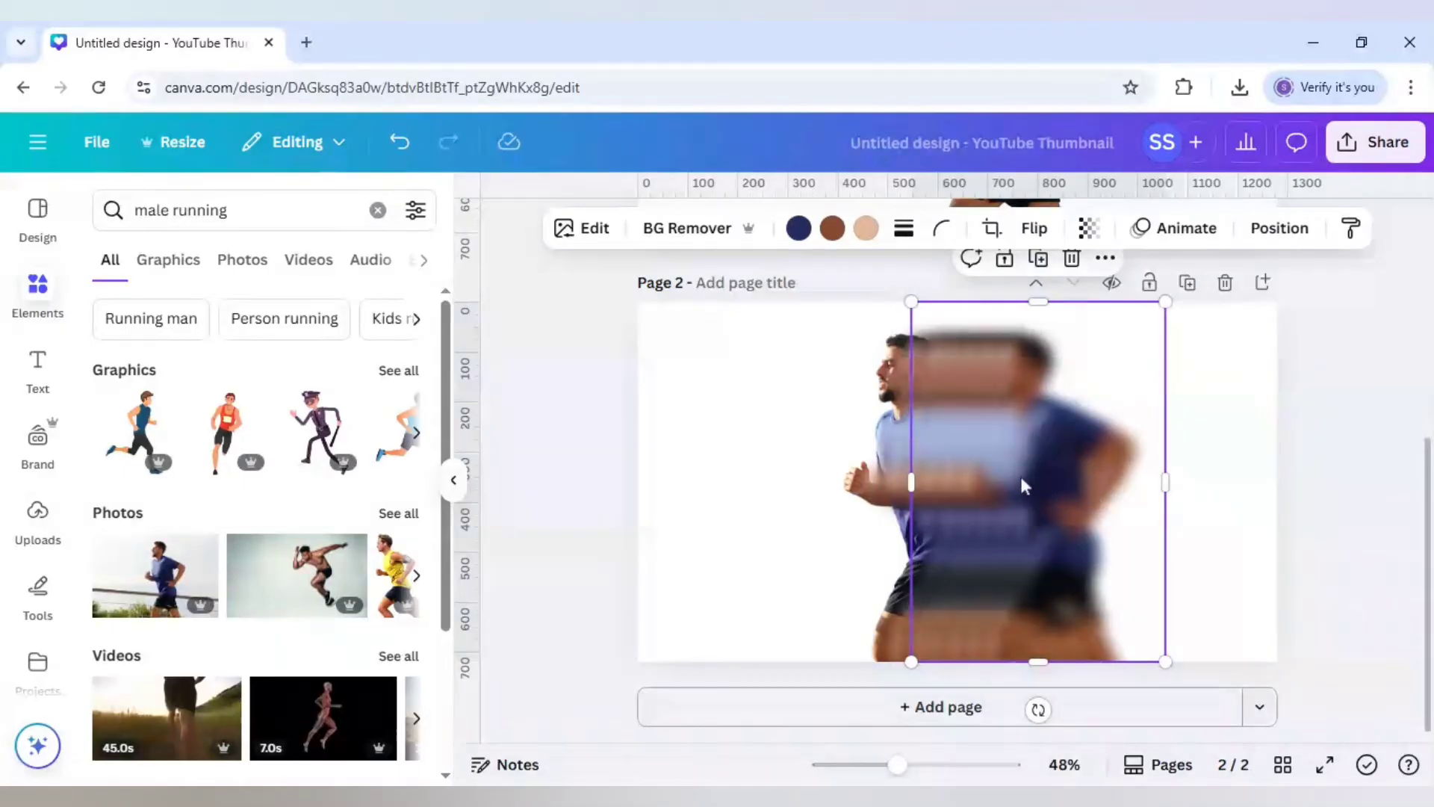
mouse_move(1015, 474)
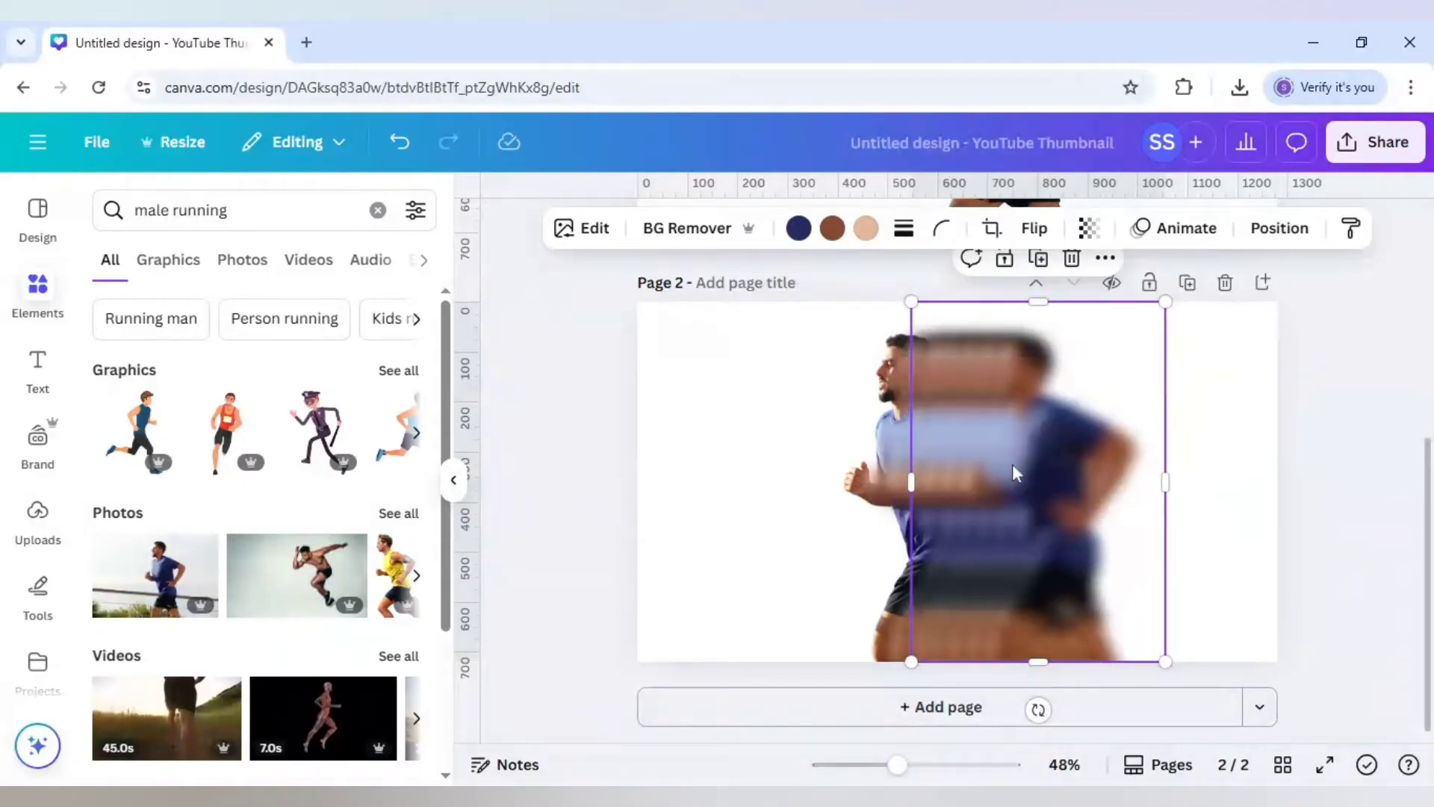
Step: Show the layer list from the blurred copy's right-click Layer menu
right_click(1013, 472)
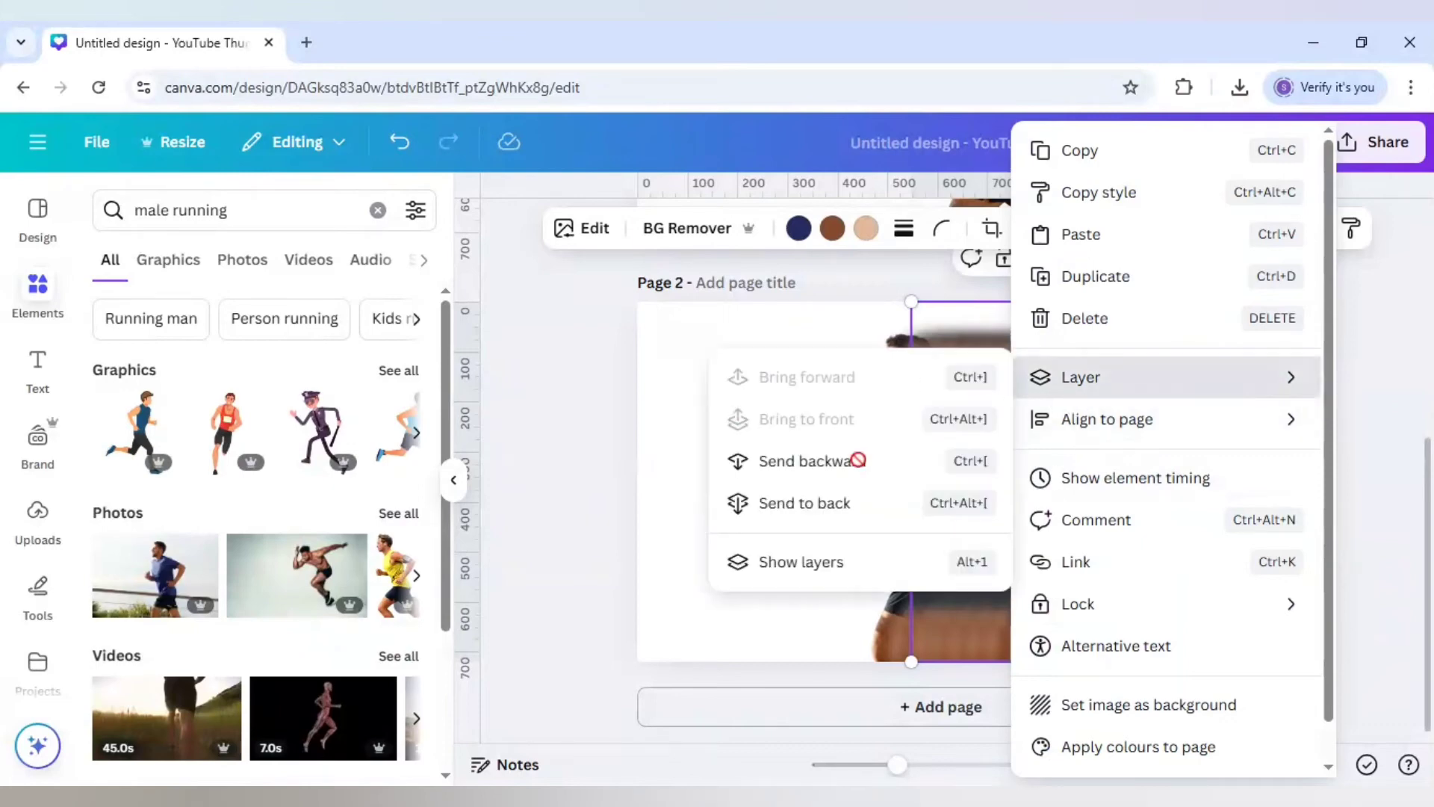
left_click(801, 562)
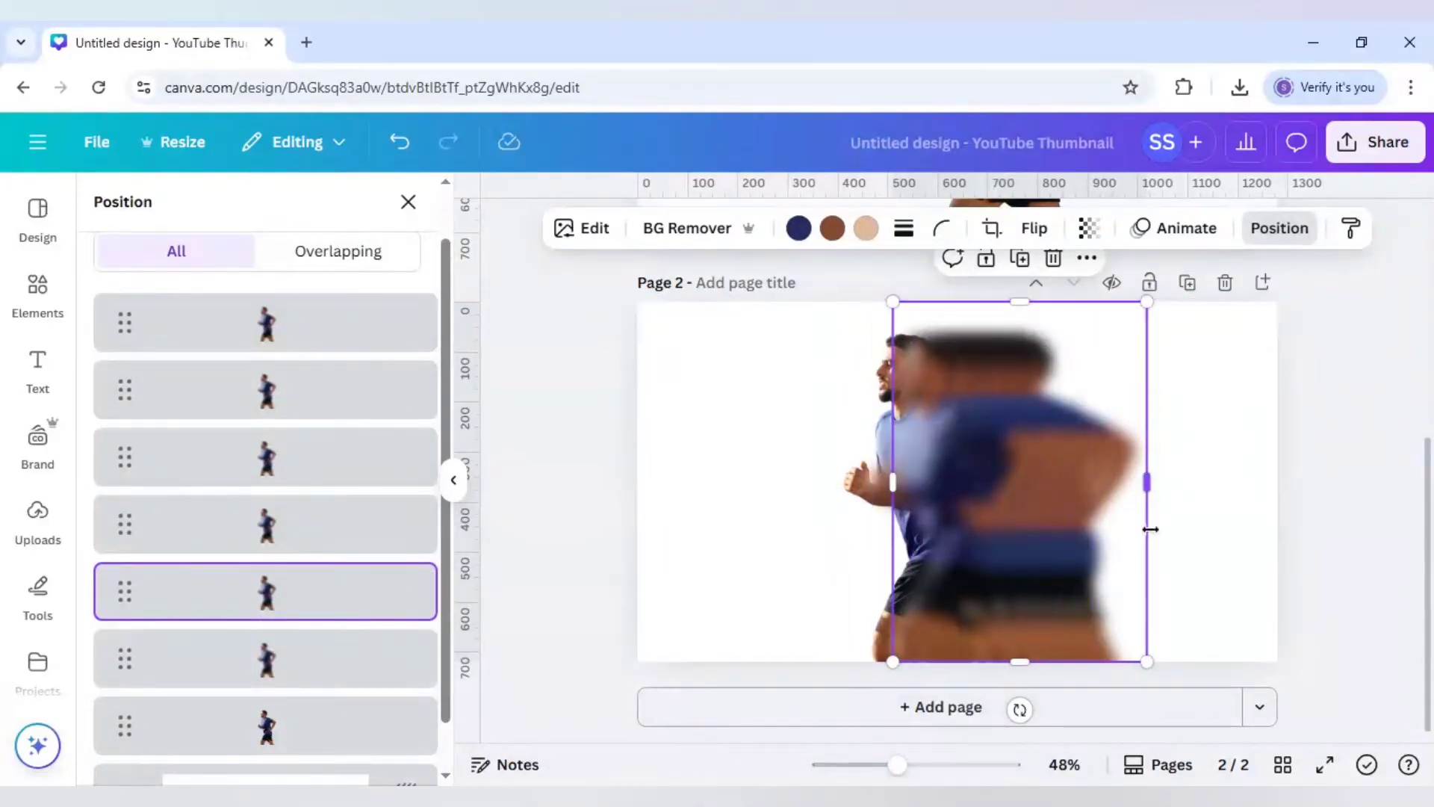
Step: Fade the first blurred copies to transparency around 14 and 23
left_click(1087, 227)
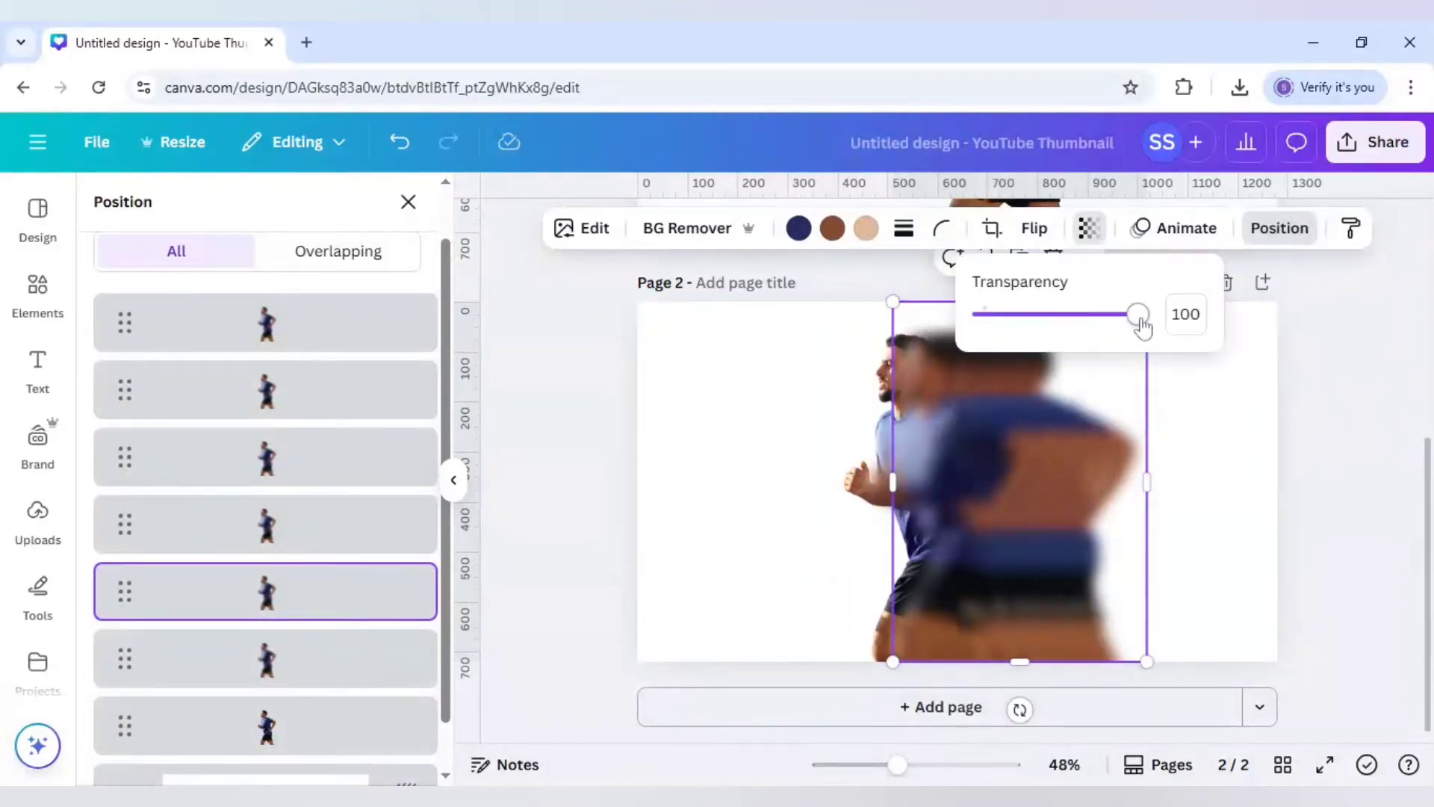
left_click_drag(1138, 313, 1004, 313)
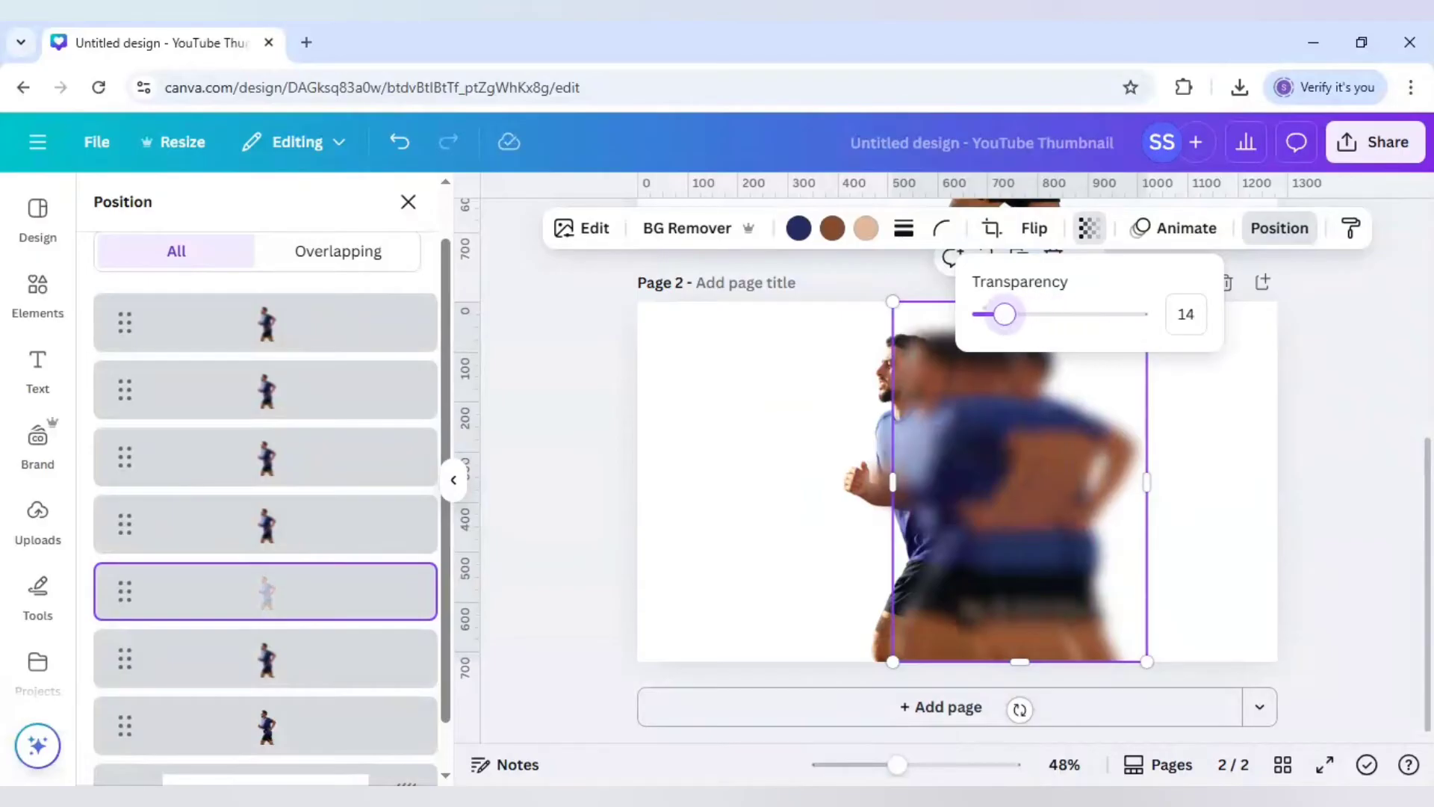
left_click_drag(1001, 314, 1008, 314)
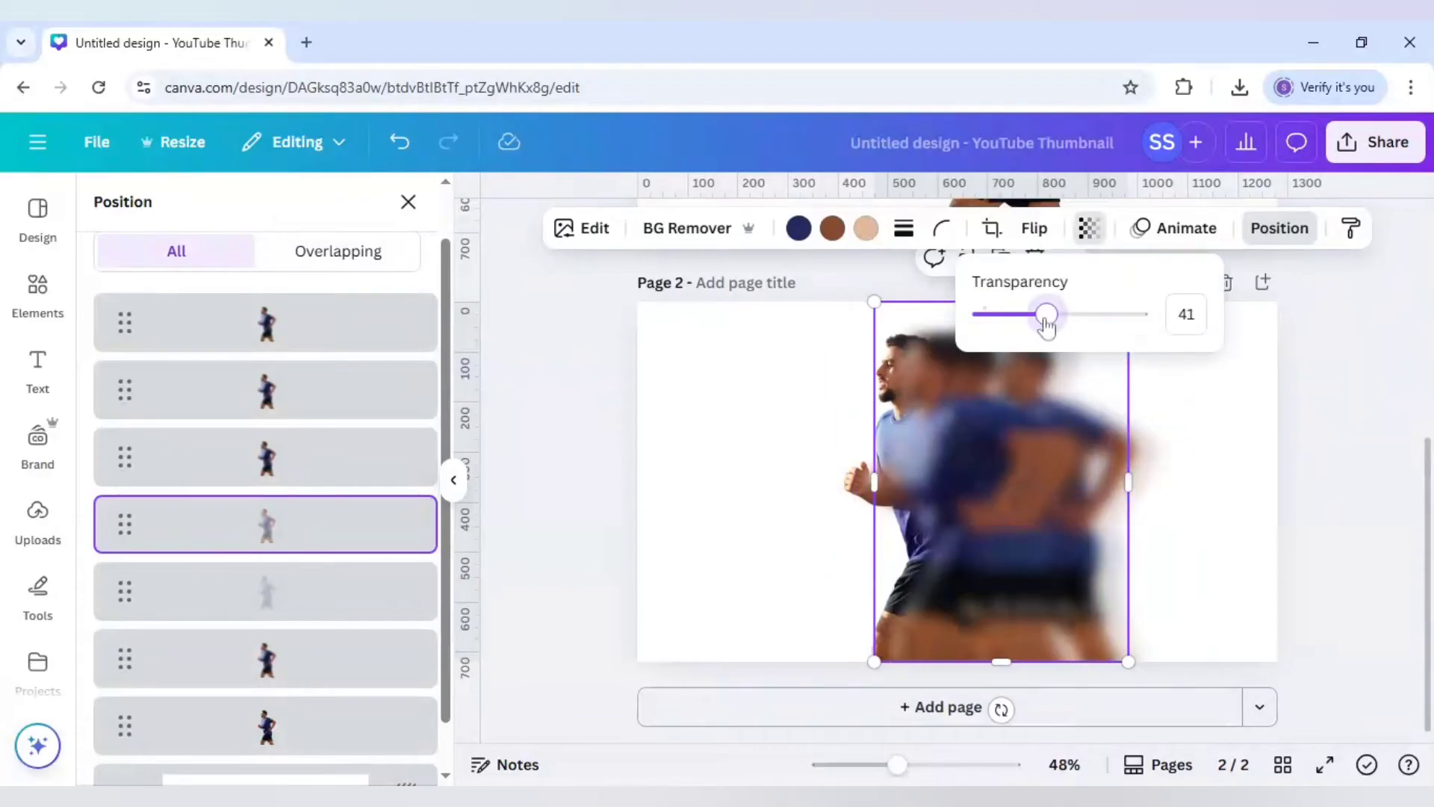
left_click_drag(1046, 314, 1017, 314)
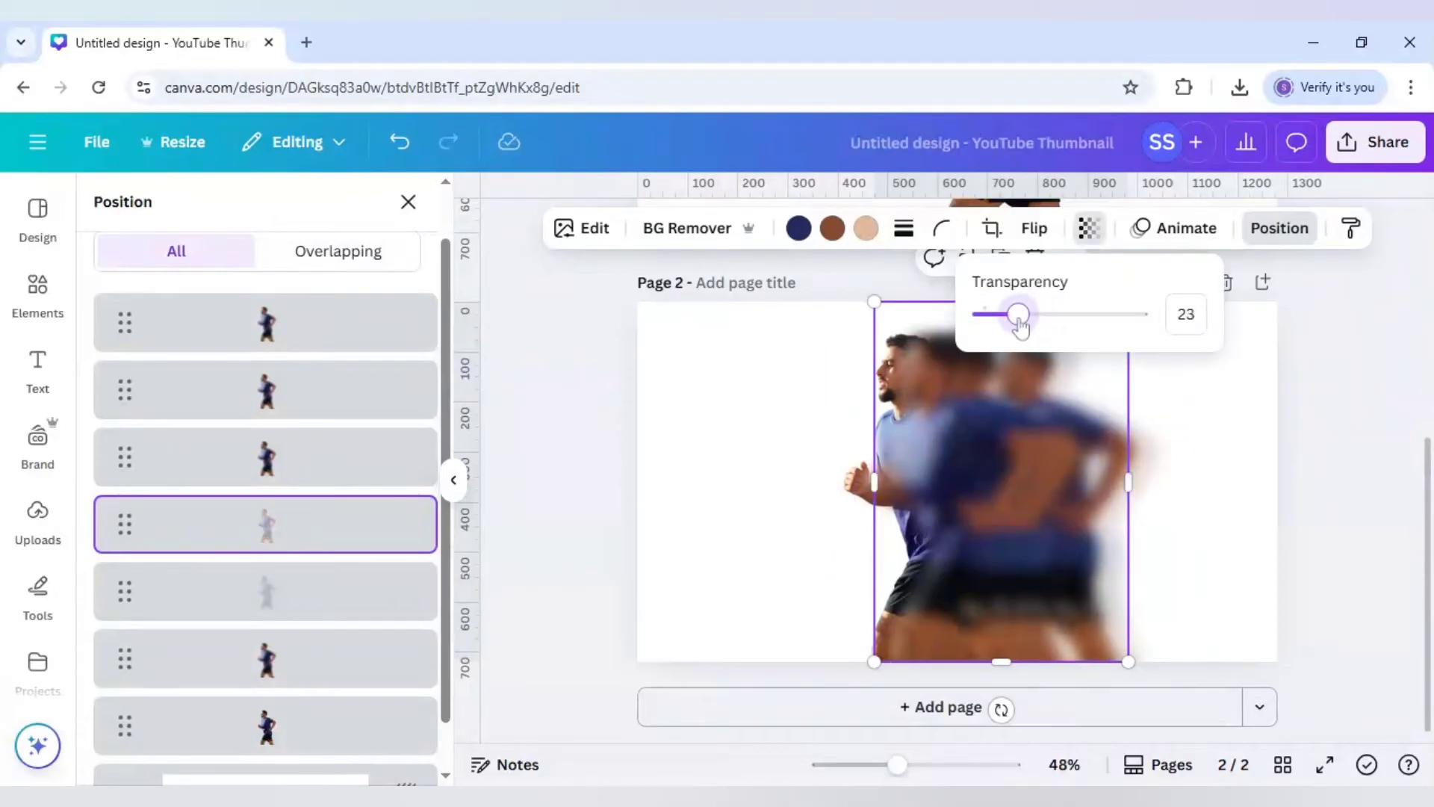
left_click_drag(1015, 314, 1025, 314)
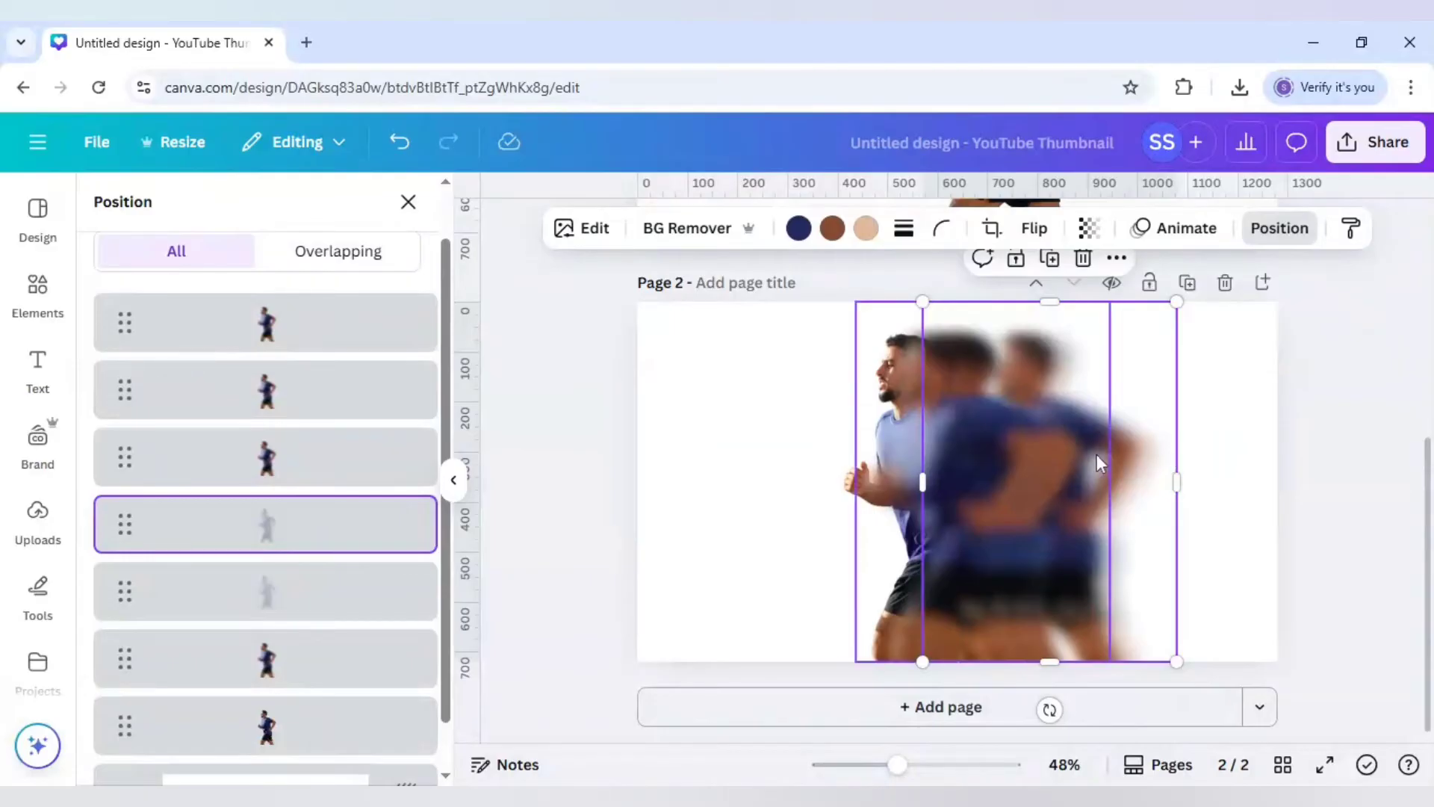
Step: Fade the next two blurred copies to transparency around 35–36
left_click(1089, 227)
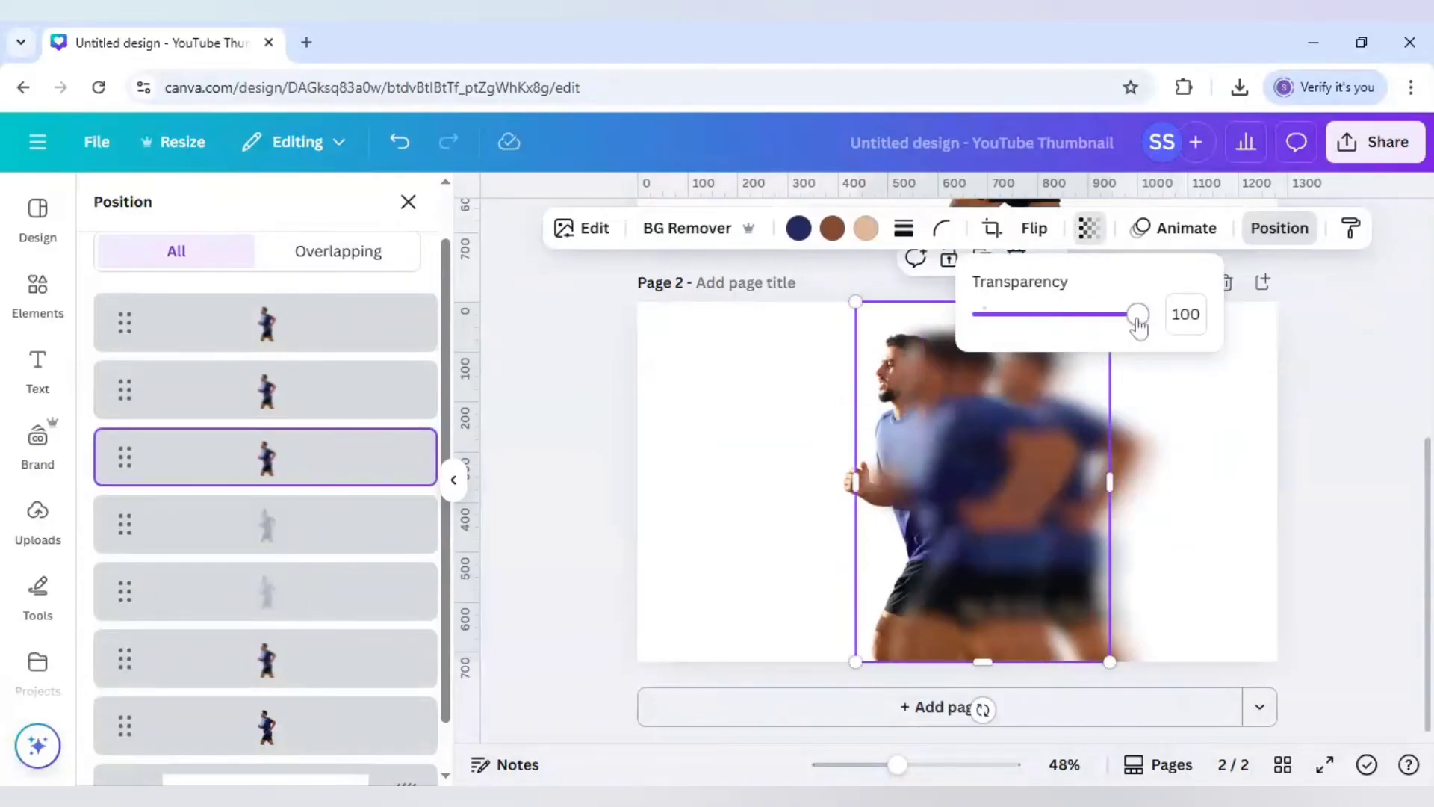
left_click_drag(1137, 312, 1038, 312)
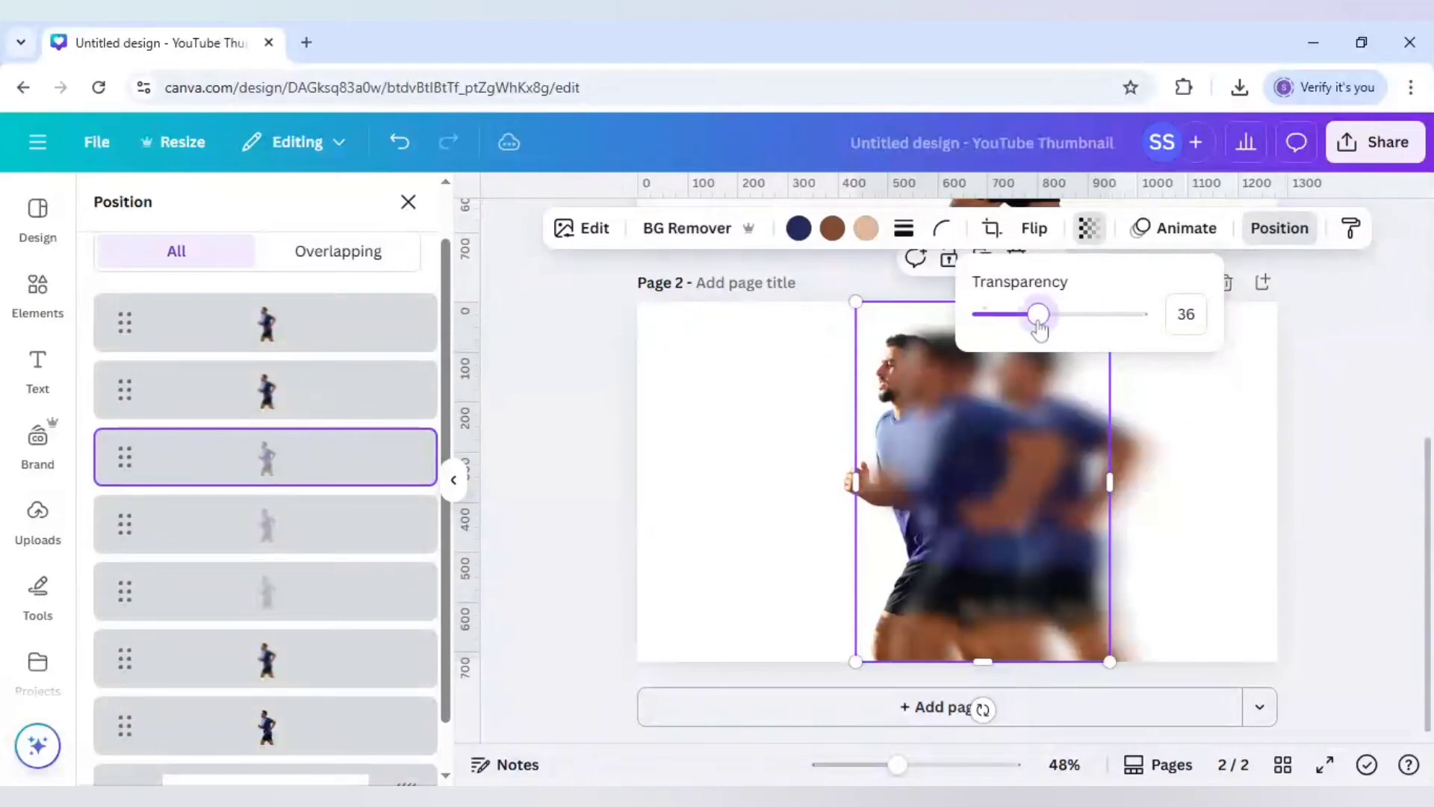
left_click_drag(1041, 313, 1037, 314)
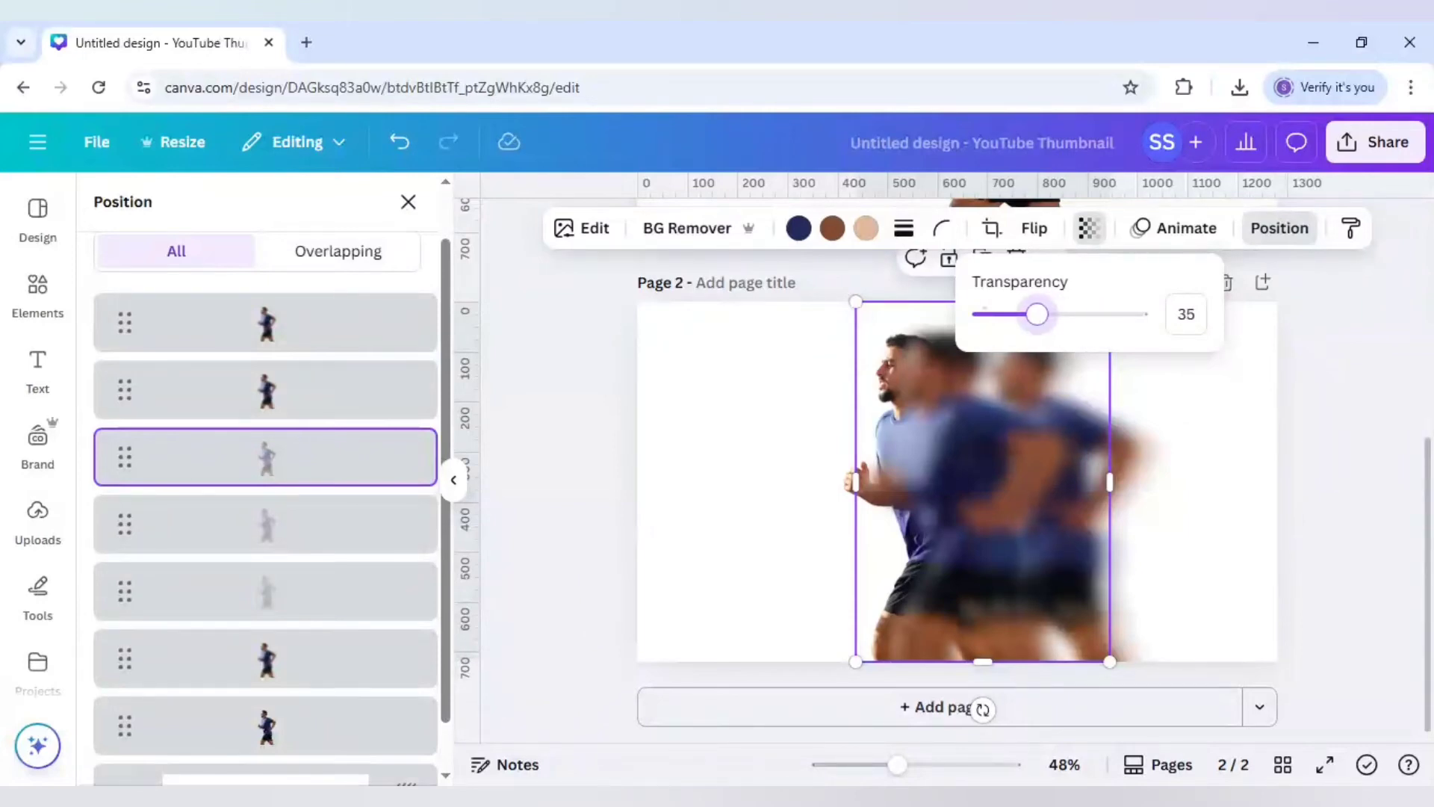
left_click_drag(1034, 314, 1022, 314)
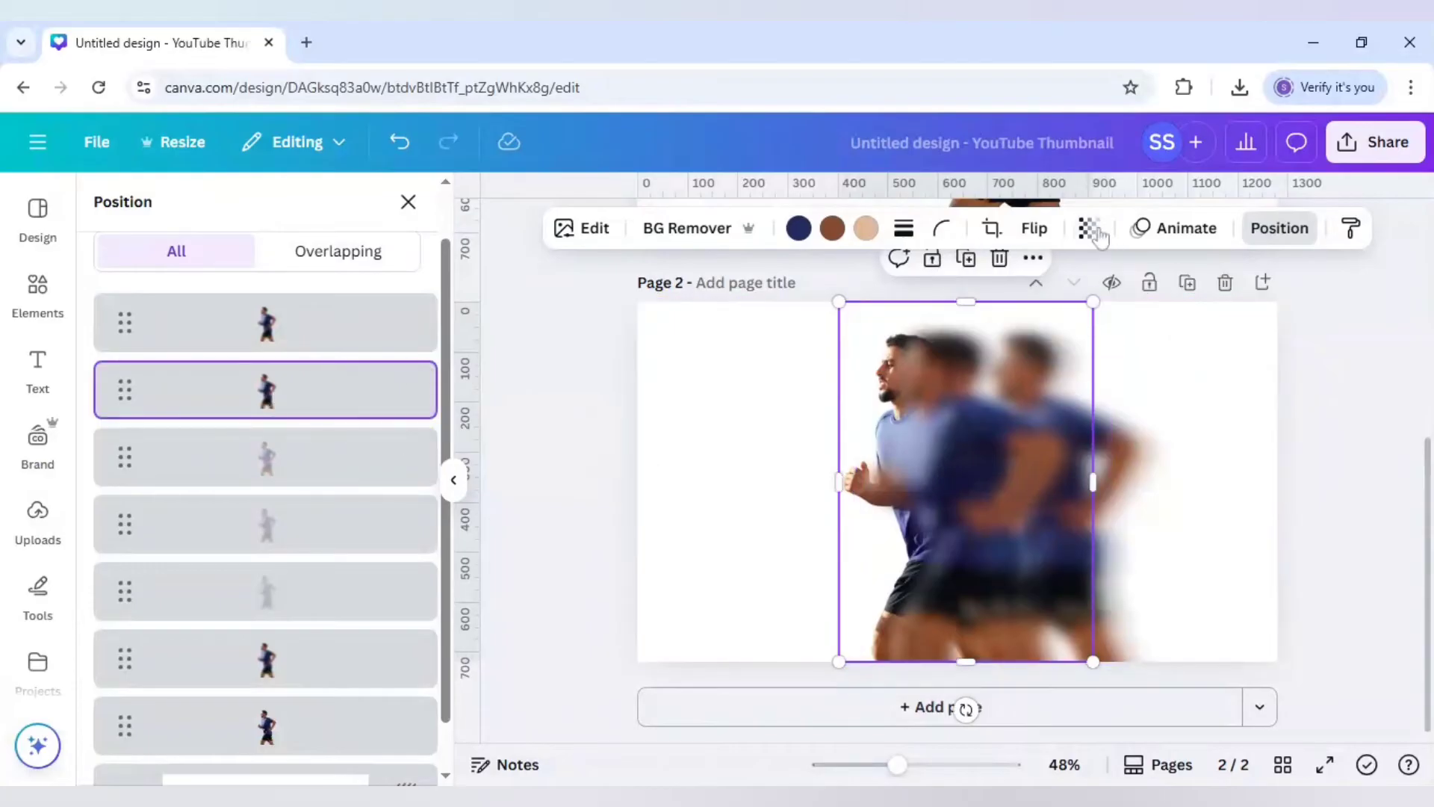
left_click(1091, 227)
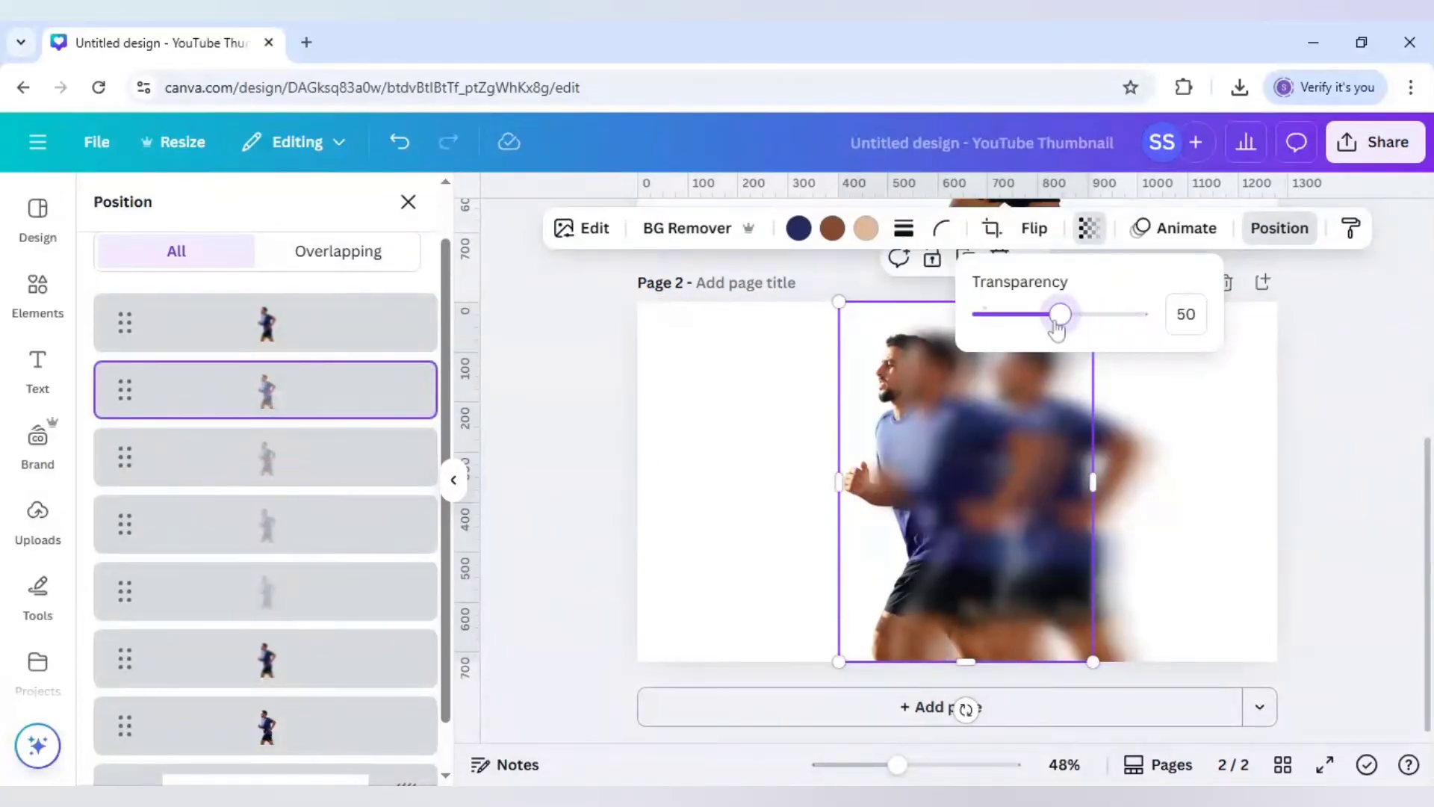
left_click_drag(1059, 314, 1038, 314)
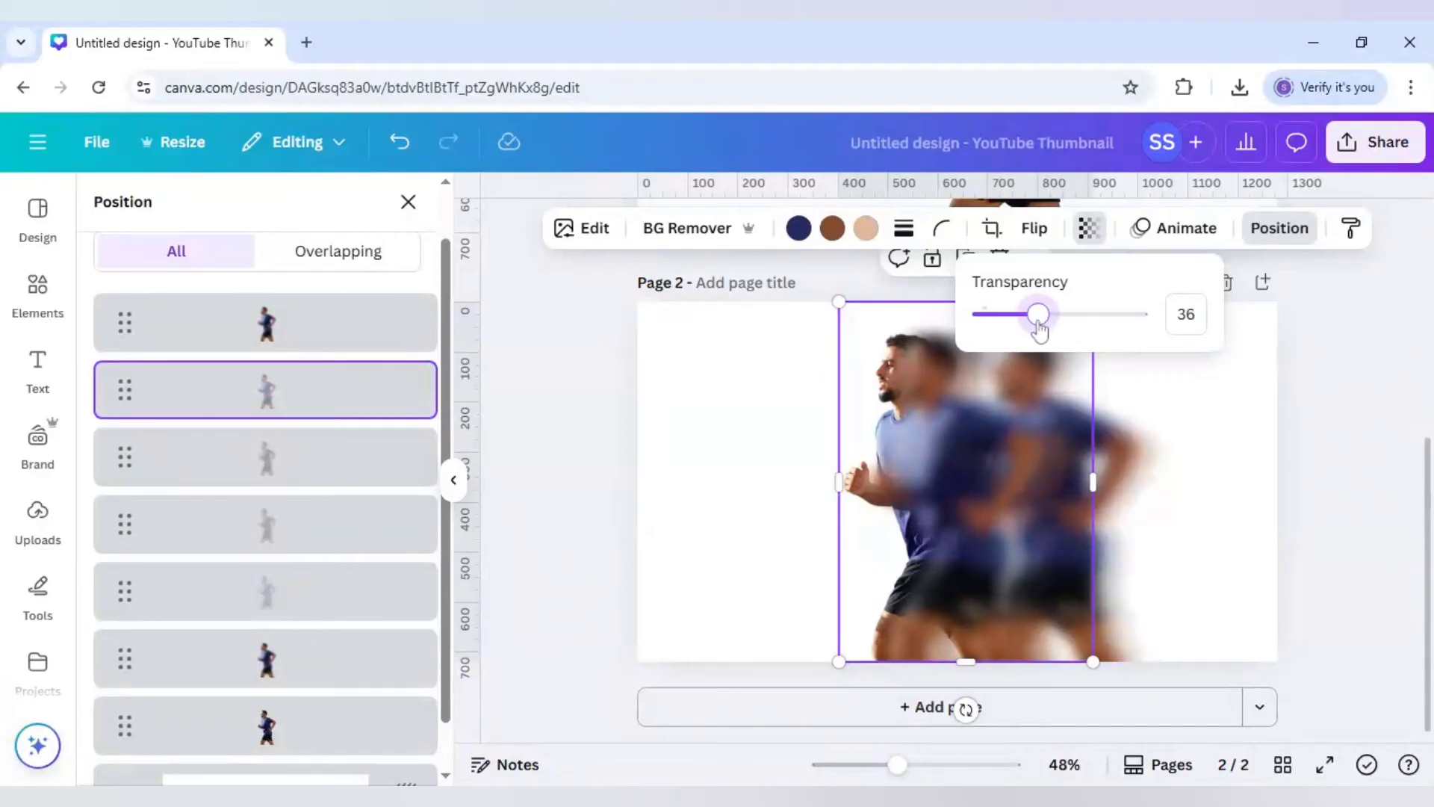
left_click_drag(1039, 314, 1034, 314)
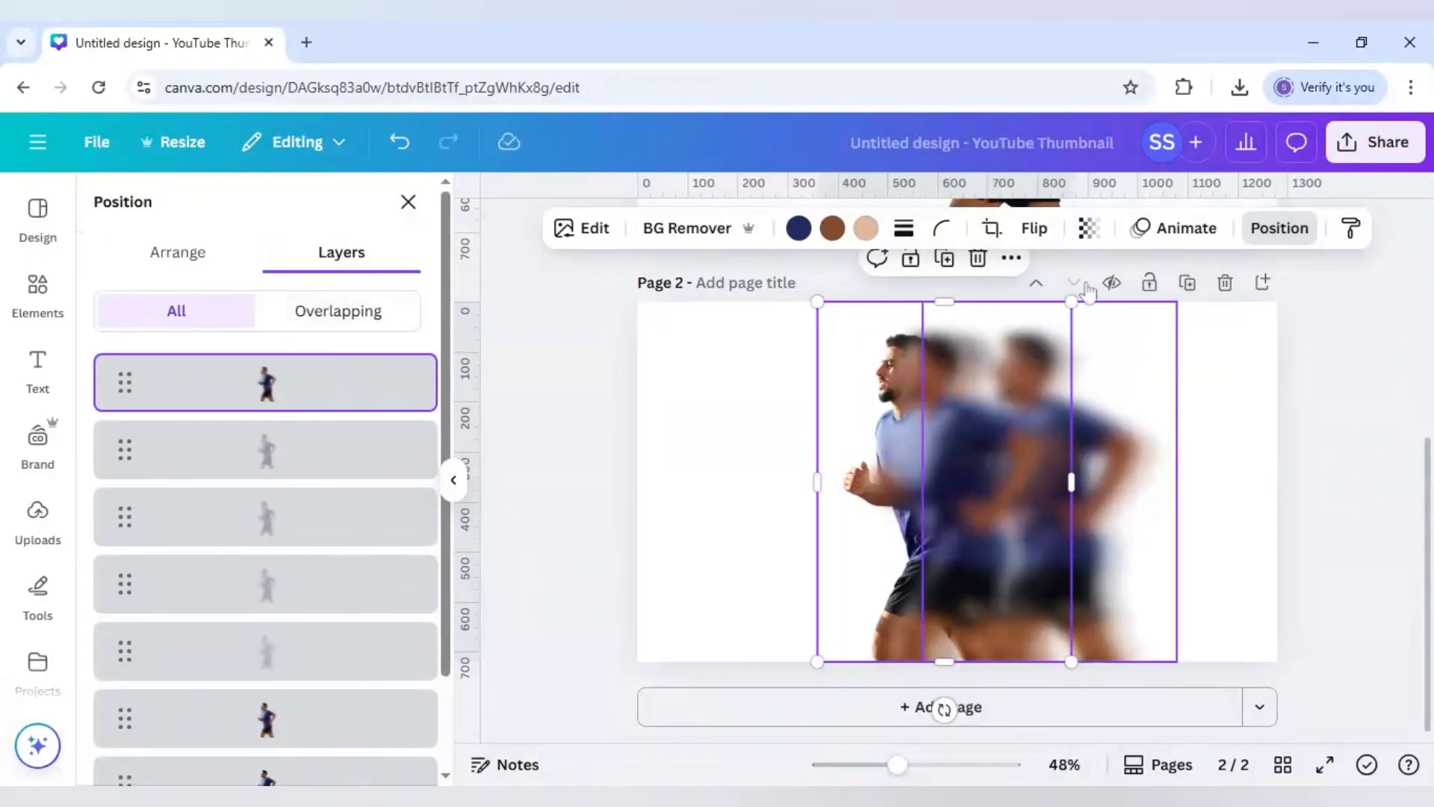
Step: Fade the topmost blurred copies to transparency around 41–48
left_click(1091, 227)
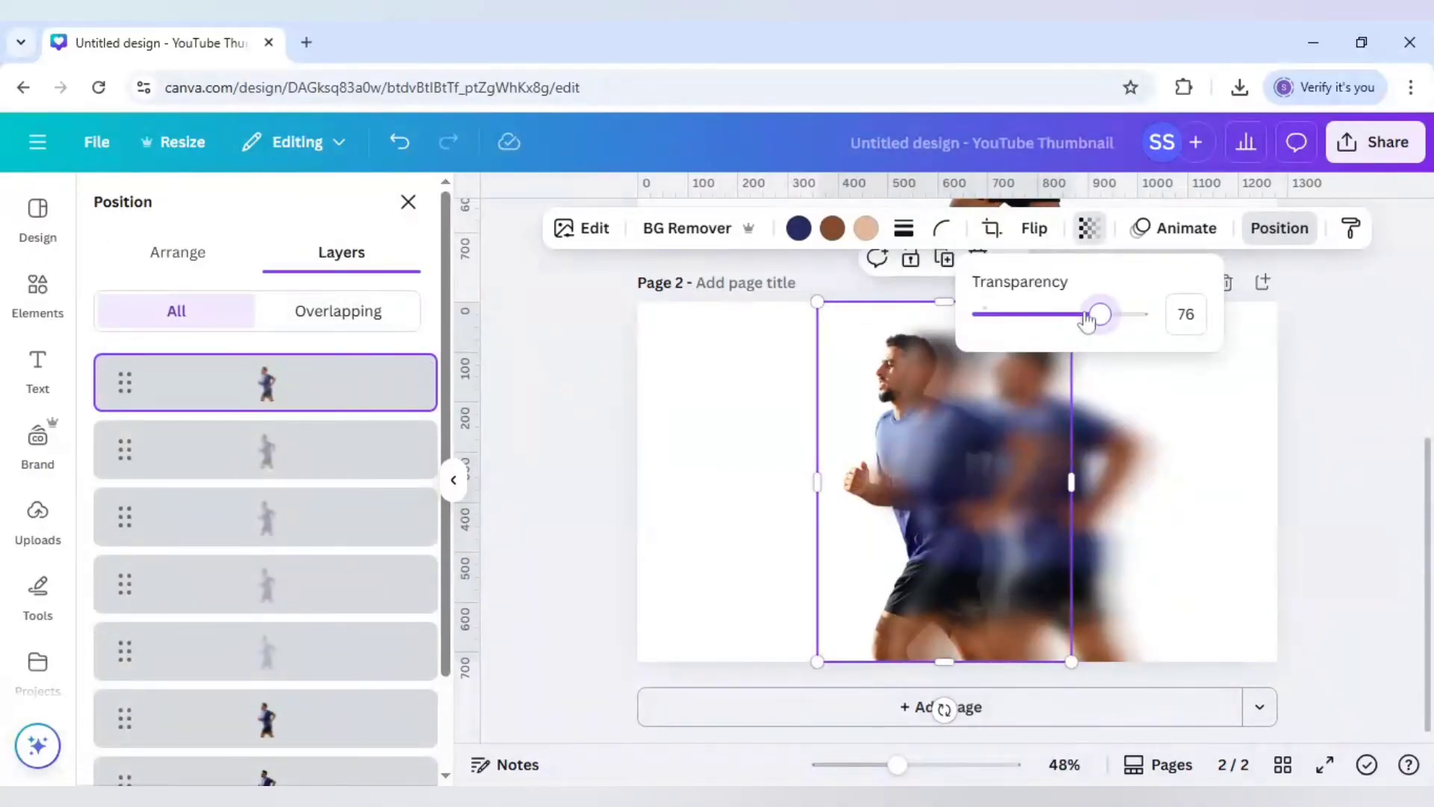
left_click_drag(1098, 314, 1056, 313)
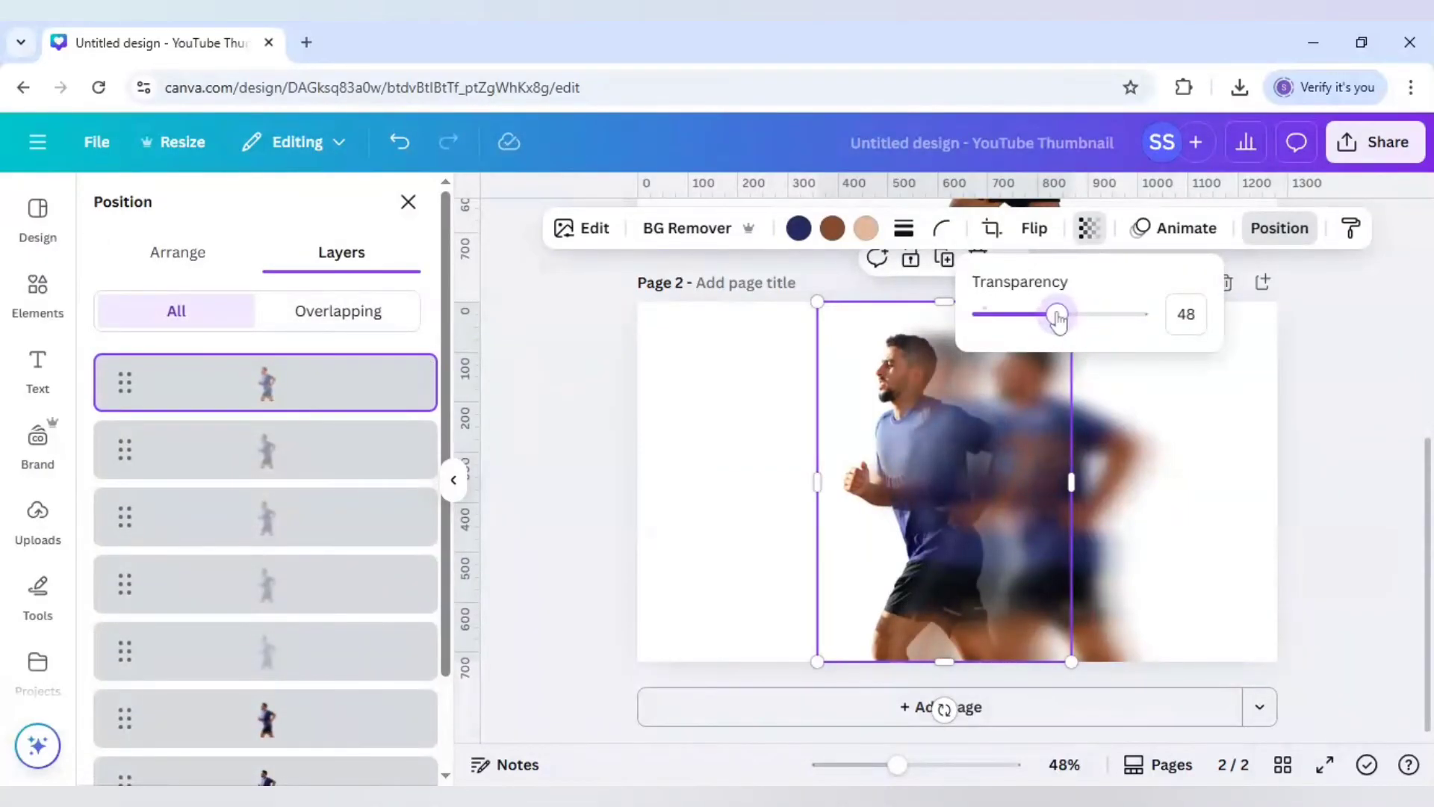
left_click_drag(1061, 314, 1052, 314)
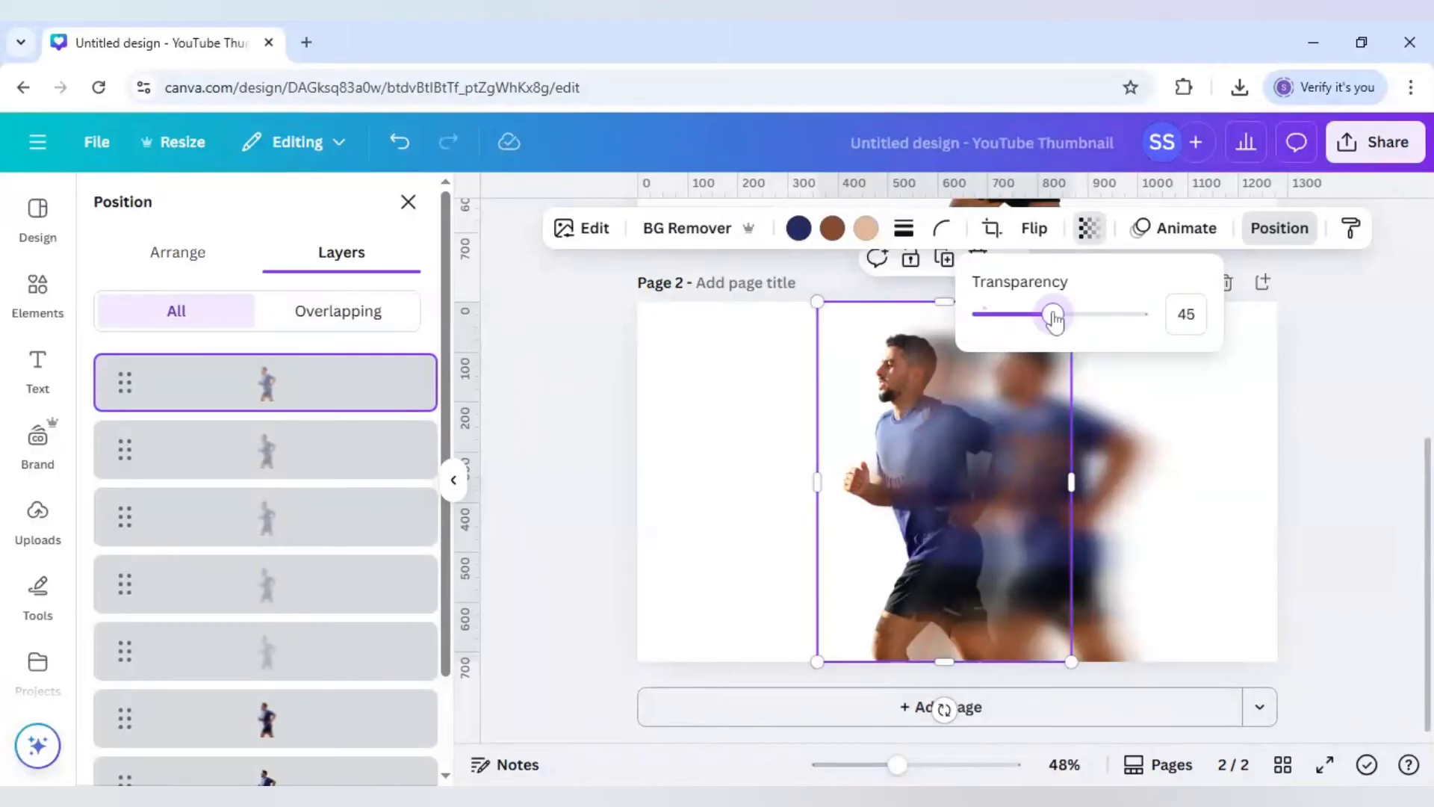
mouse_move(941, 488)
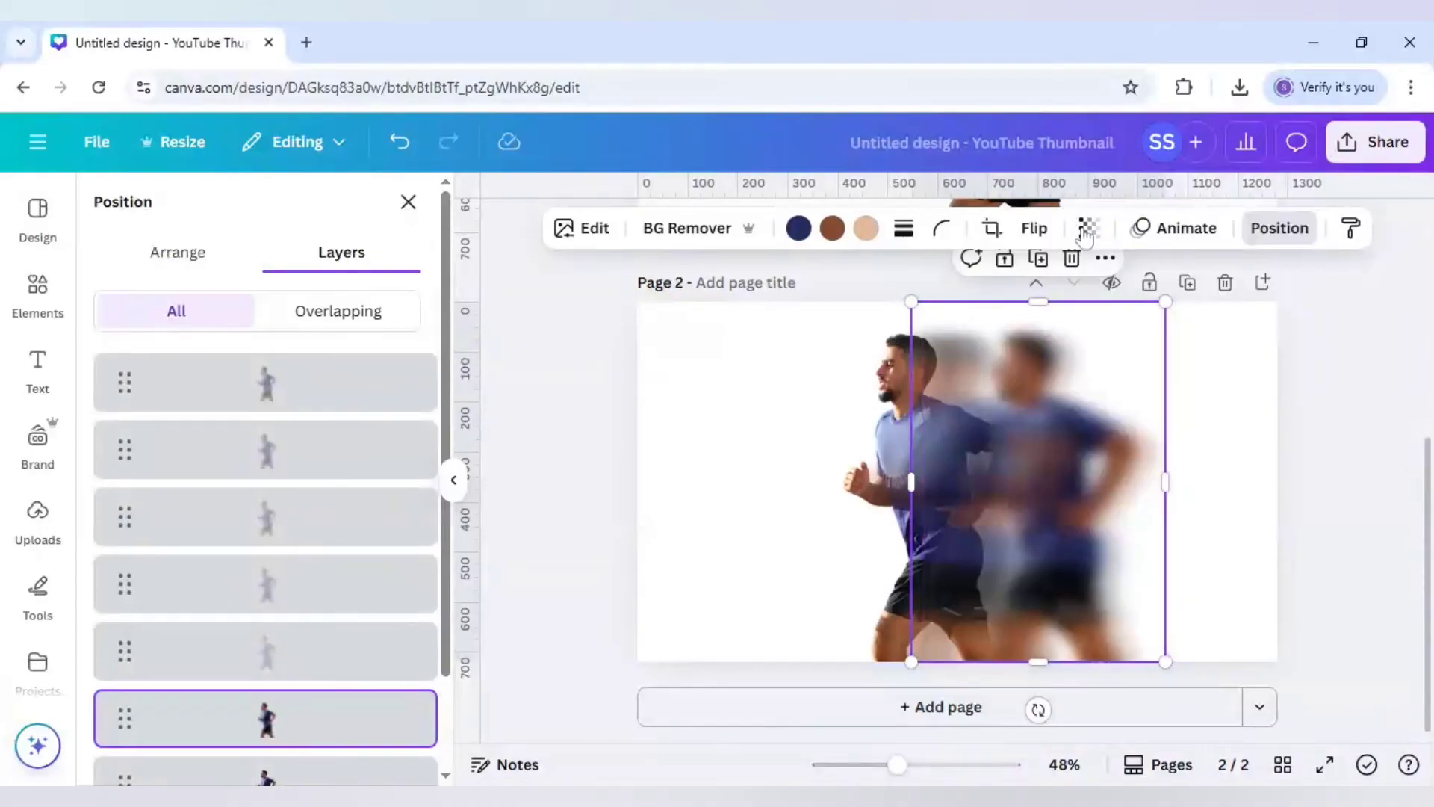
left_click(1087, 227)
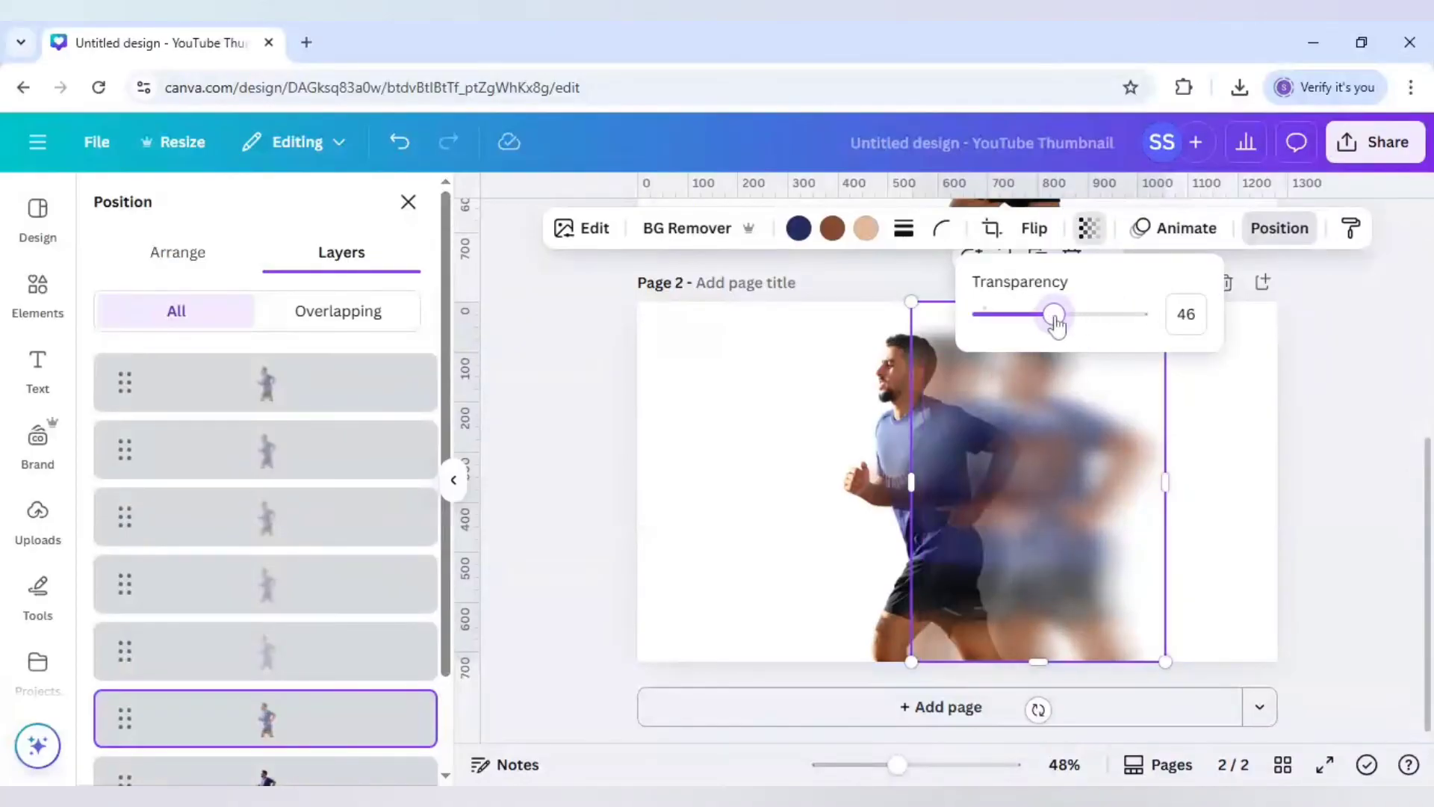
left_click_drag(1055, 313, 1045, 313)
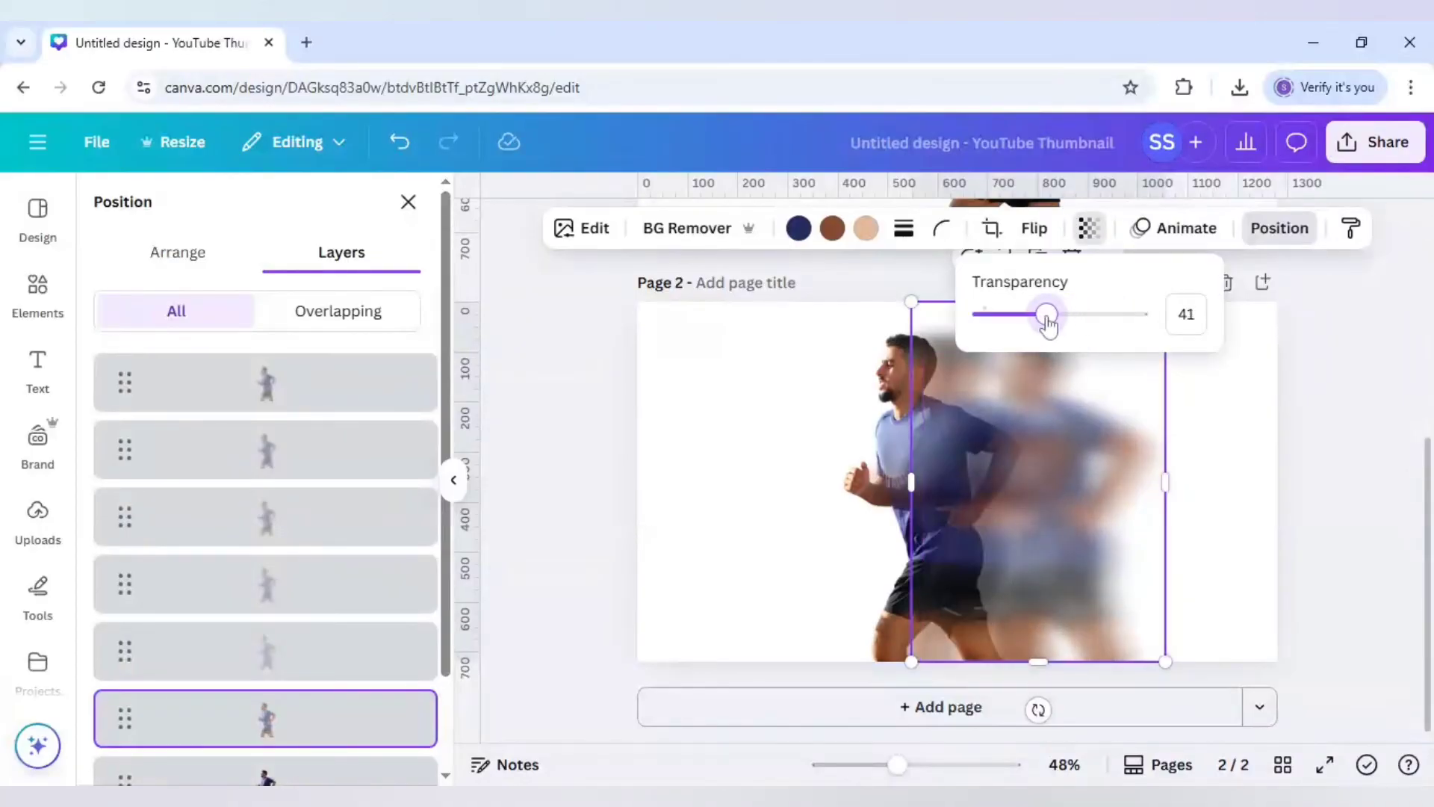
left_click_drag(1047, 314, 1042, 314)
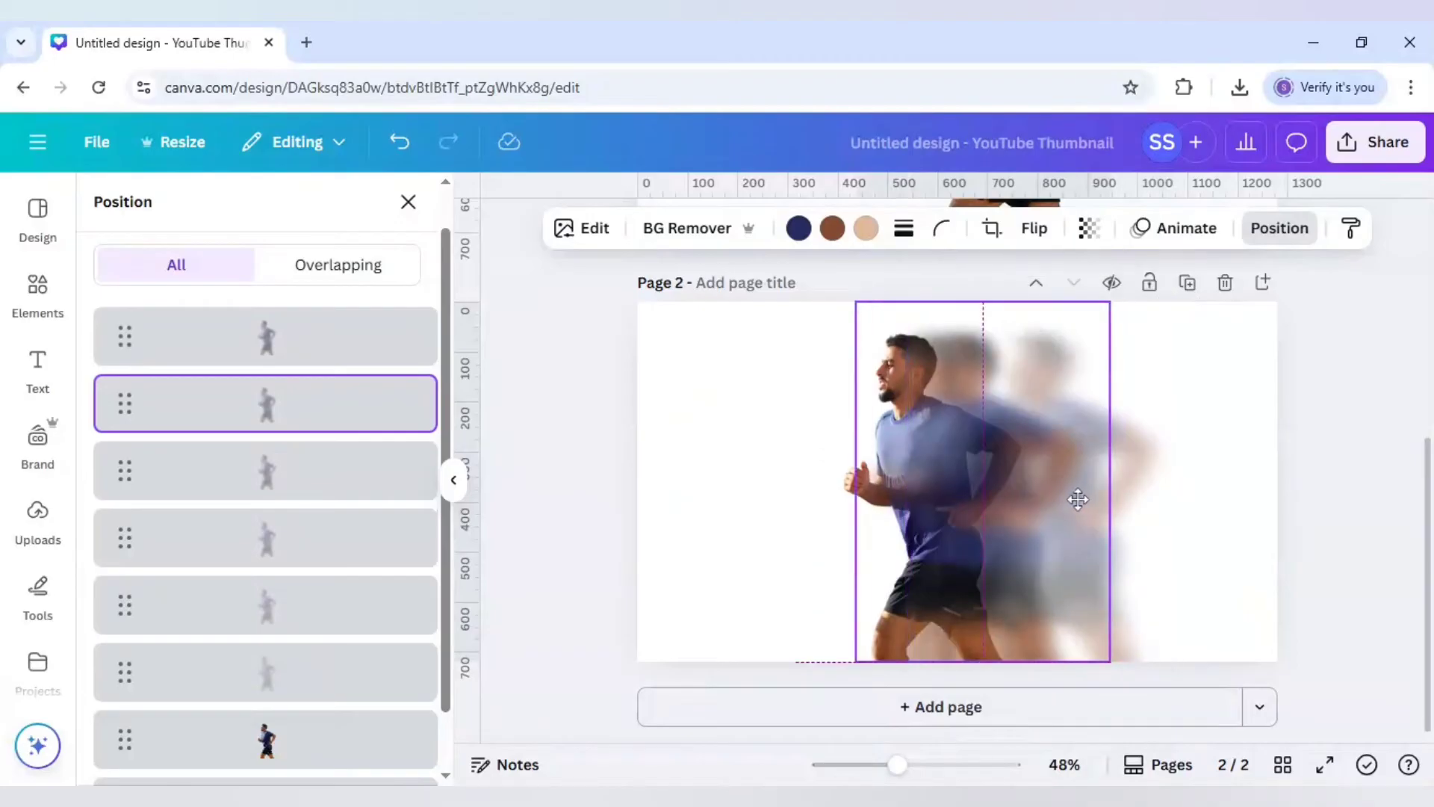
Step: Slide a blurred copy right to space the trail and bring the sharp runner to front
left_click_drag(1077, 499, 1093, 502)
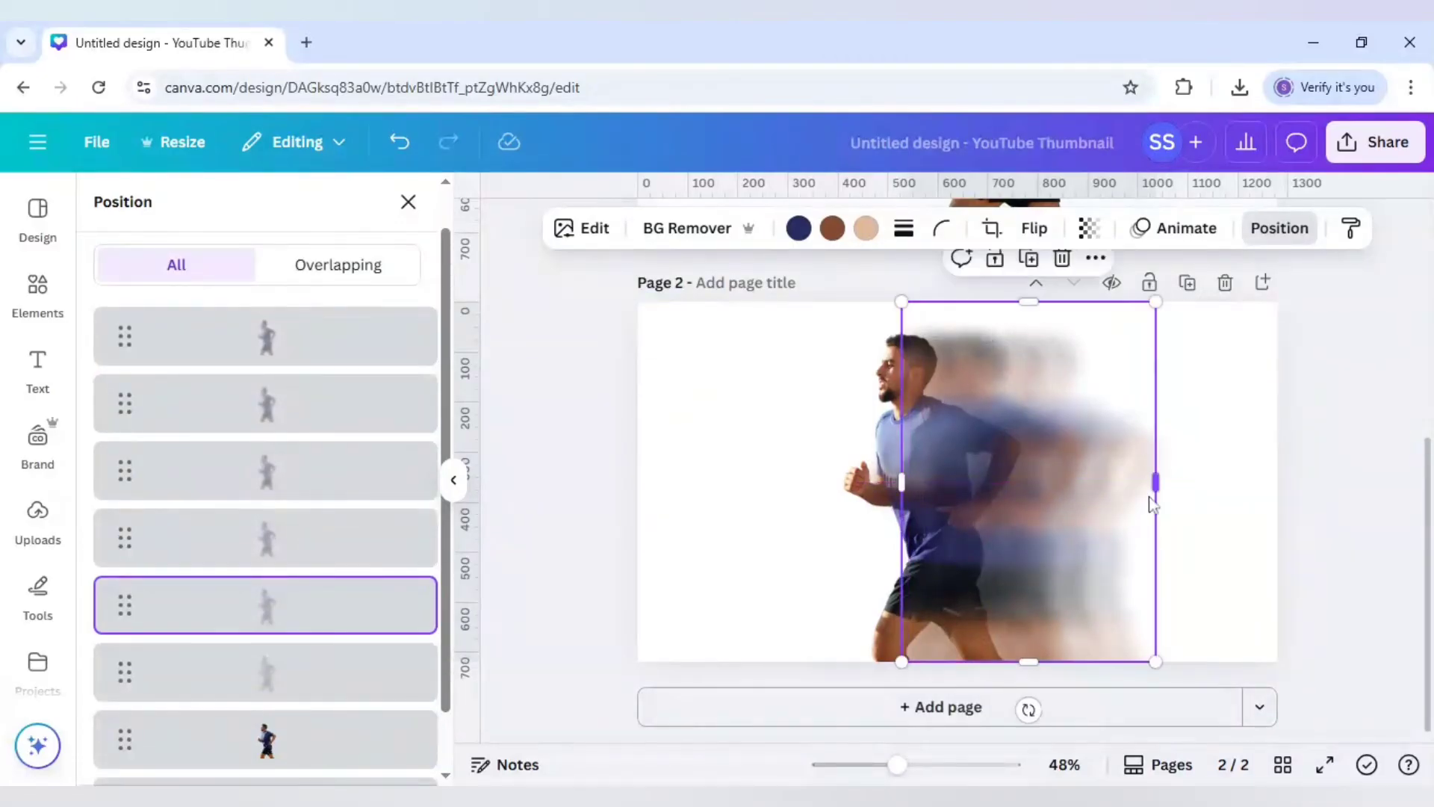
mouse_move(1145, 537)
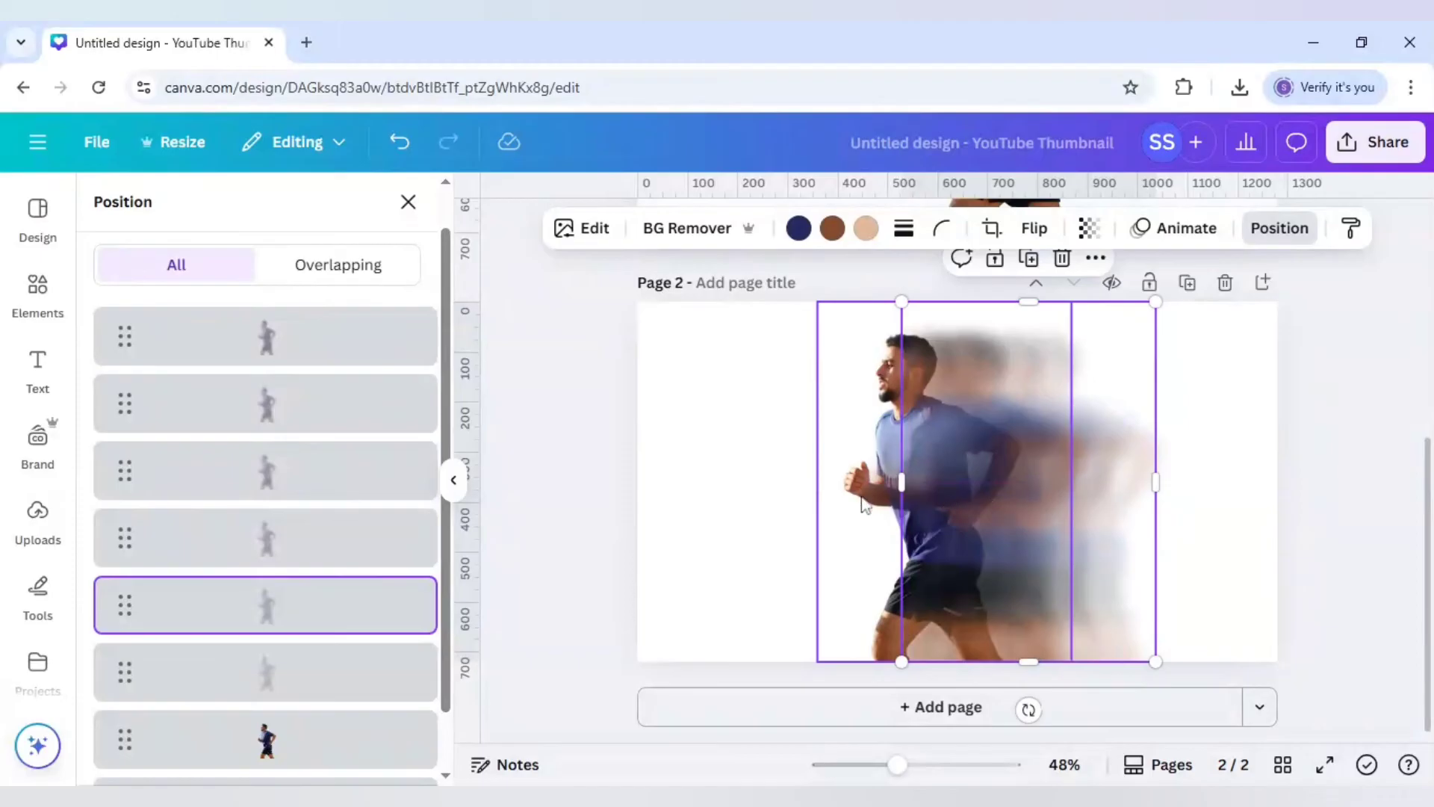
mouse_move(314, 347)
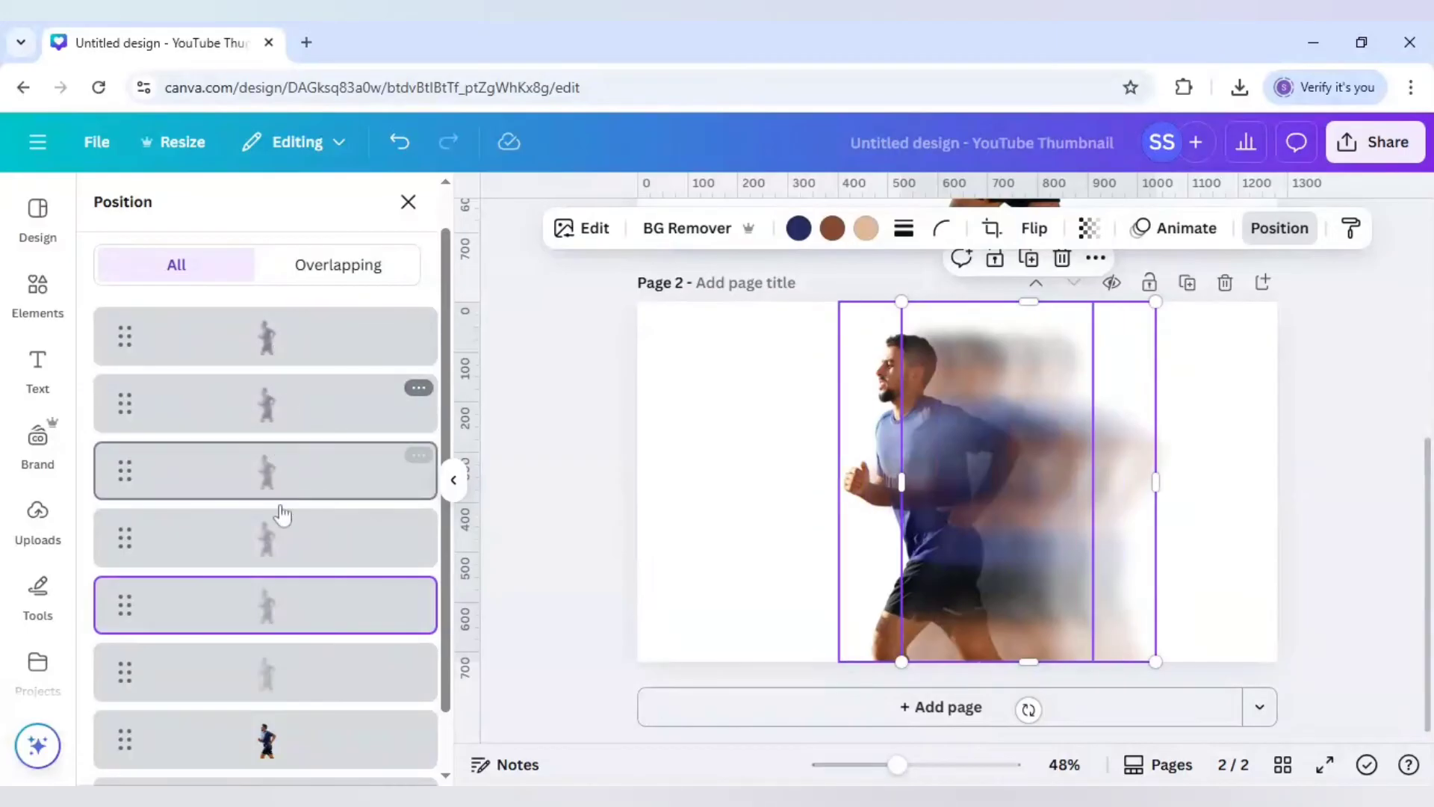
mouse_move(283, 351)
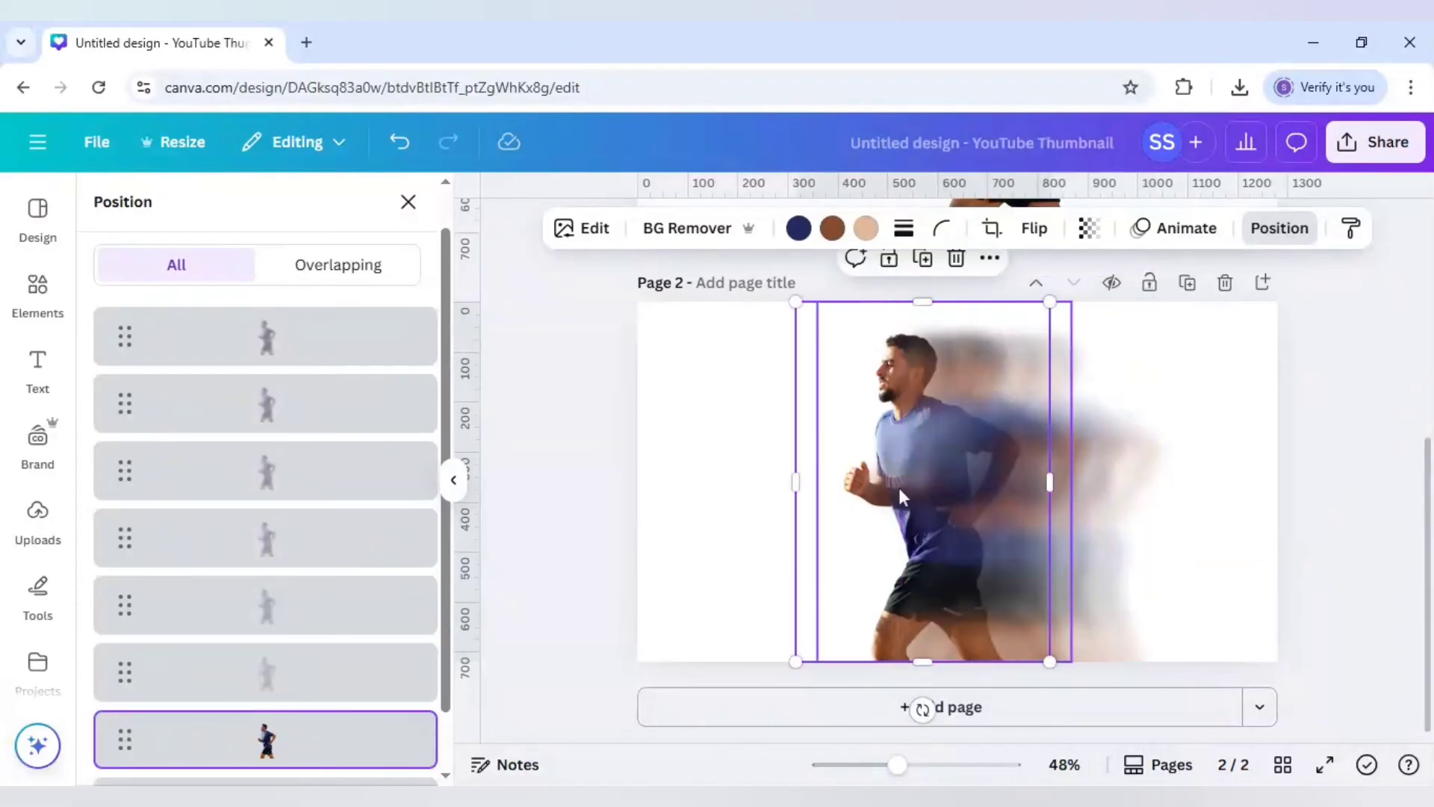
right_click(900, 499)
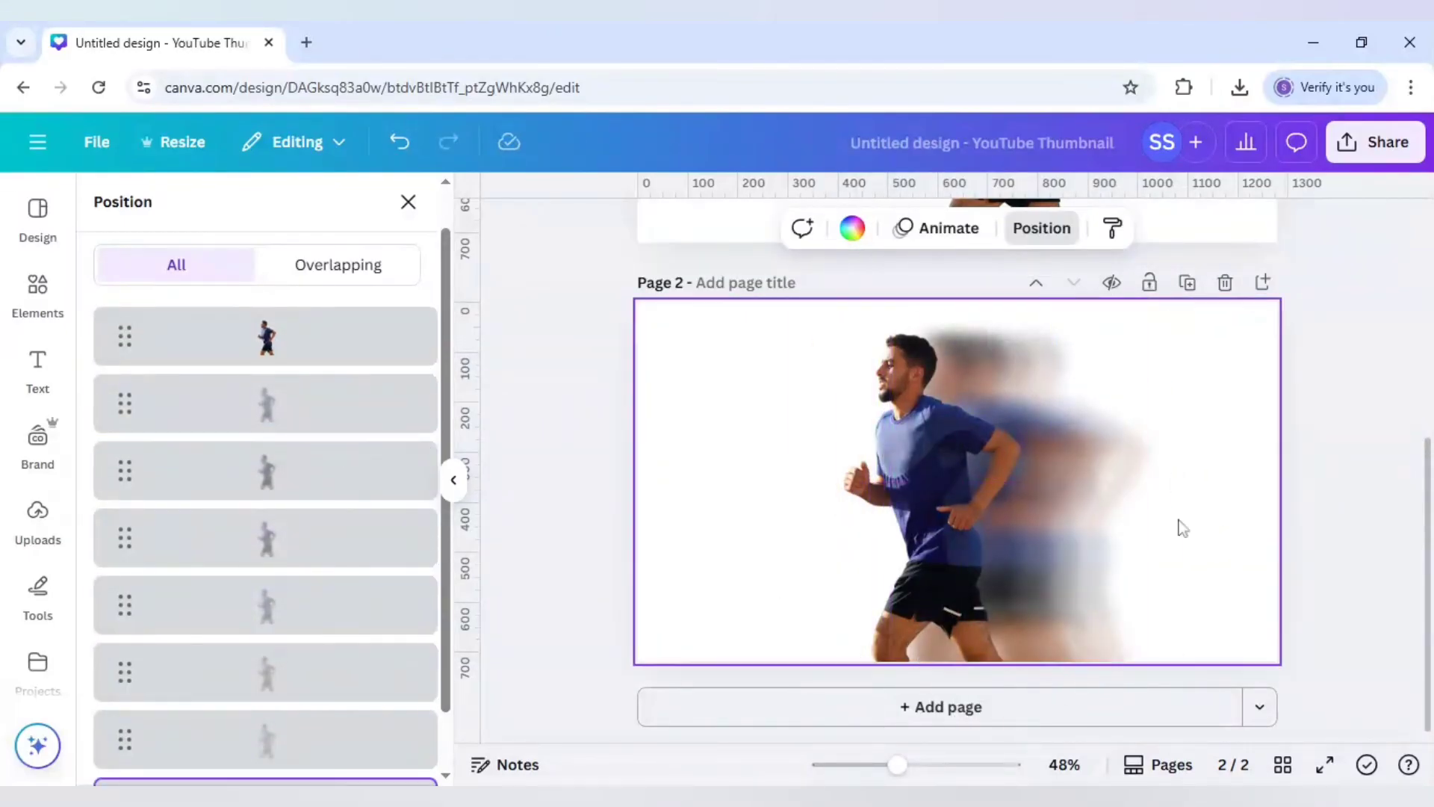
Step: Give the sharp runner a Glow shadow effect coloured near-white #FFFBFB
left_click(884, 522)
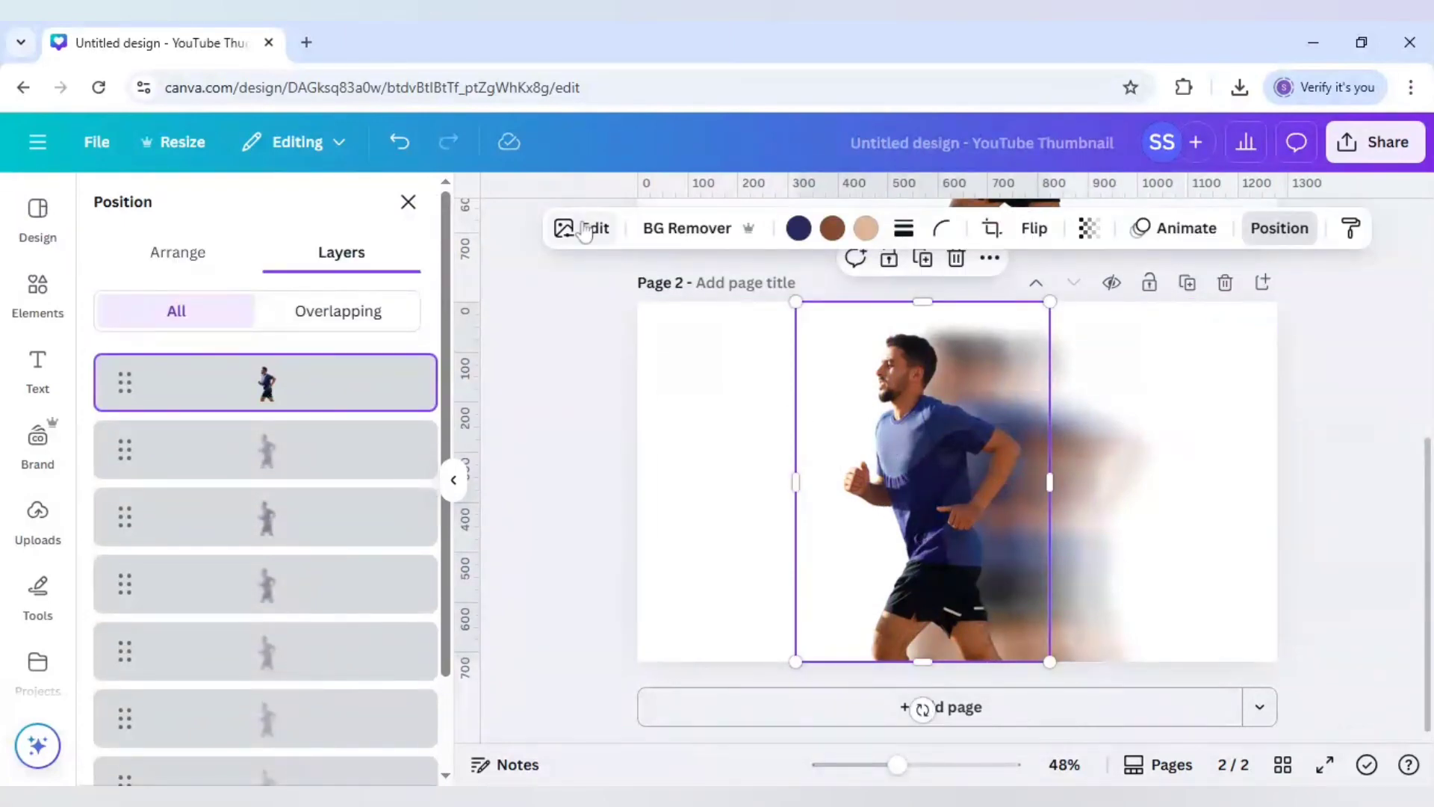
left_click(581, 227)
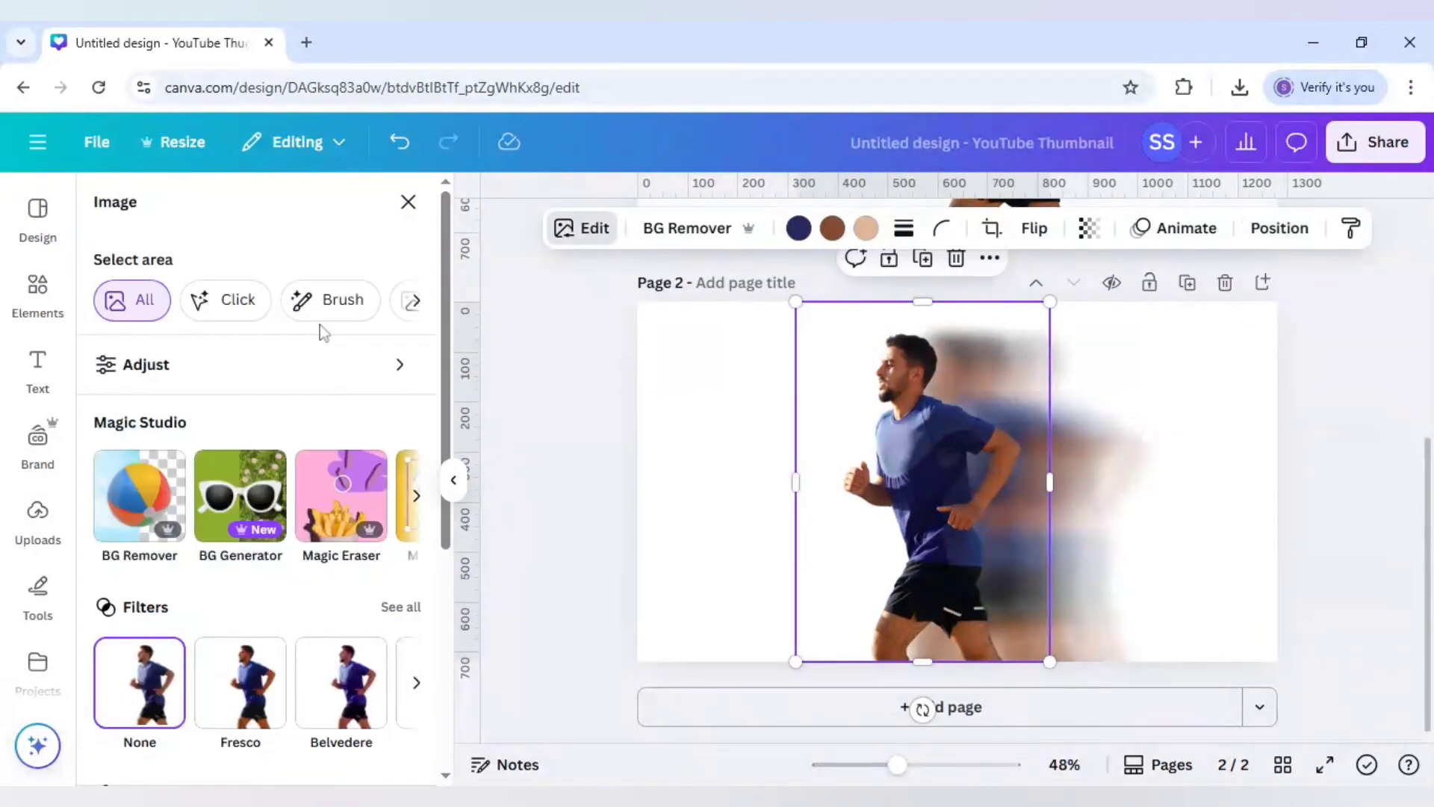
scroll("down", 3)
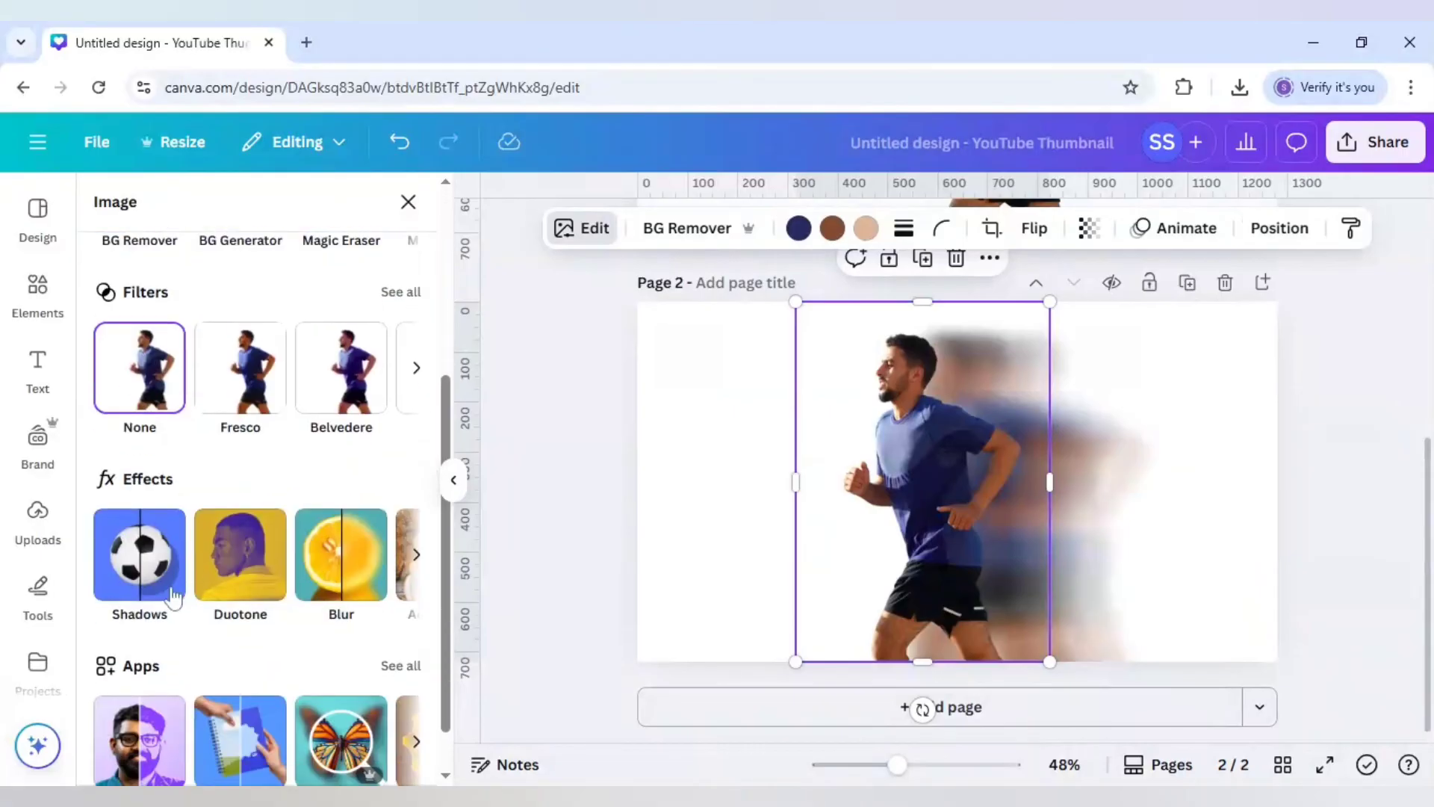
left_click(139, 556)
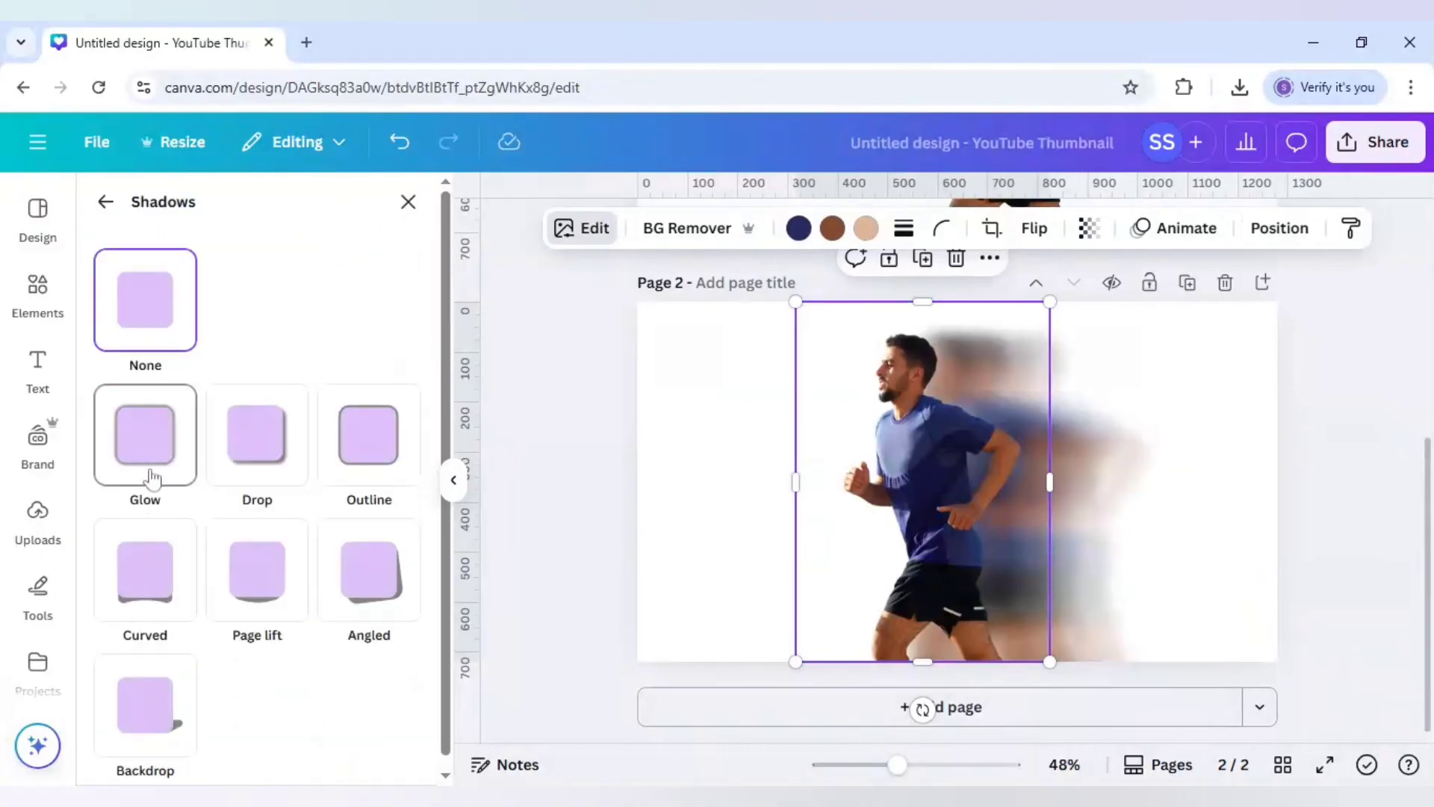
left_click(143, 436)
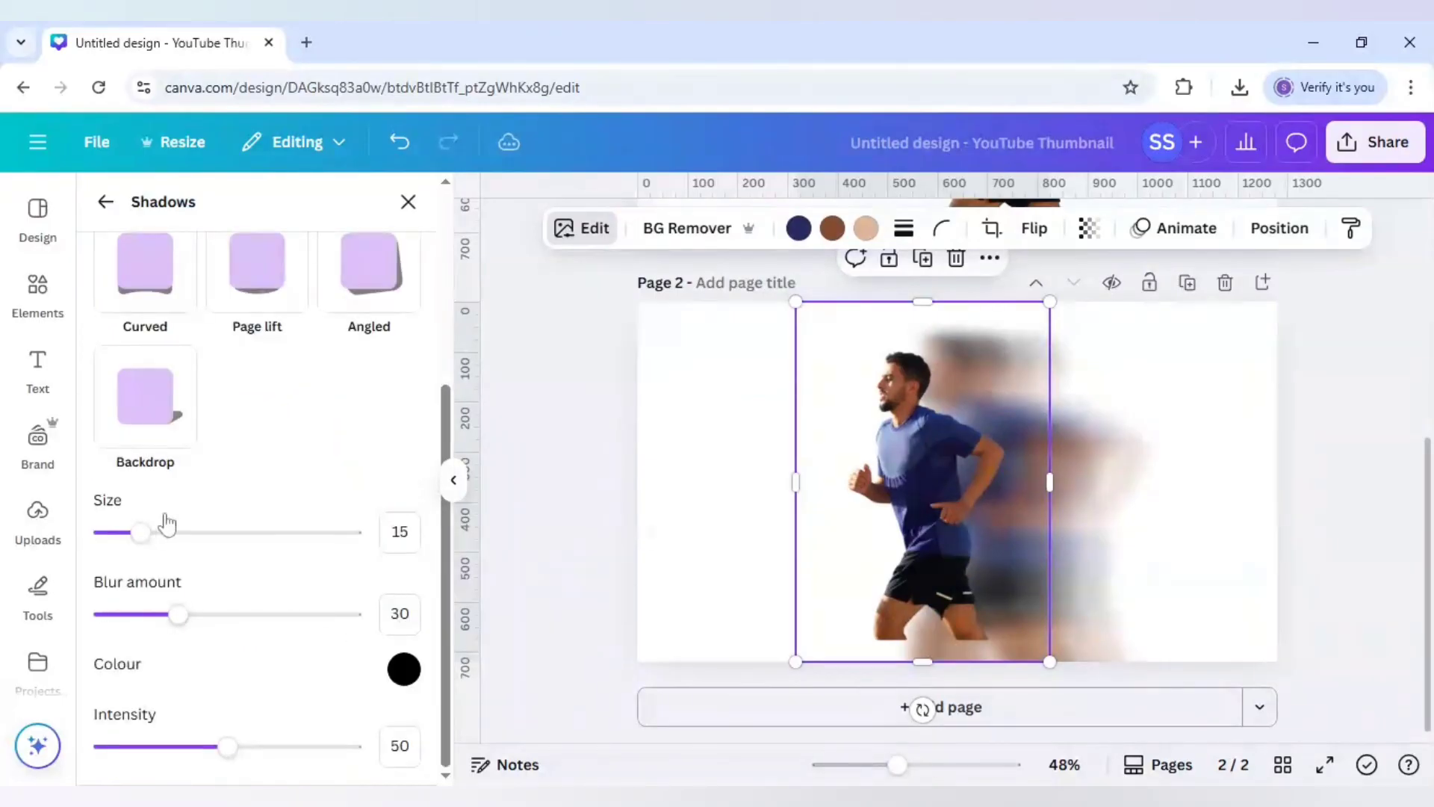
mouse_move(403, 670)
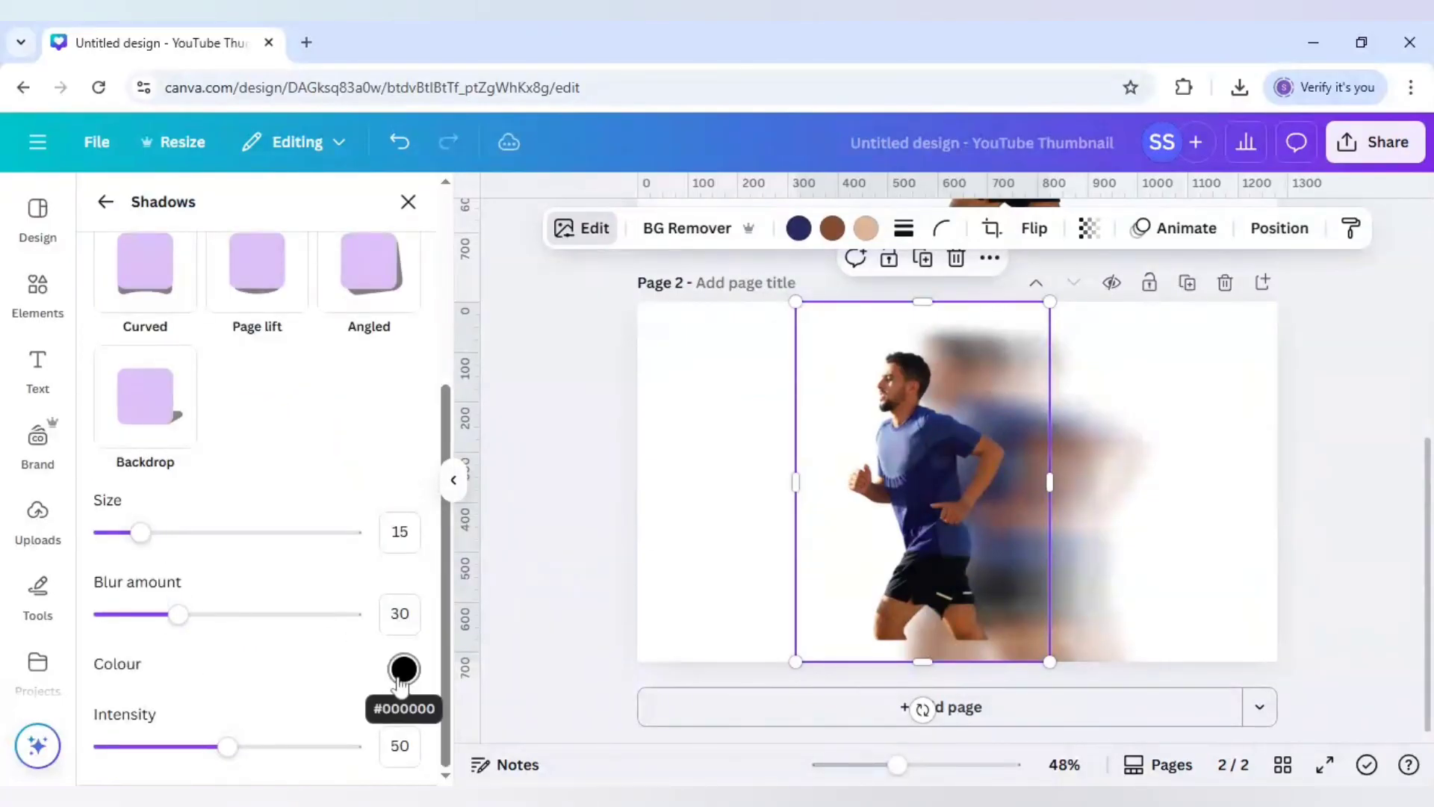
left_click(403, 667)
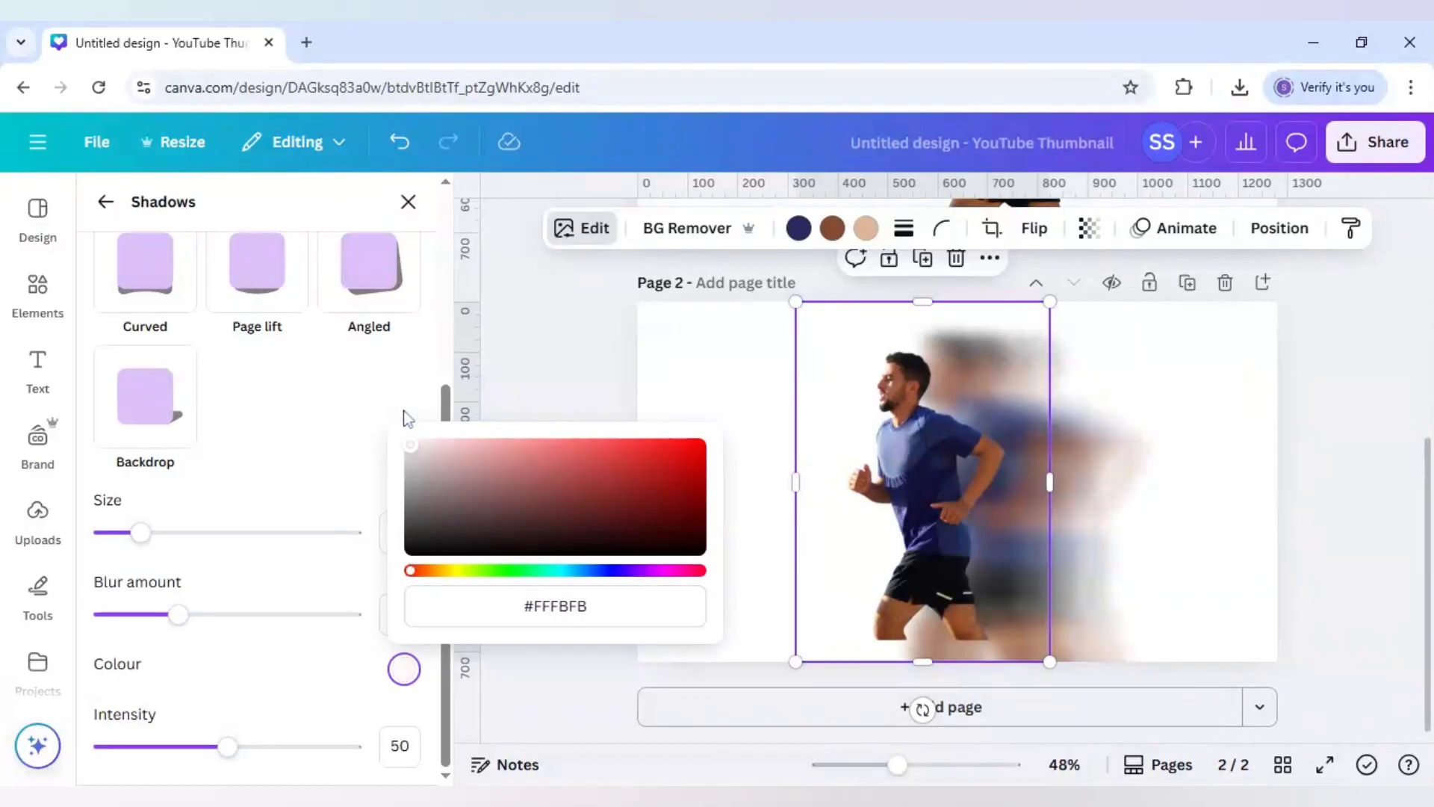
left_click(37, 293)
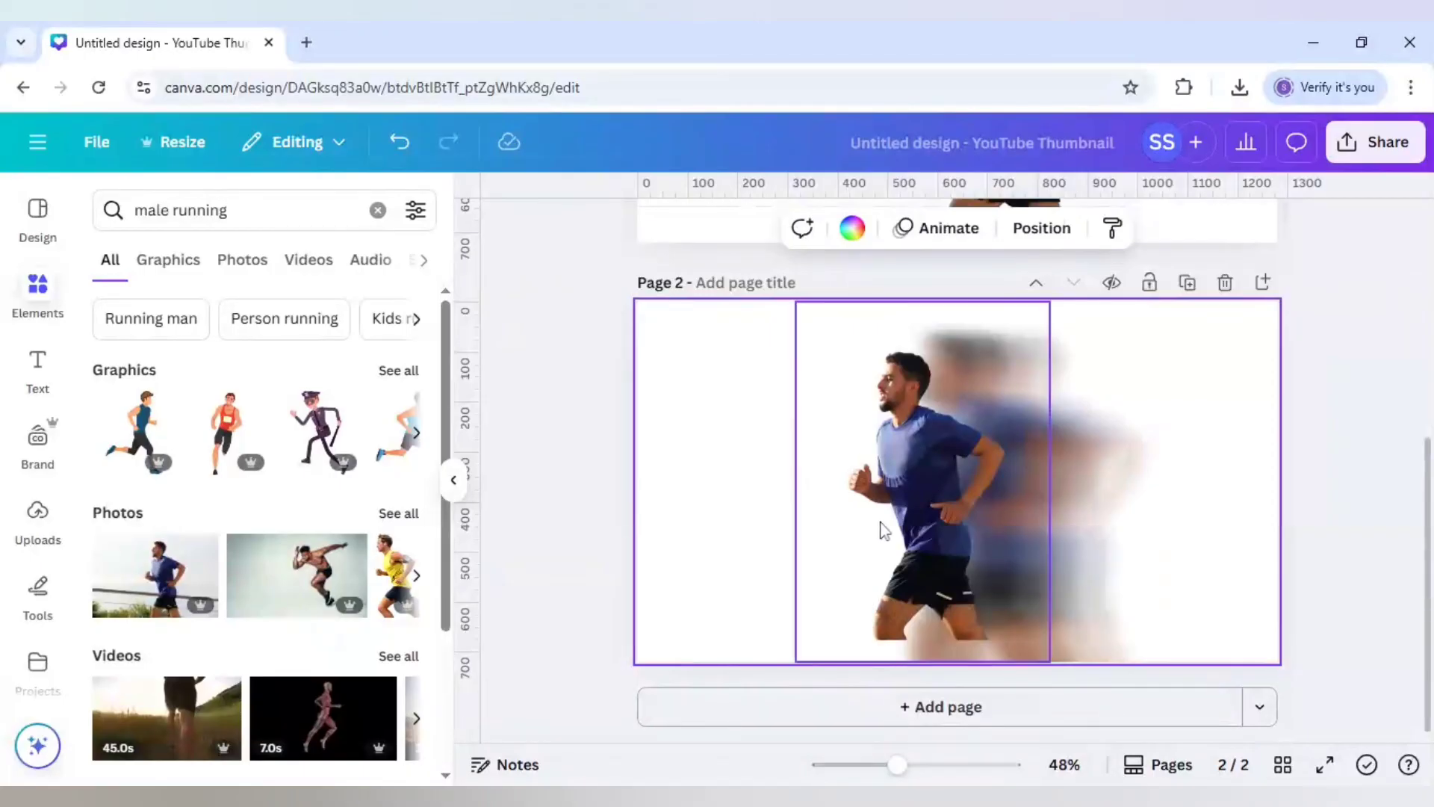
mouse_move(965, 520)
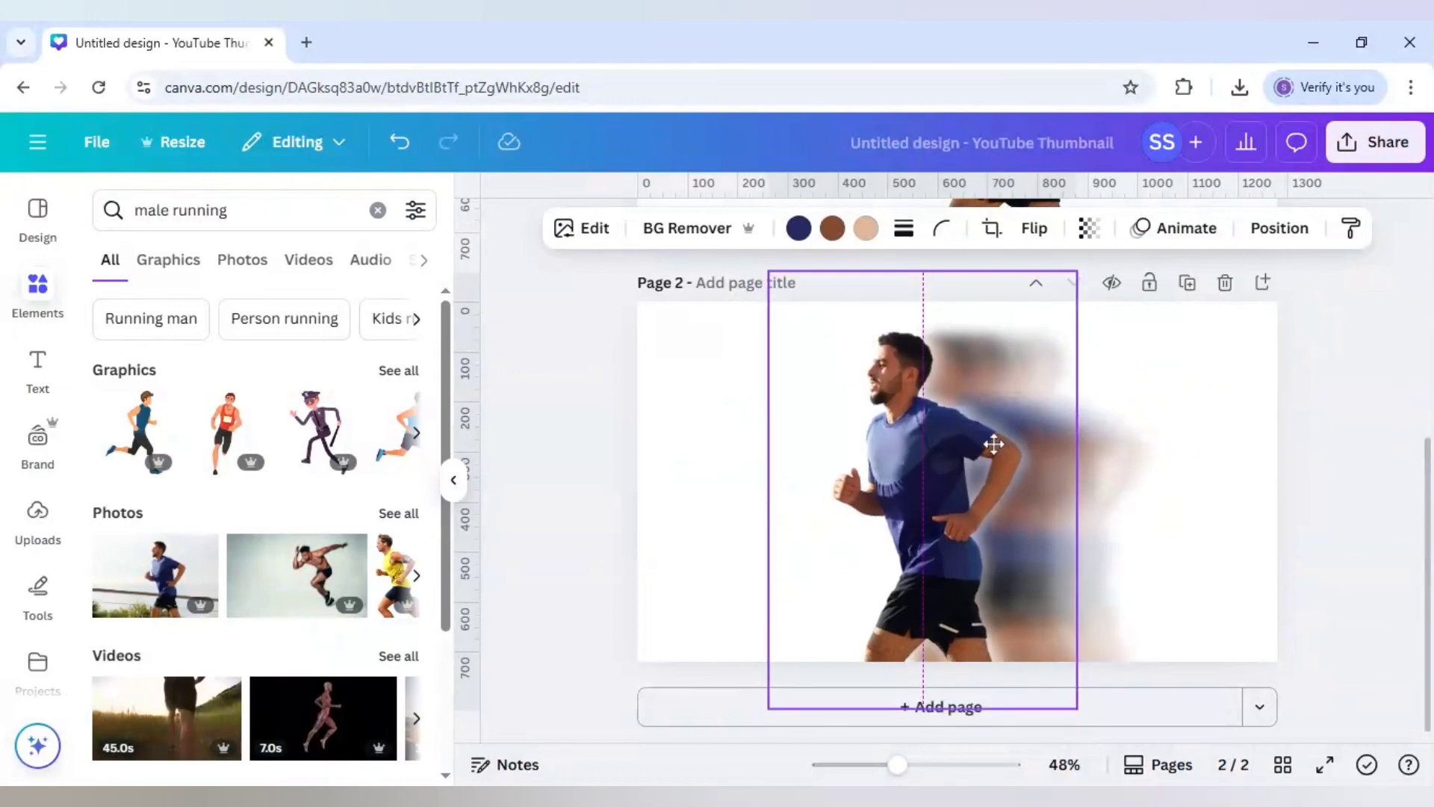
Step: Nudge the glowing runner onto the page centre guides in front of his trail, then deselect
left_click_drag(995, 445, 987, 430)
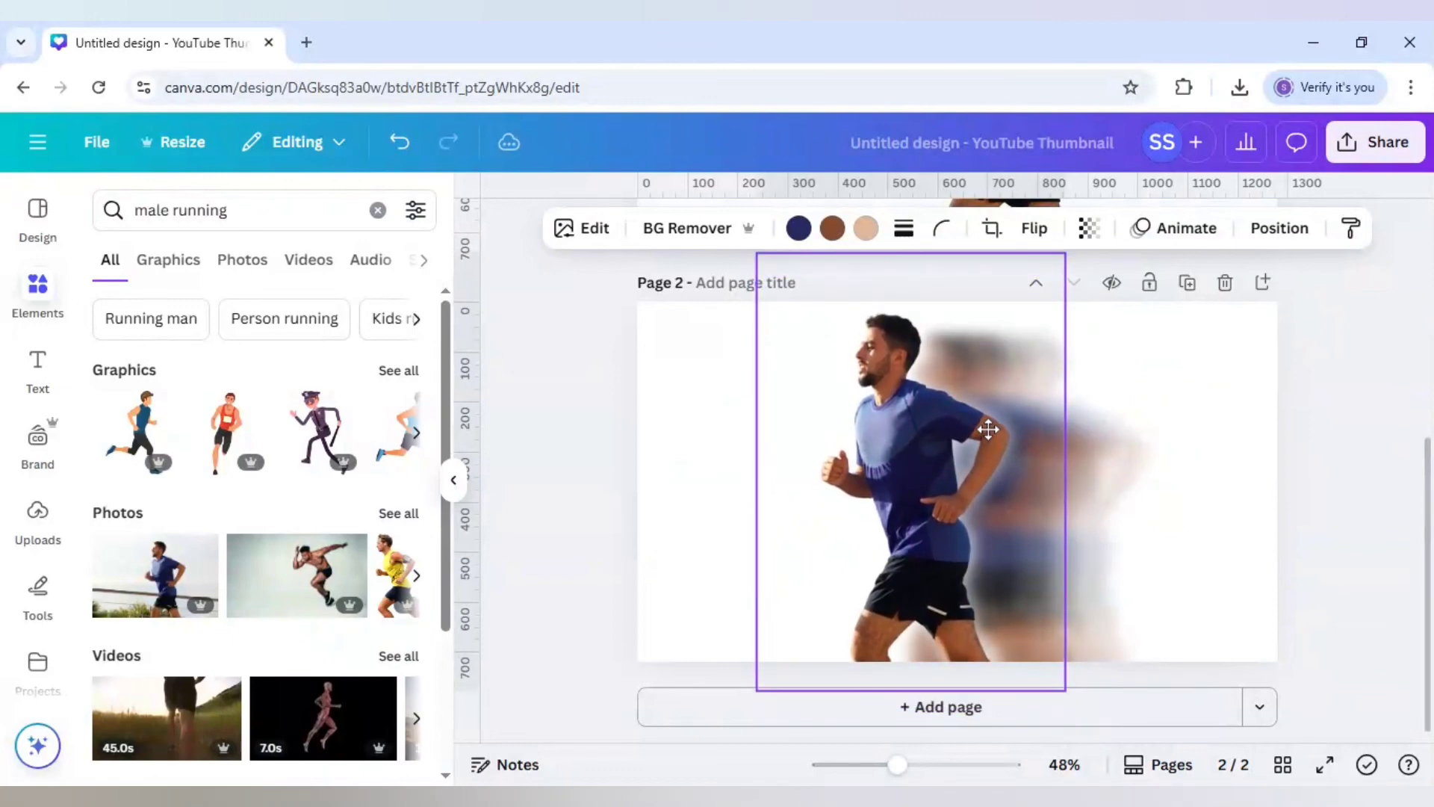
left_click(985, 430)
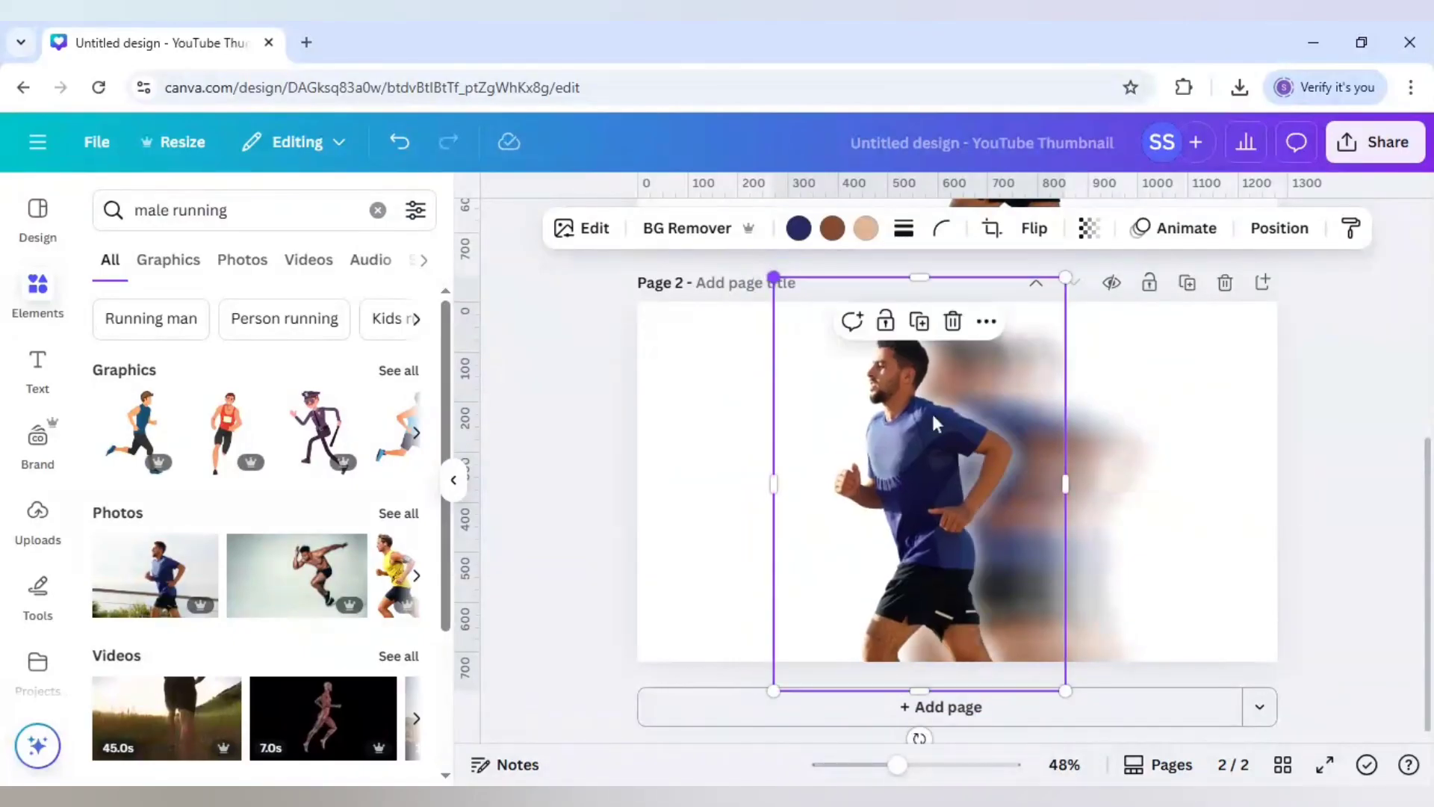
left_click_drag(932, 422, 964, 467)
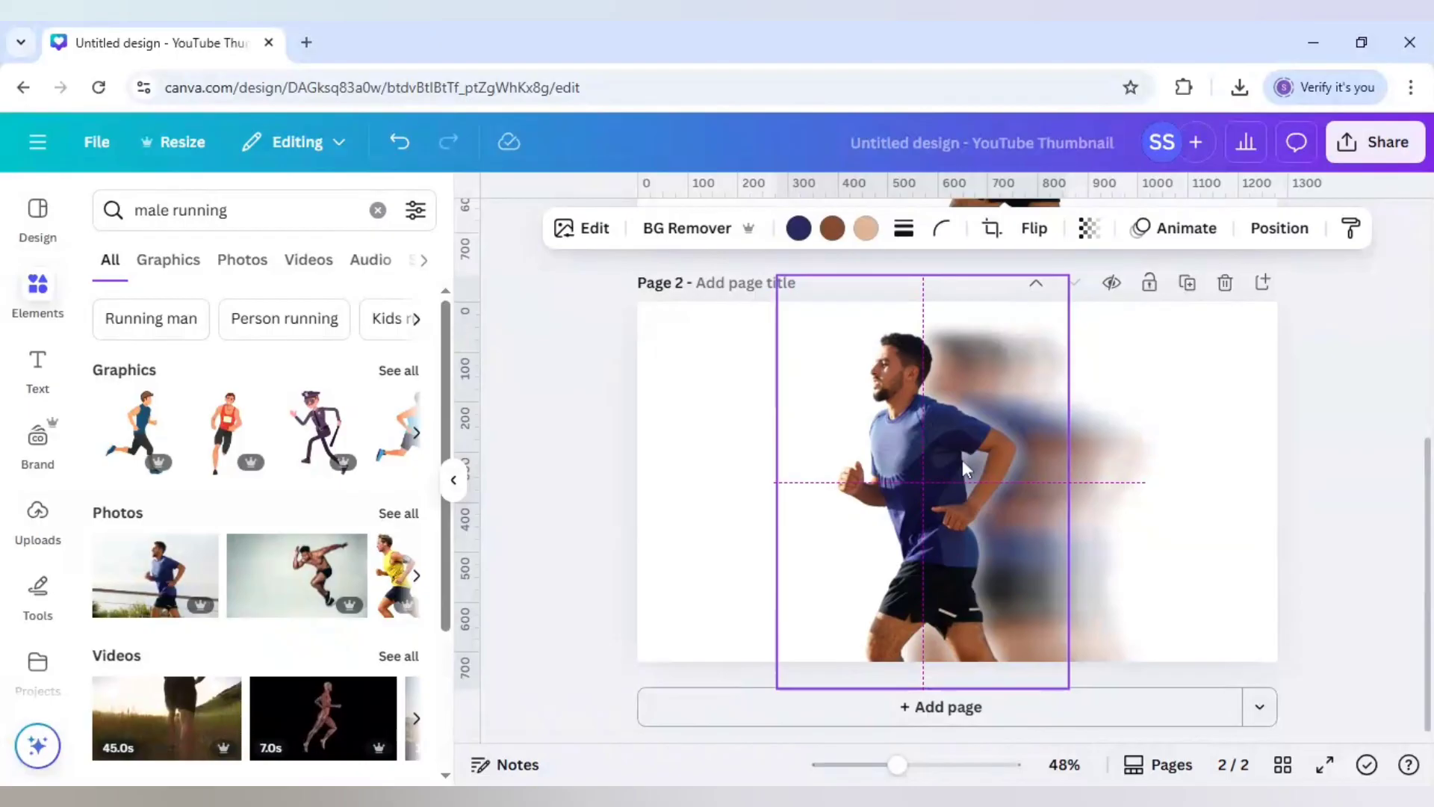
left_click(1222, 485)
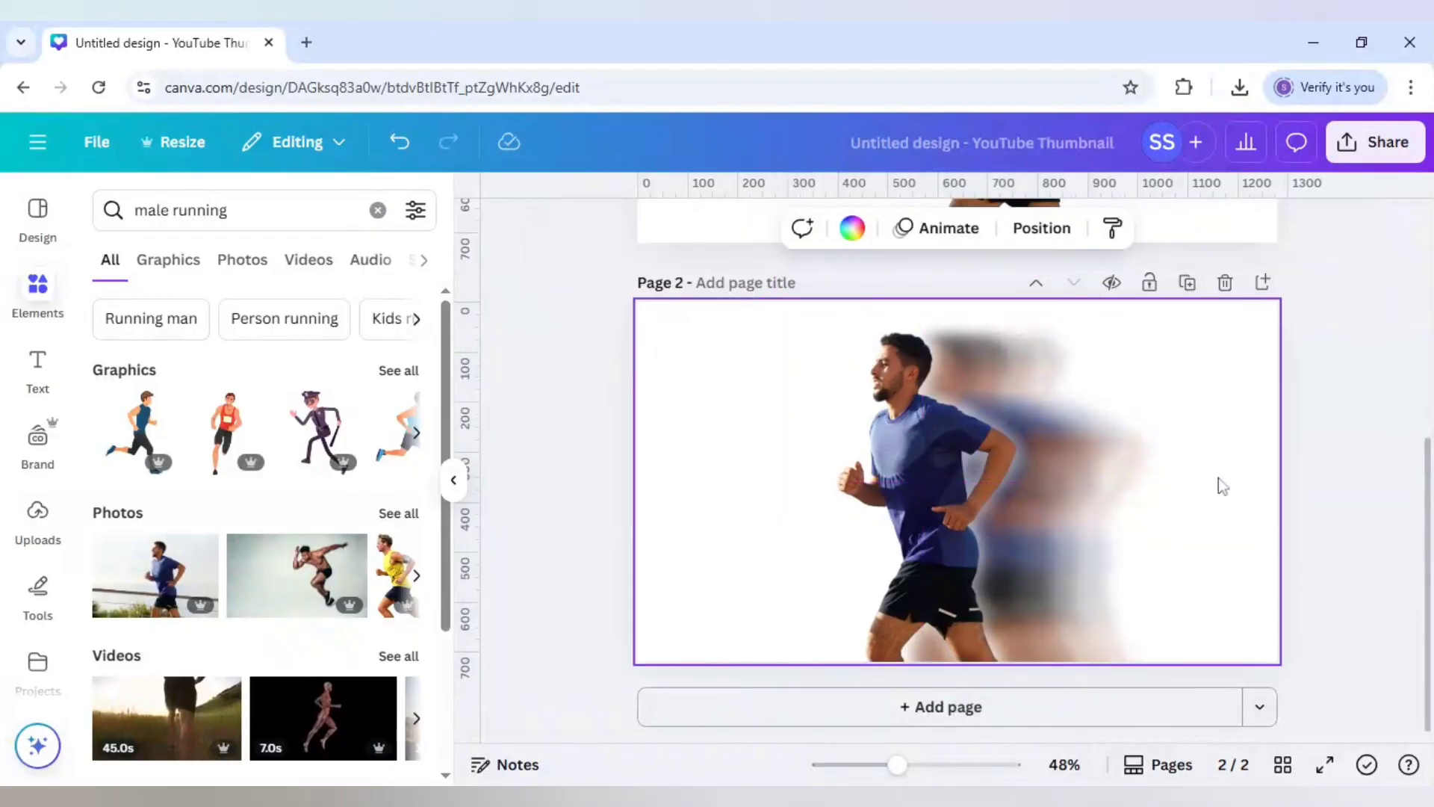